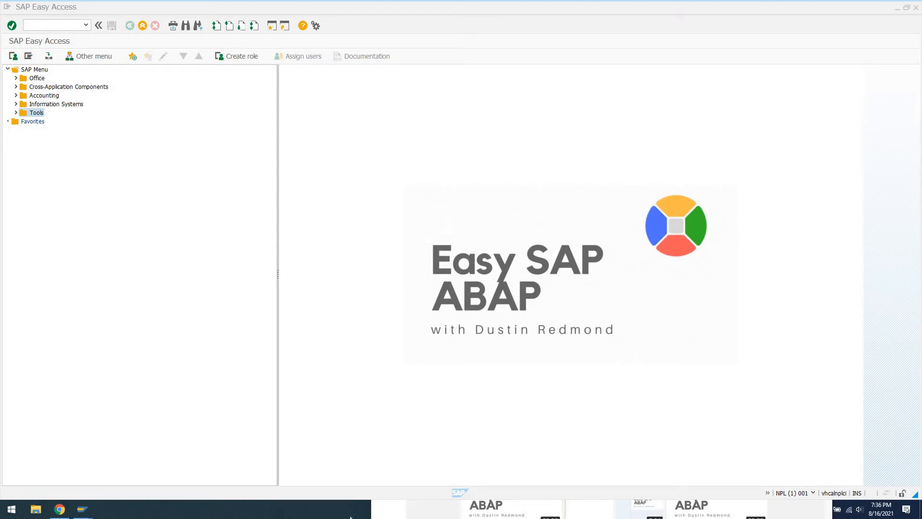
Step: Open user DEVELOPER in SU01 for changing
click(53, 24)
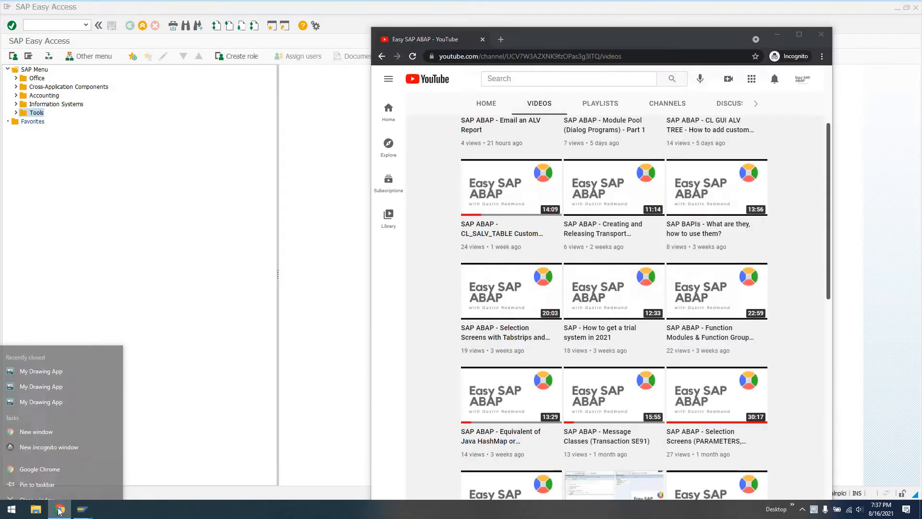
click(82, 508)
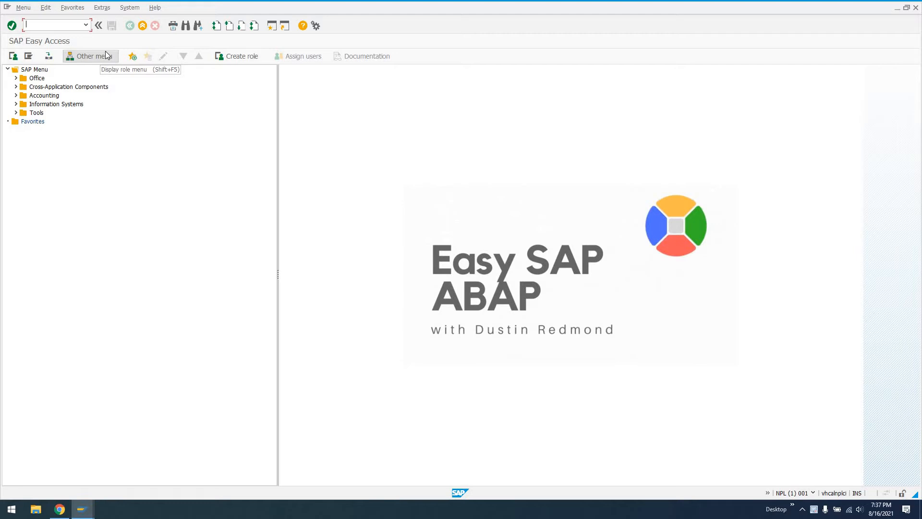
mouse_move(107, 55)
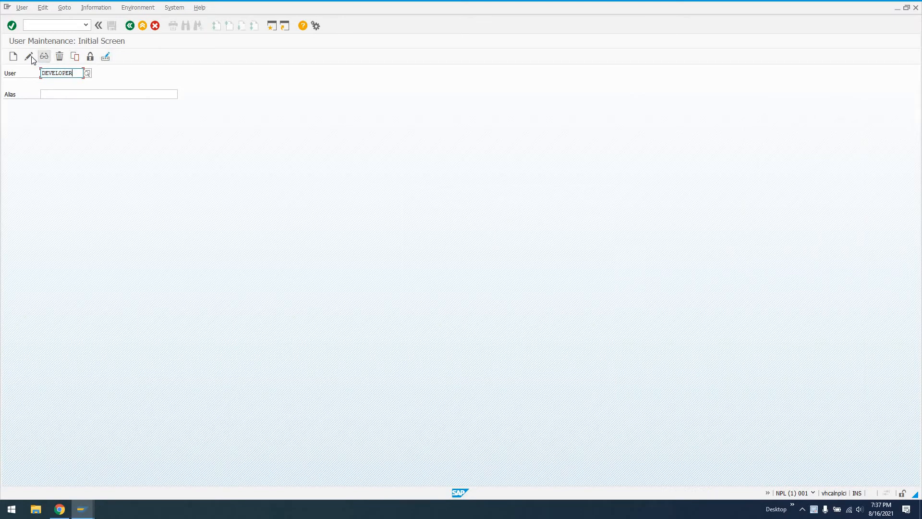
click(29, 56)
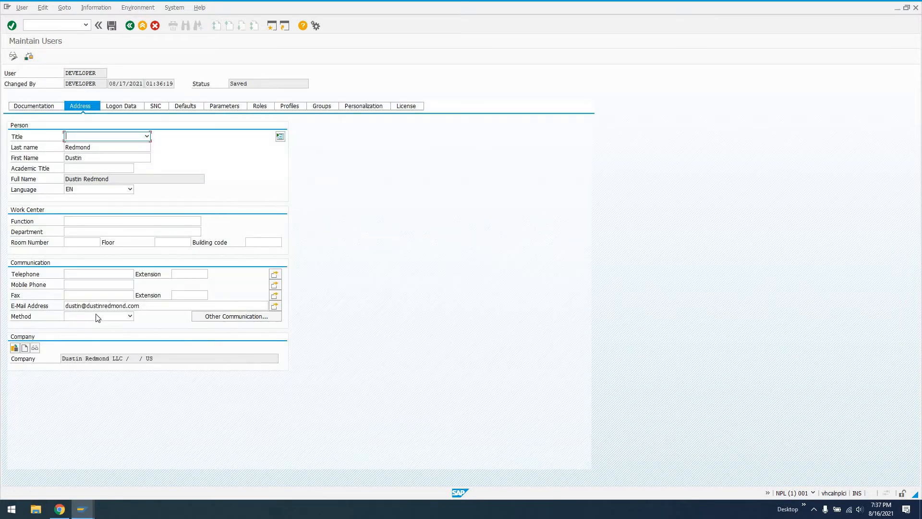
mouse_move(69, 317)
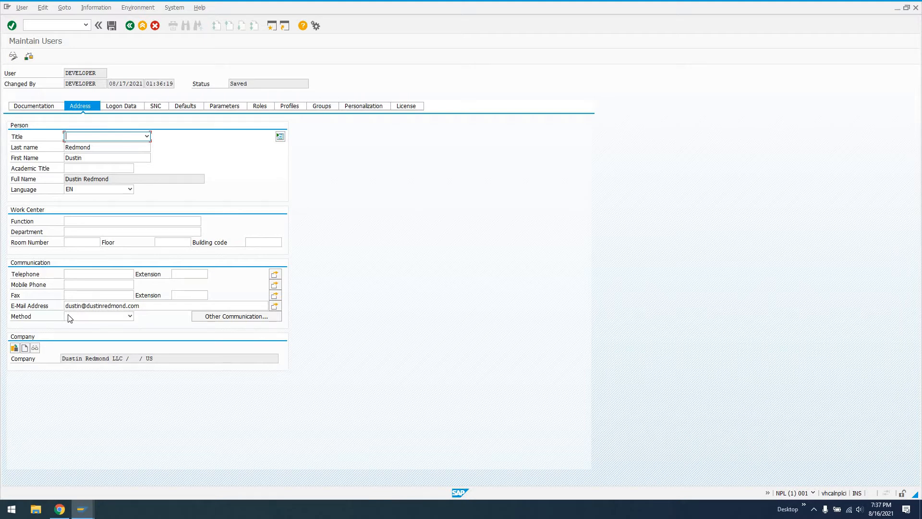
Step: Review the Method dropdown's options, leave it empty, and call F1 help on Method
click(129, 316)
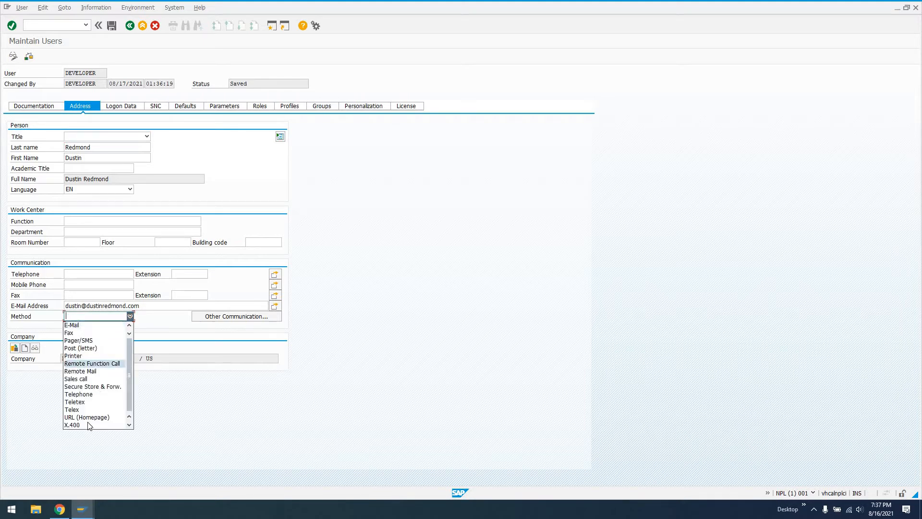
scroll(down, 3)
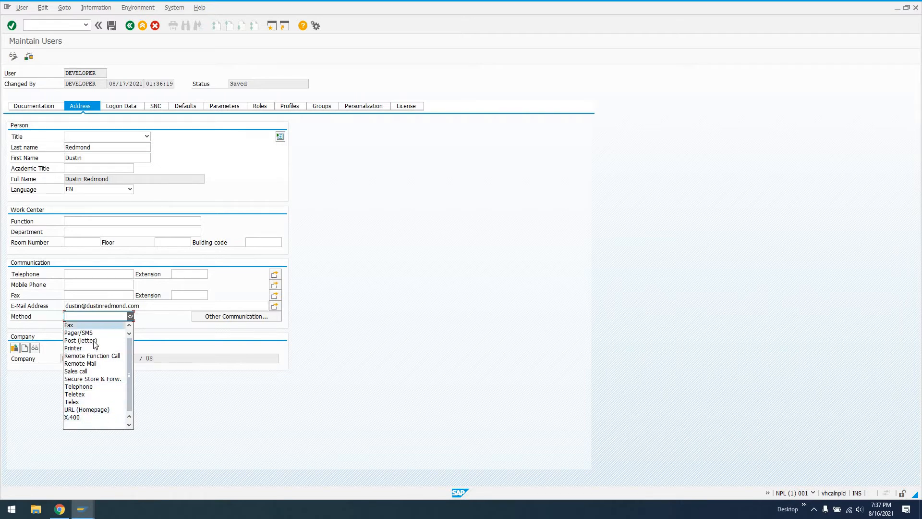
mouse_move(78, 386)
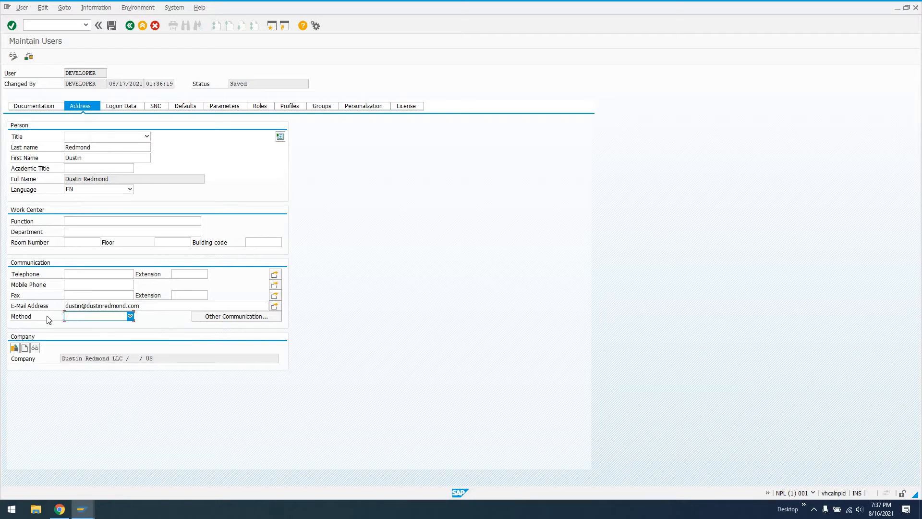
click(129, 316)
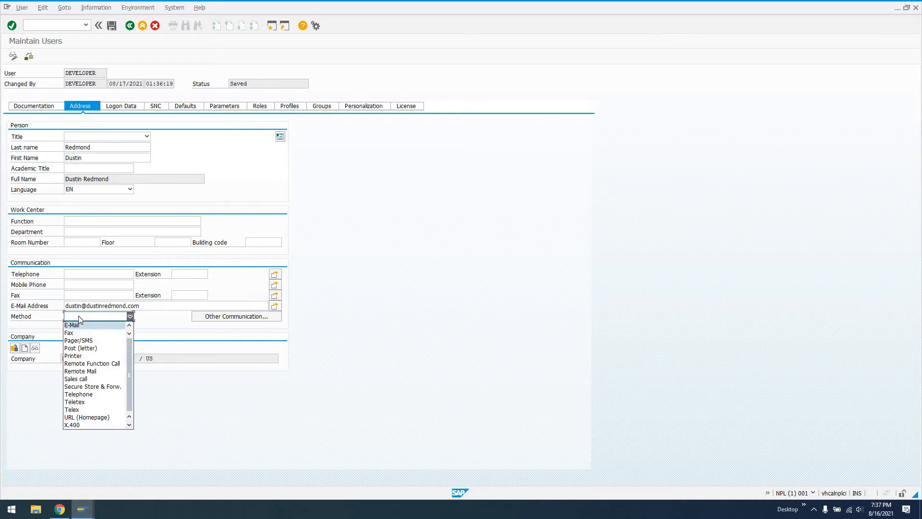
click(129, 317)
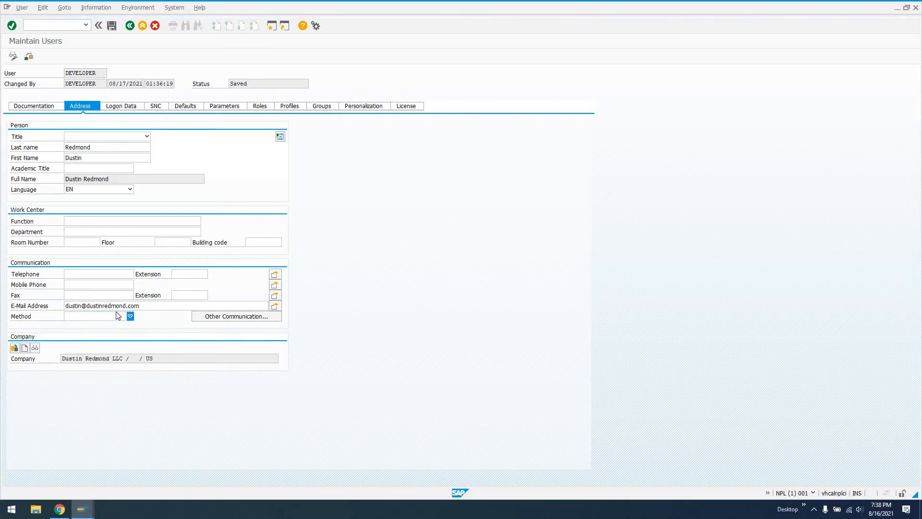
key(F1)
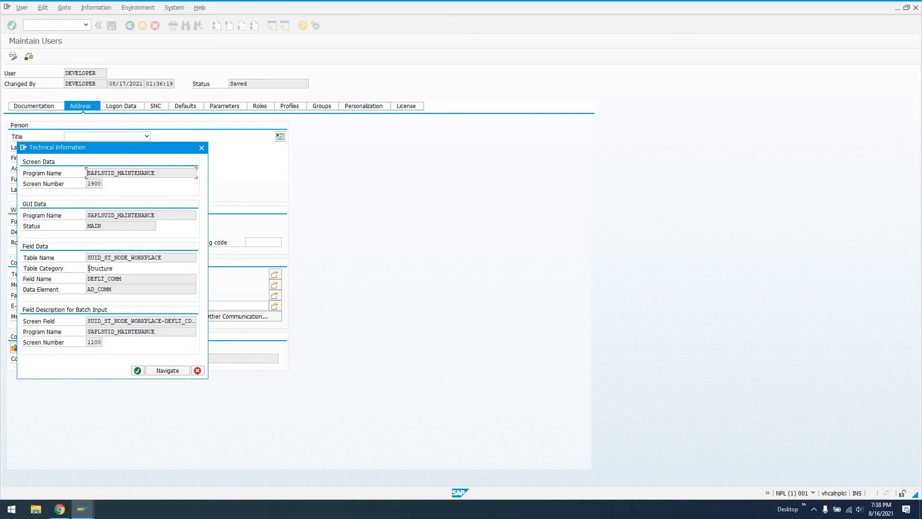
Step: In the Method field's technical information, mark the Structure category and field name DEFLT_COMM
double_click(99, 268)
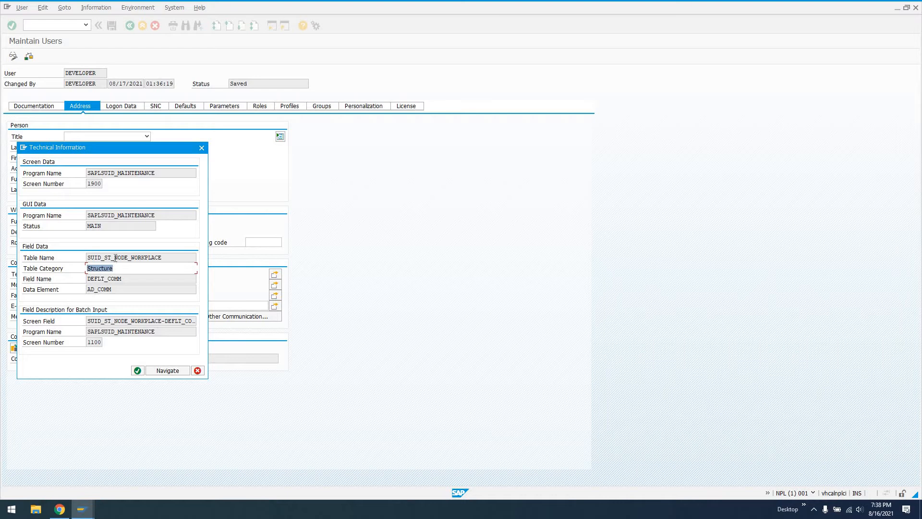
mouse_move(133, 278)
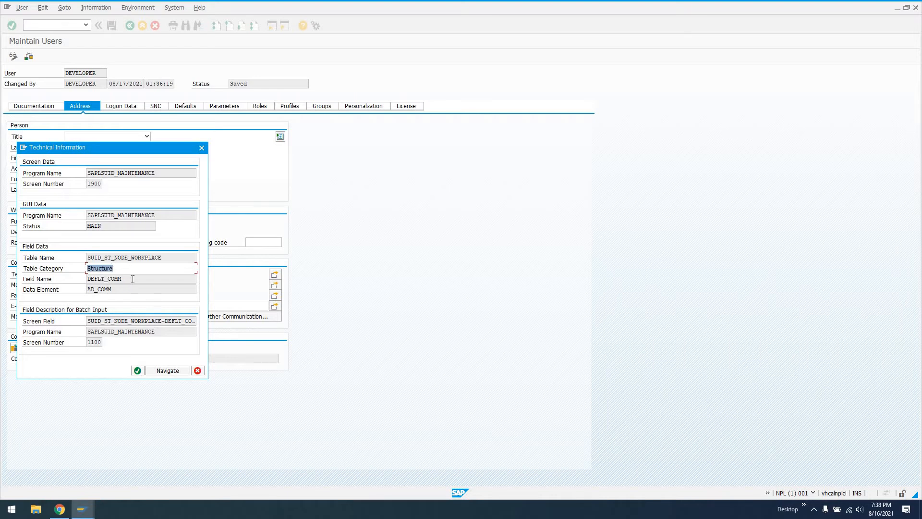
click(105, 278)
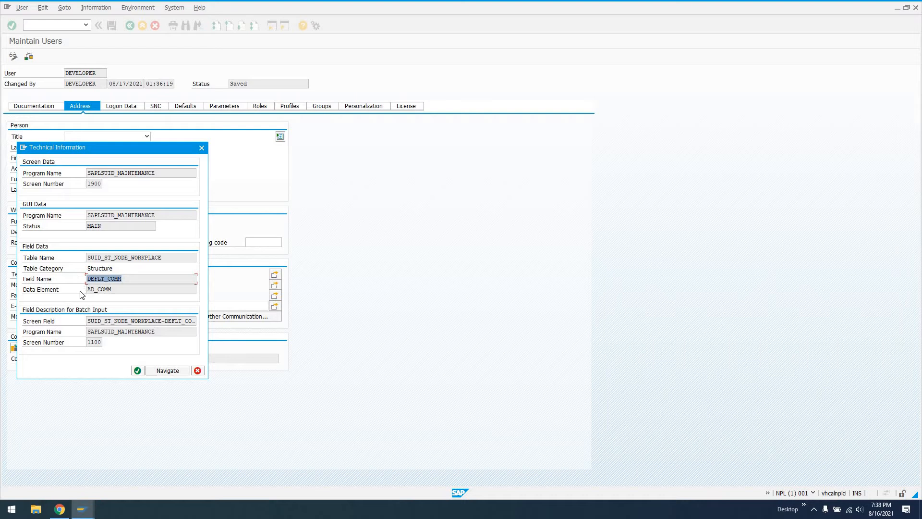
mouse_move(133, 282)
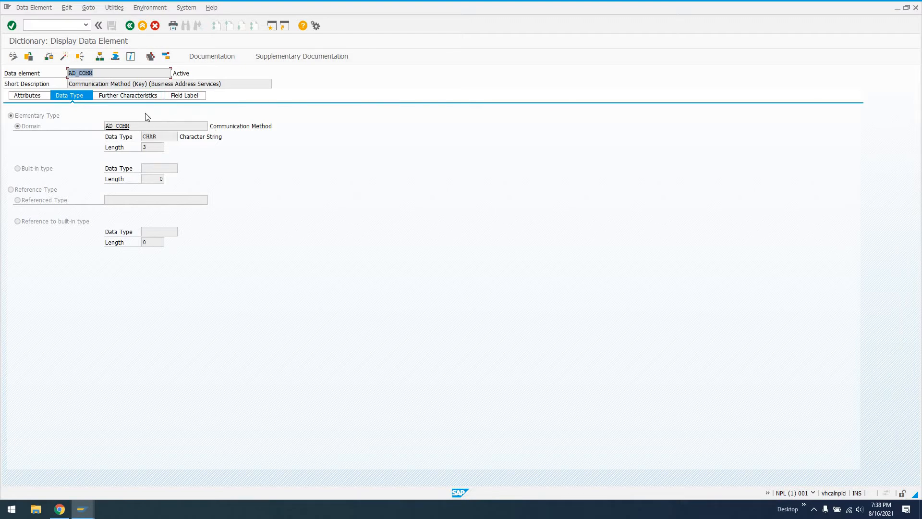
Step: Browse AD_COMM's Field Label, Further Characteristics and Data Type tabs, then open domain AD_COMM
click(184, 95)
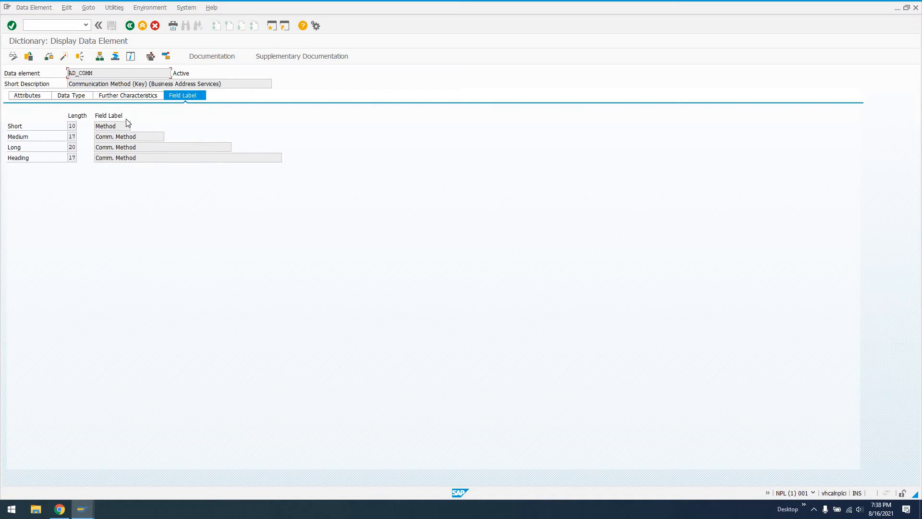
click(127, 95)
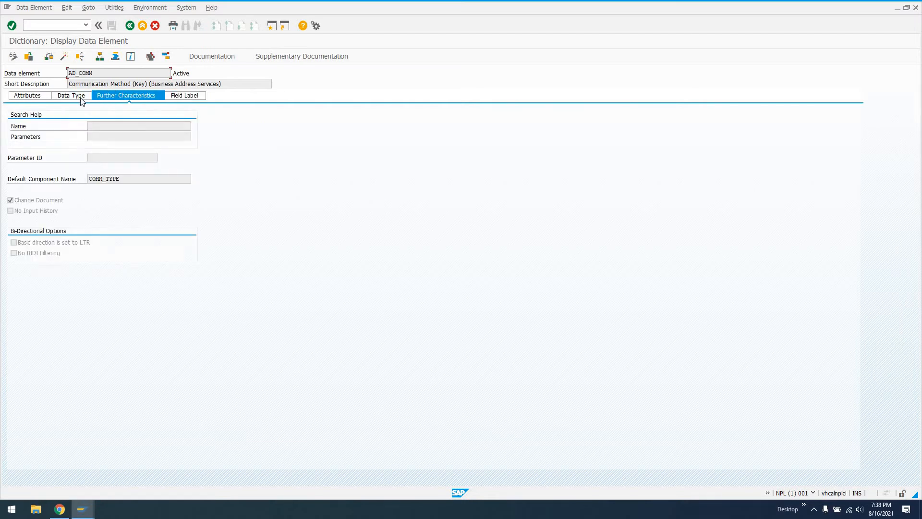
click(70, 95)
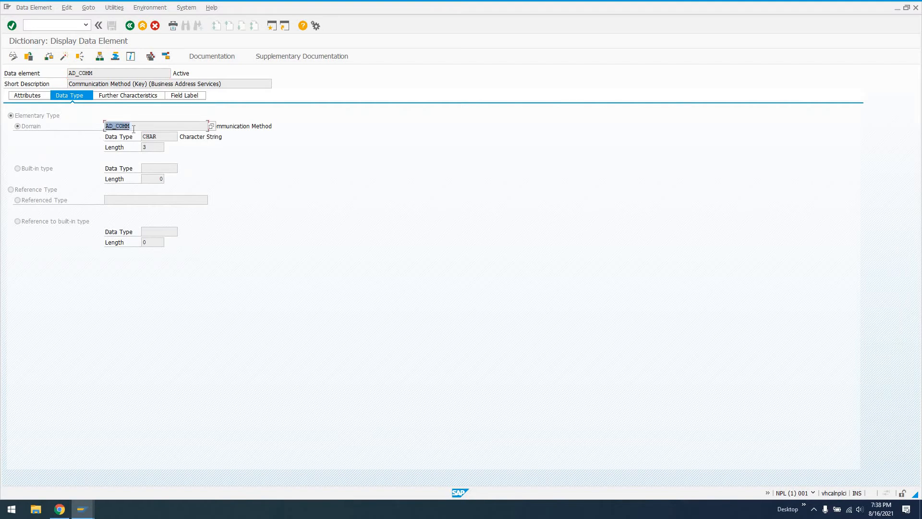
mouse_move(131, 129)
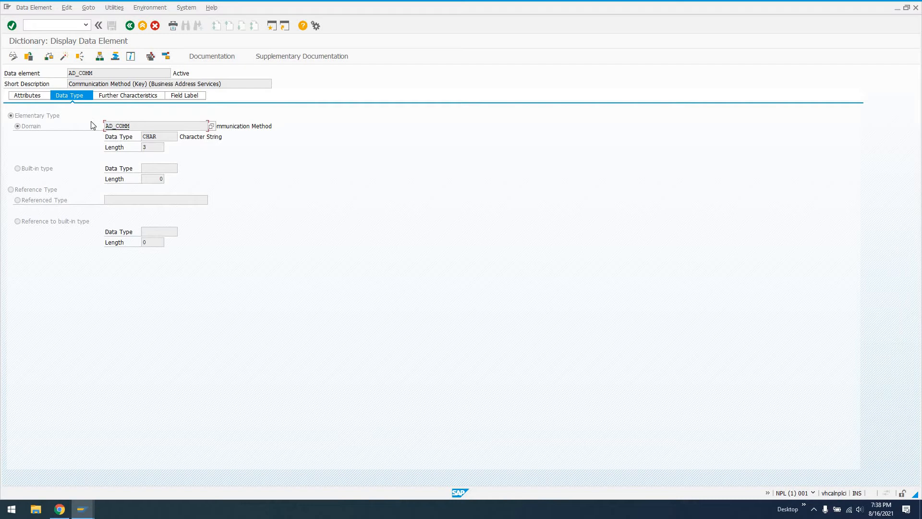
double_click(117, 125)
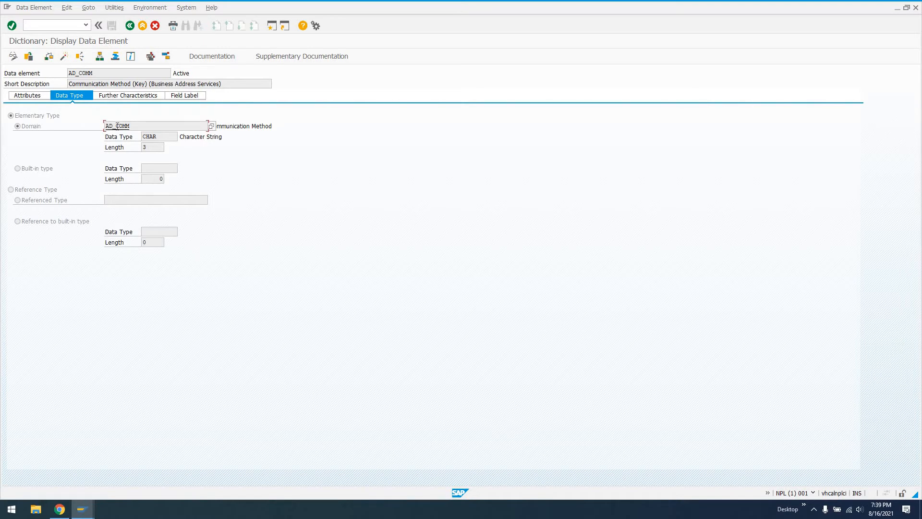
mouse_move(61, 63)
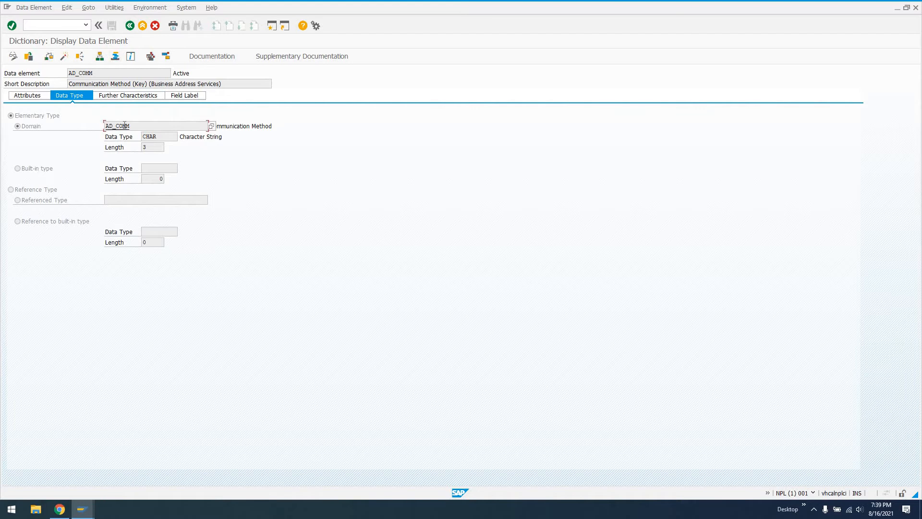
double_click(116, 126)
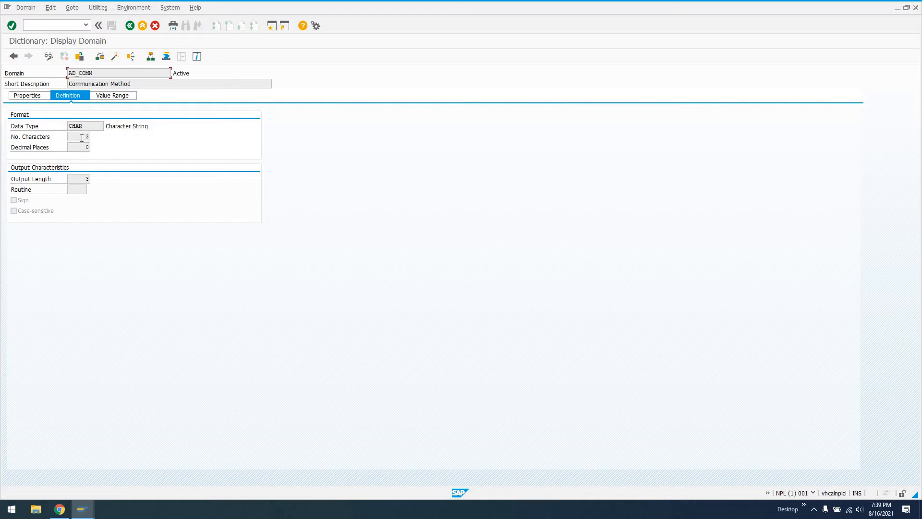
Step: Check the AD_COMM domain's properties and value range, then open value table TSAC
click(26, 95)
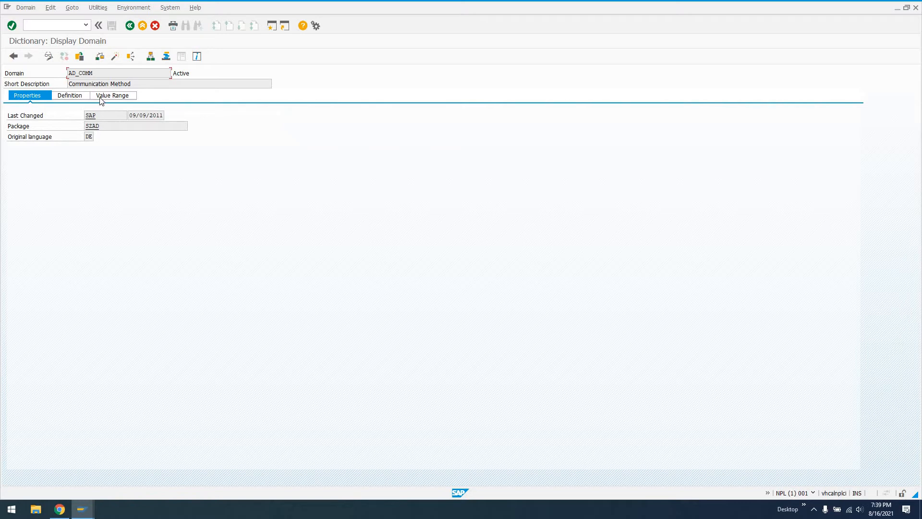
click(111, 95)
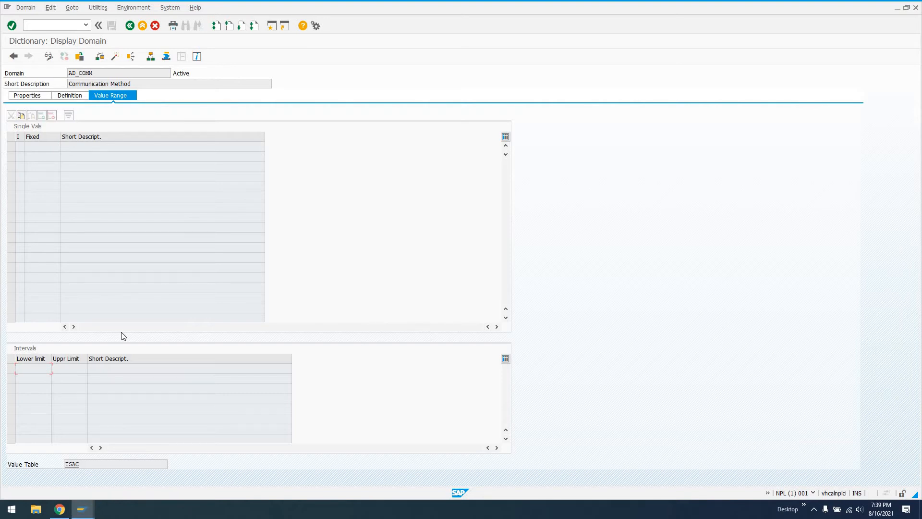
click(29, 368)
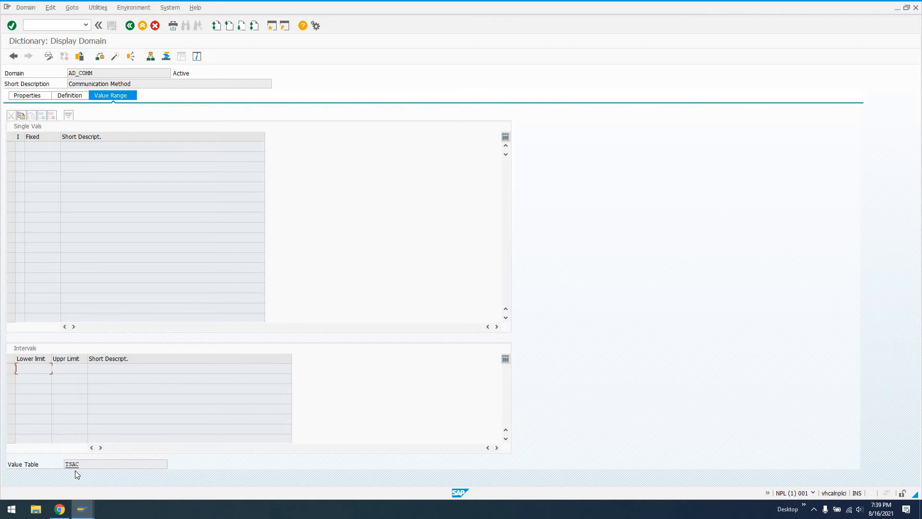
click(115, 464)
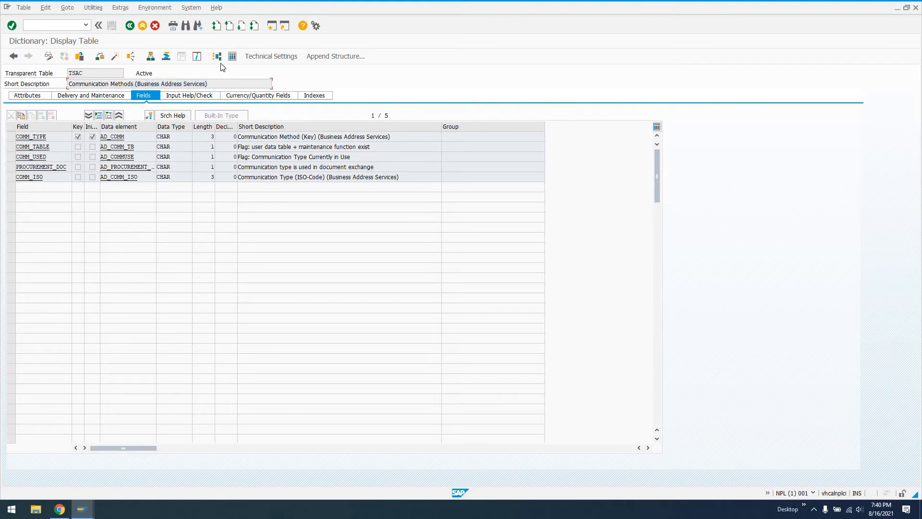
mouse_move(231, 56)
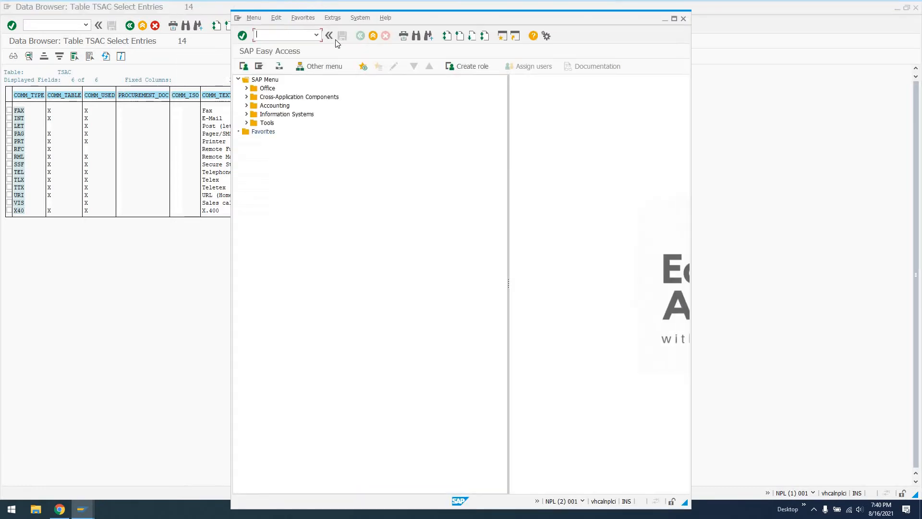
Step: Edit user DDIC in SU01, assign a company, and view the offered communication methods
text(su01)
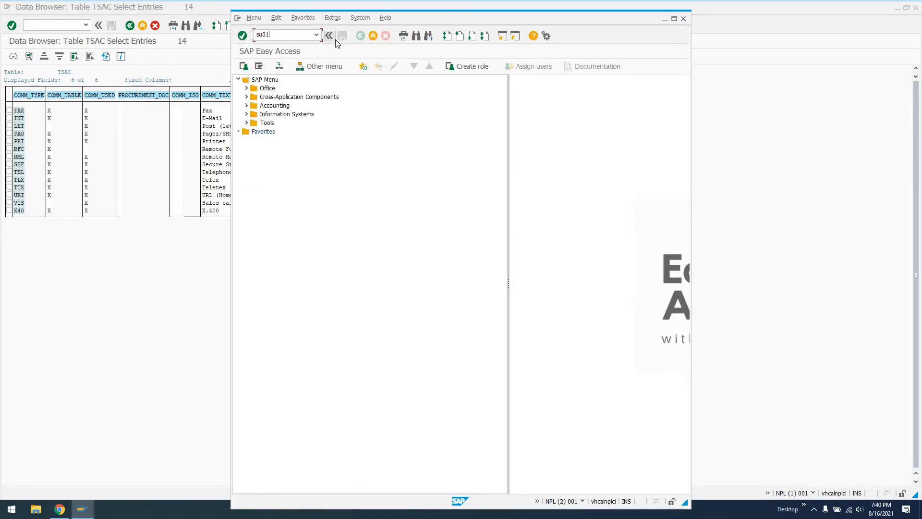
key(Enter)
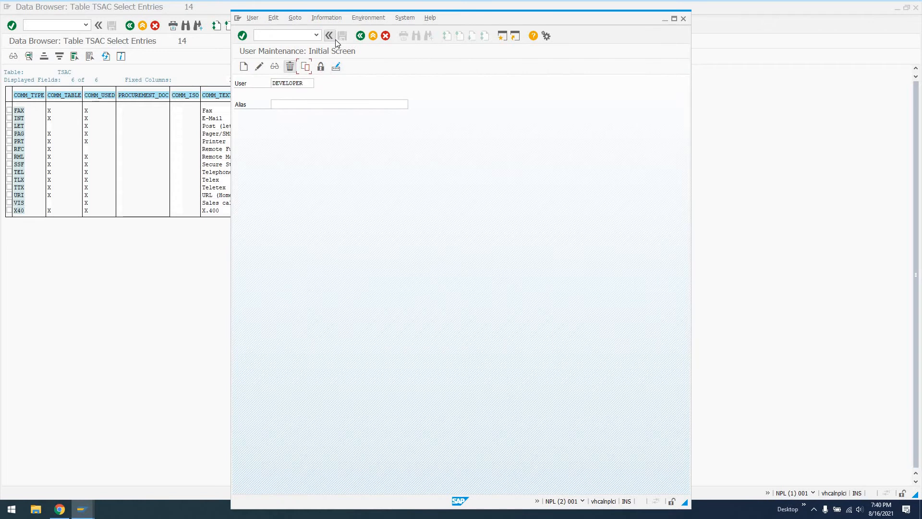
click(258, 66)
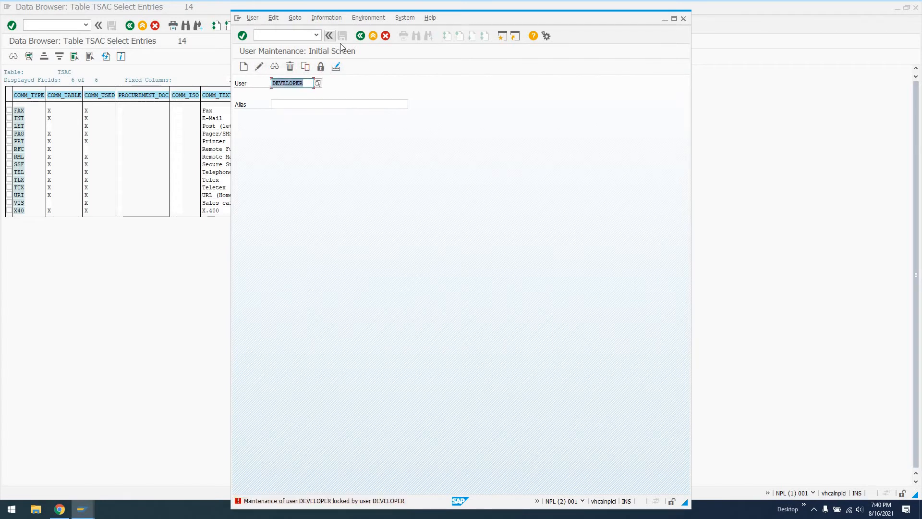
mouse_move(360, 36)
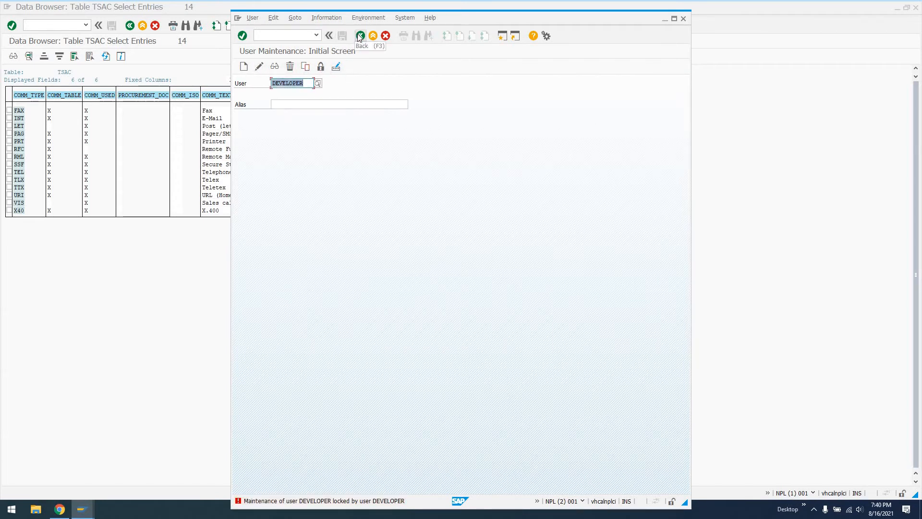
text(ddic)
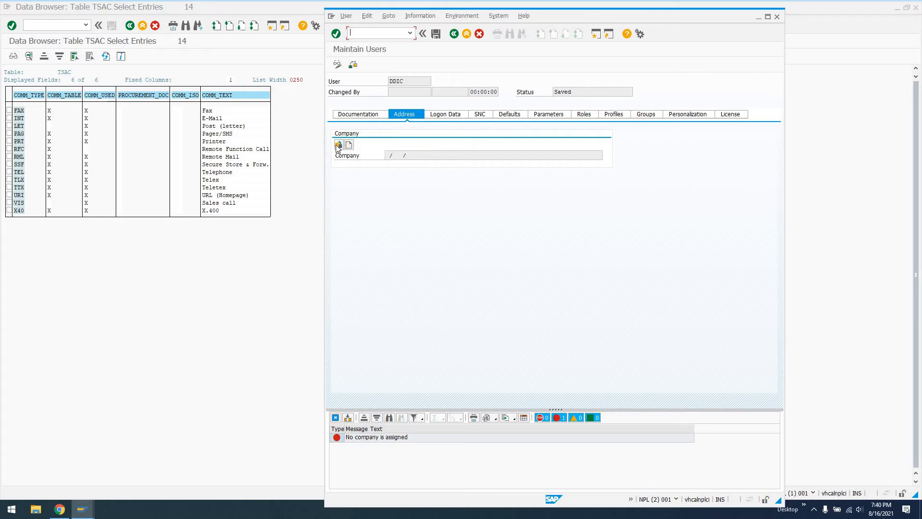
click(338, 145)
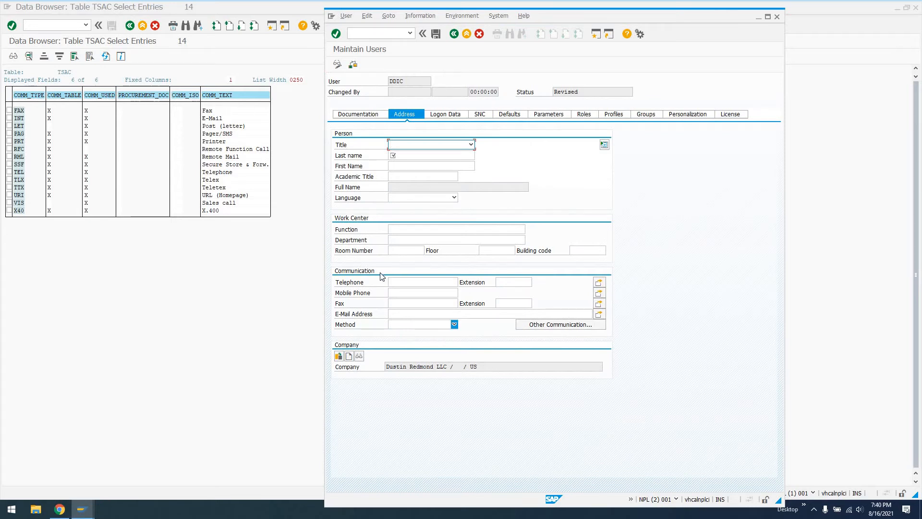
mouse_move(408, 326)
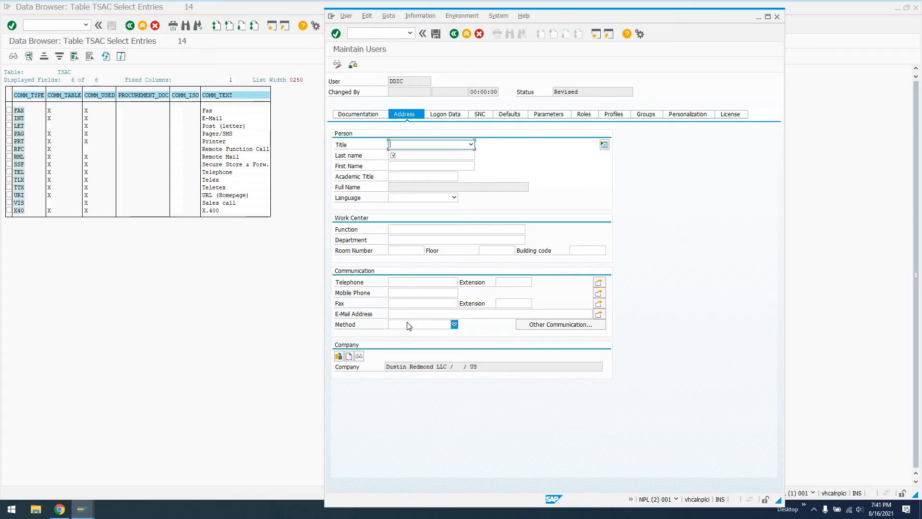
click(454, 324)
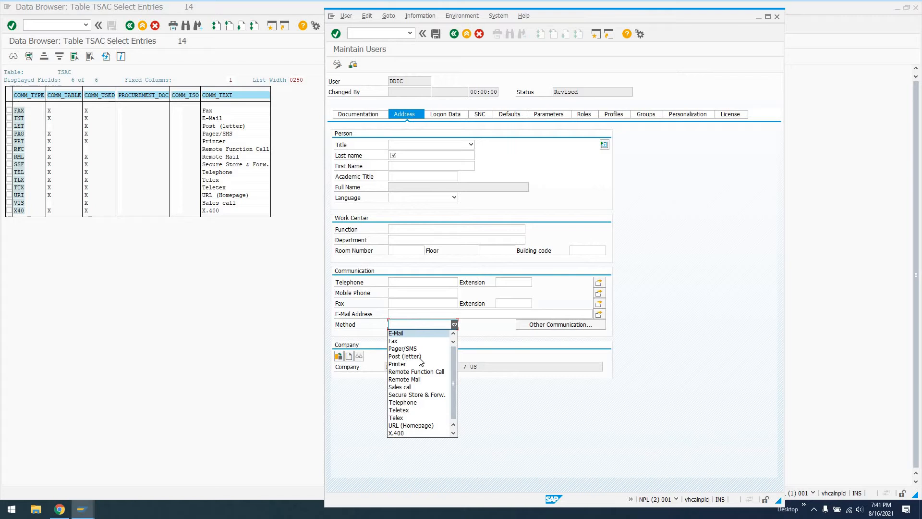
mouse_move(397, 364)
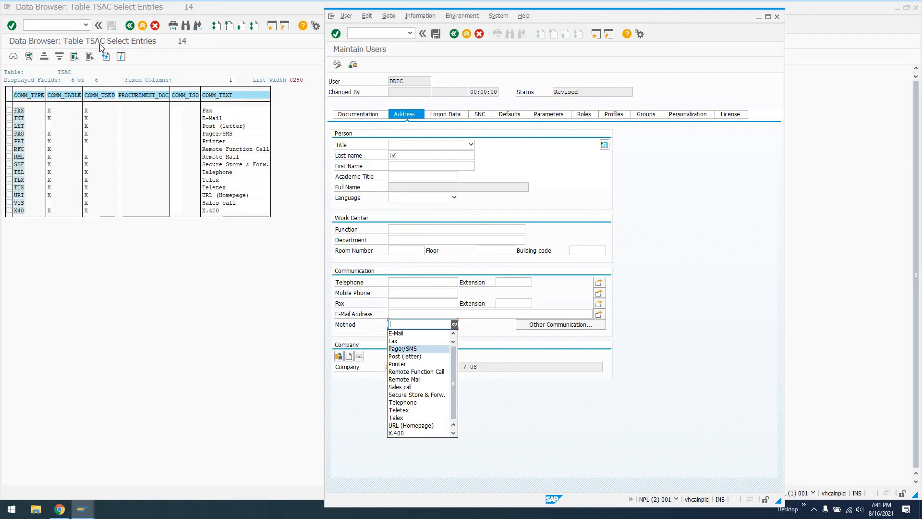
mouse_move(404, 356)
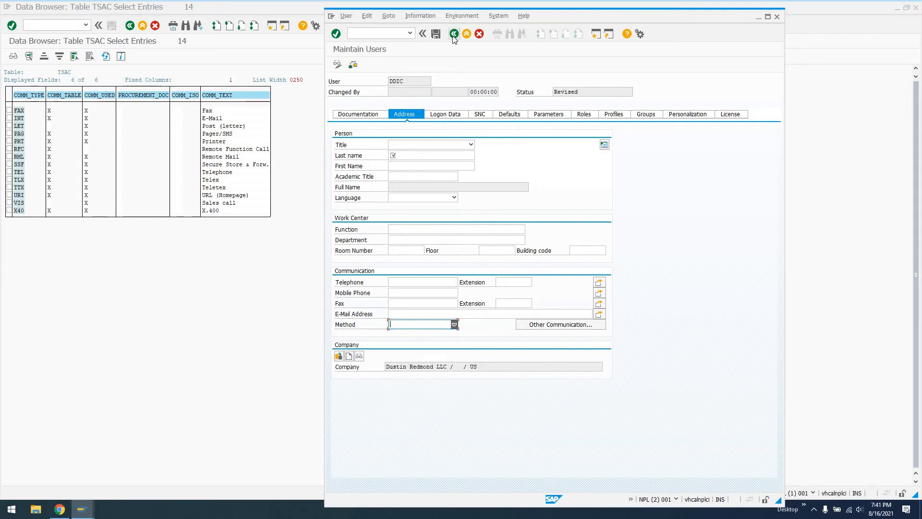
Step: Exit user DDIC without saving and enter /nsm30 in the command field
click(453, 34)
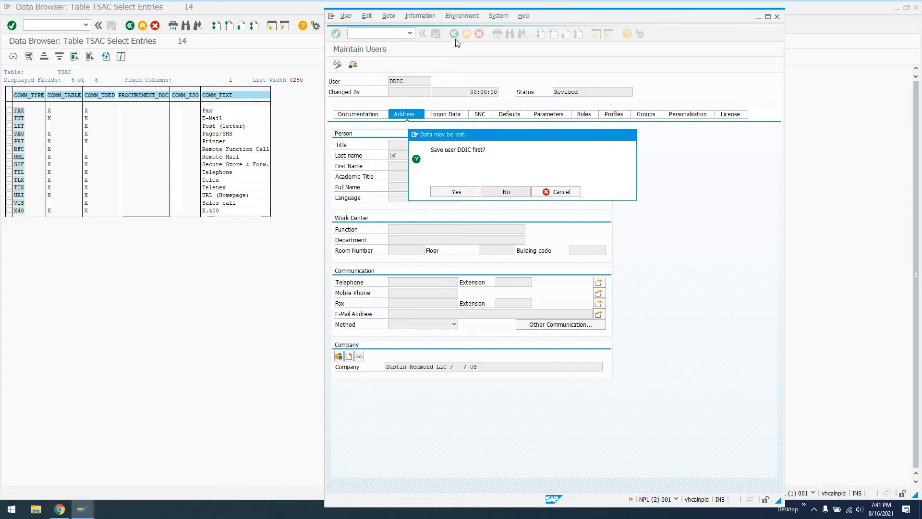
click(504, 191)
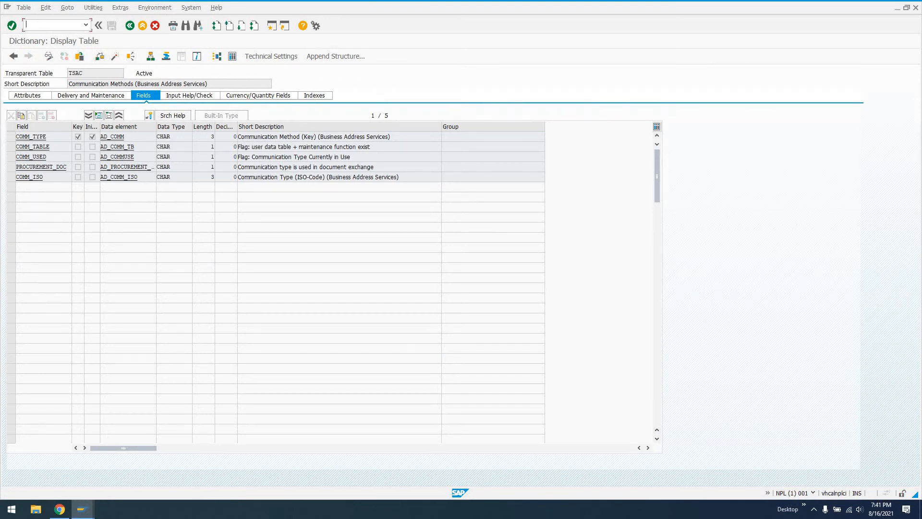
text(/nsm30)
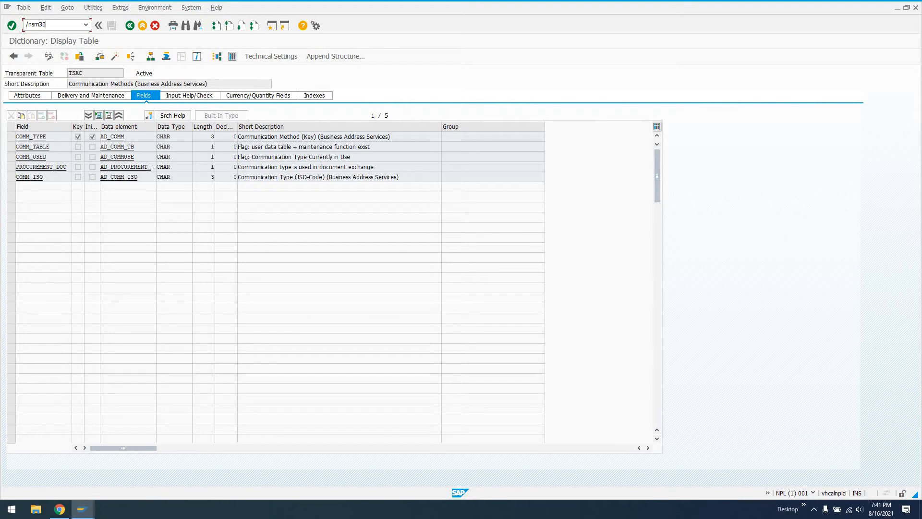
mouse_move(43, 34)
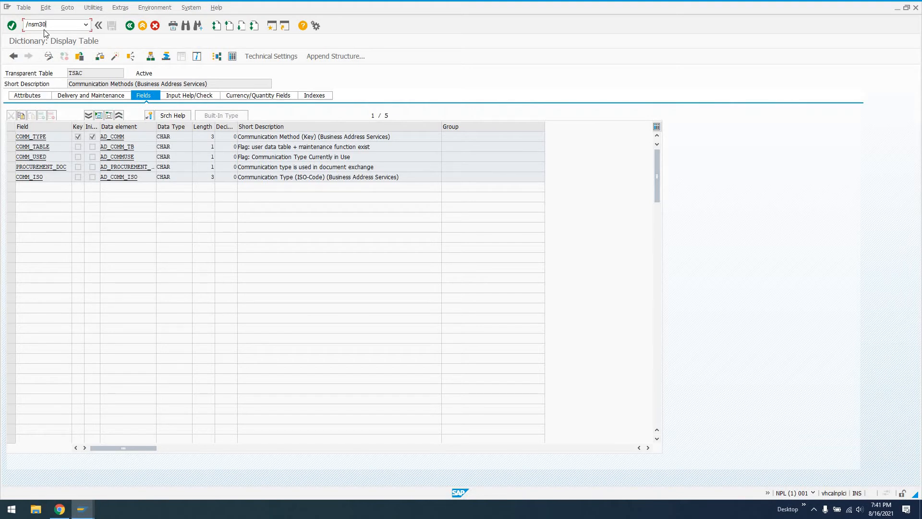
Step: Maintain table TSAC in SM30 and dismiss the cross-client caution message
key(Enter)
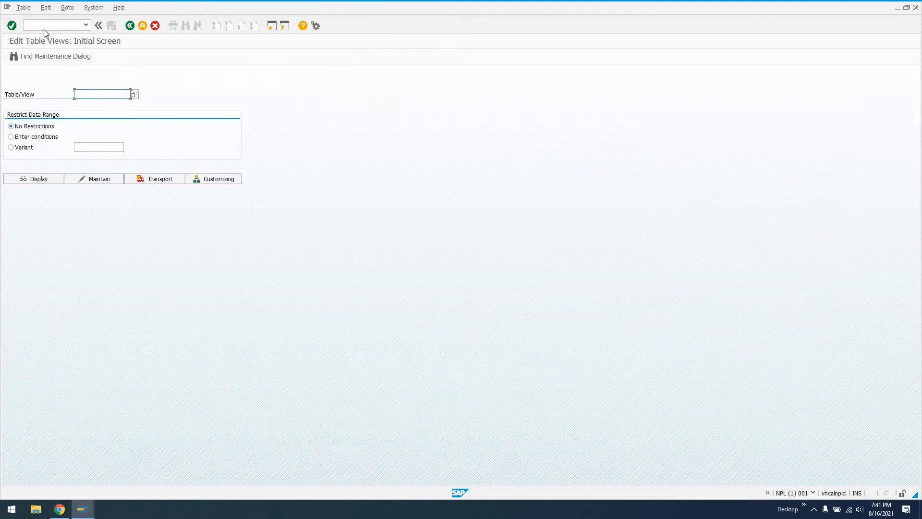
text(tsac)
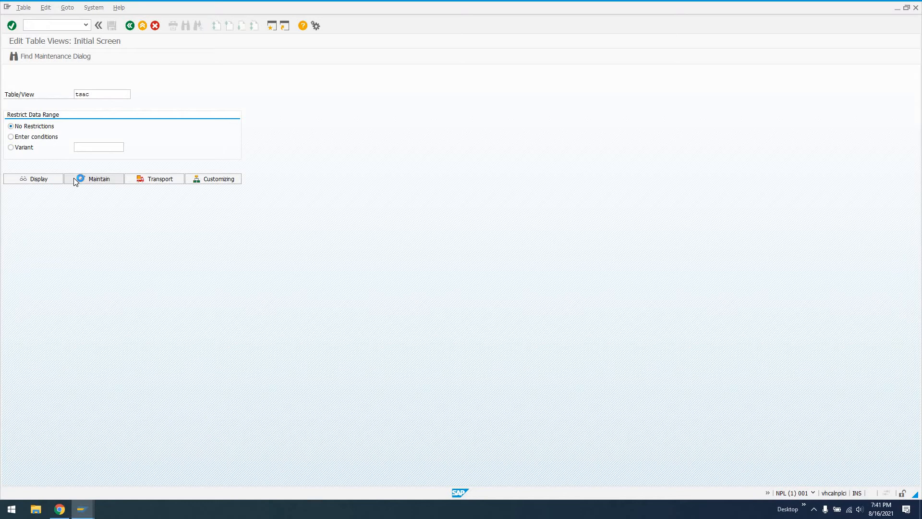
click(94, 178)
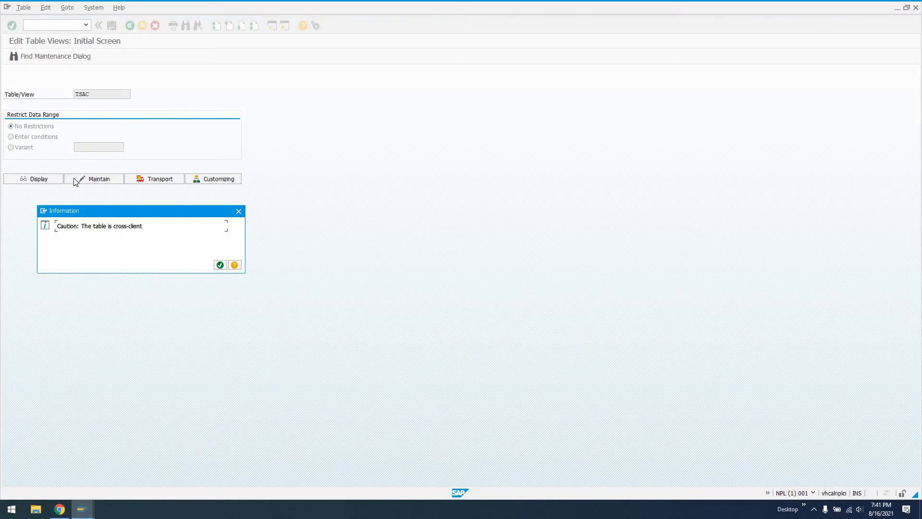
mouse_move(171, 251)
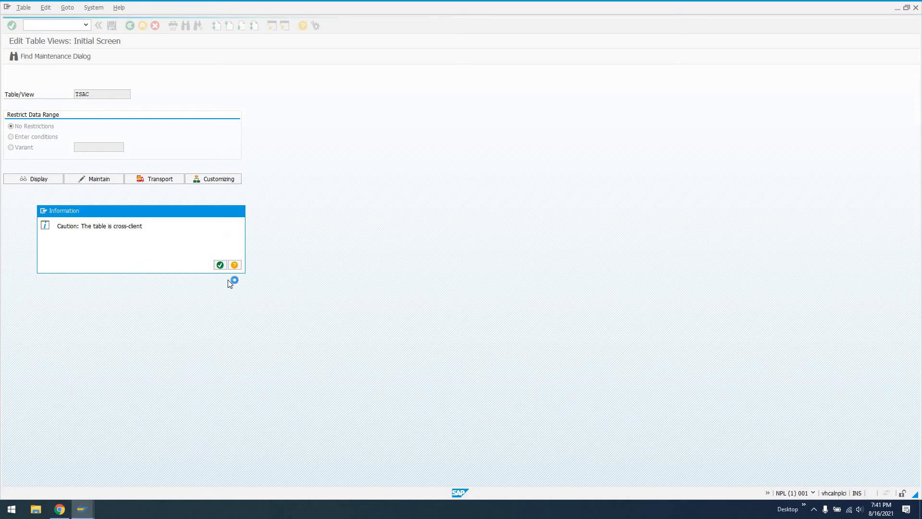
mouse_move(227, 353)
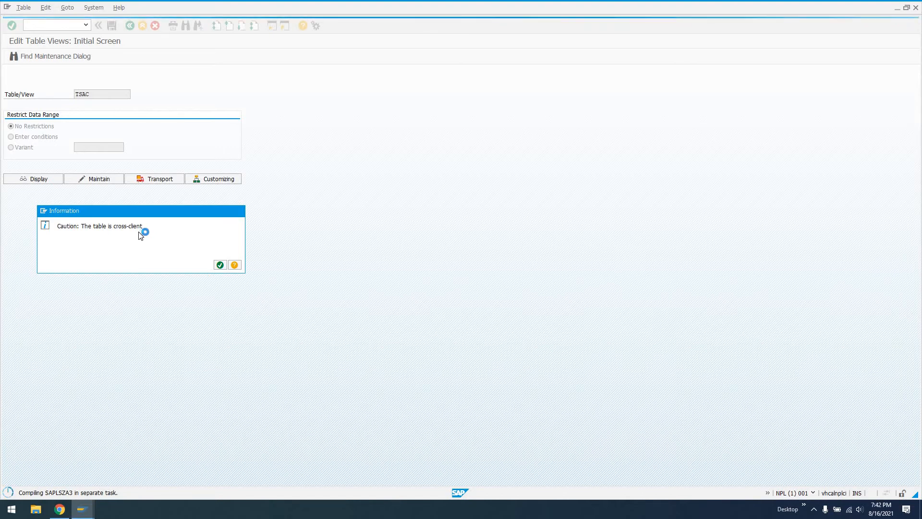
click(220, 264)
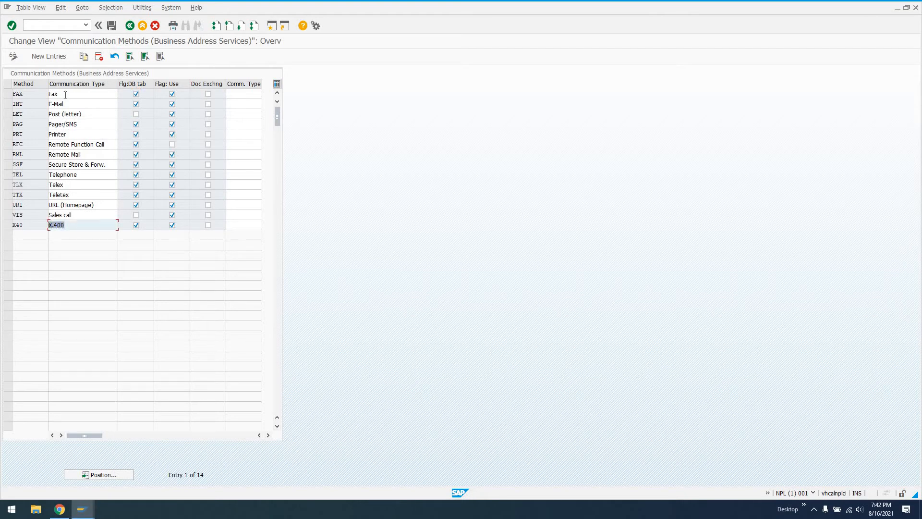
Step: Begin New Entries in the TSAC view and check the DB table flag's meaning
click(82, 94)
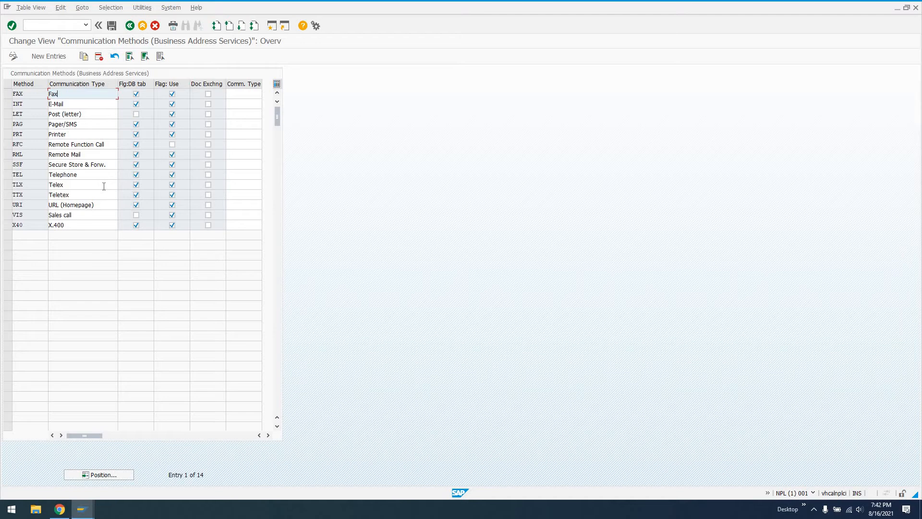
mouse_move(146, 185)
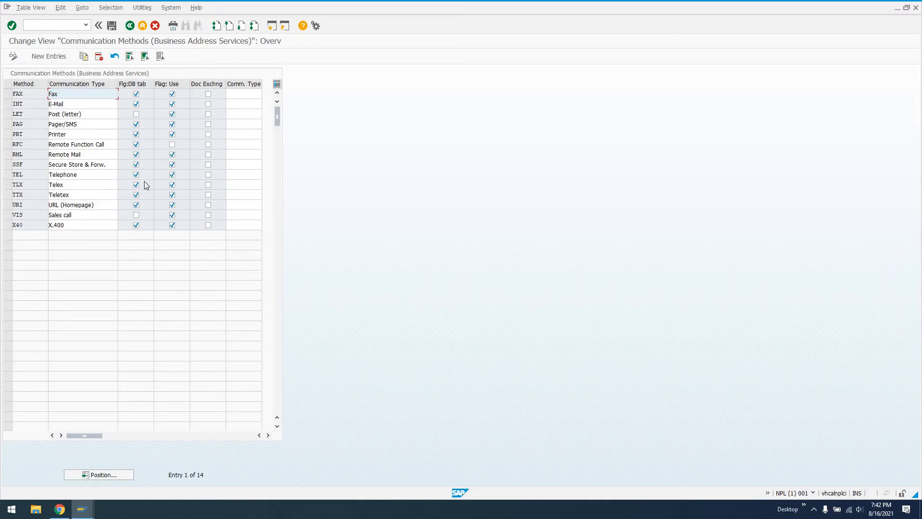
mouse_move(48, 56)
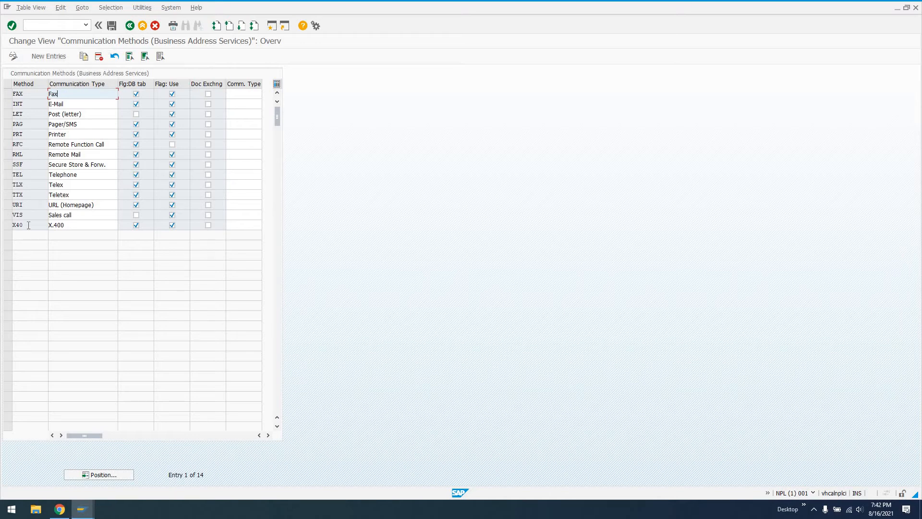
click(18, 225)
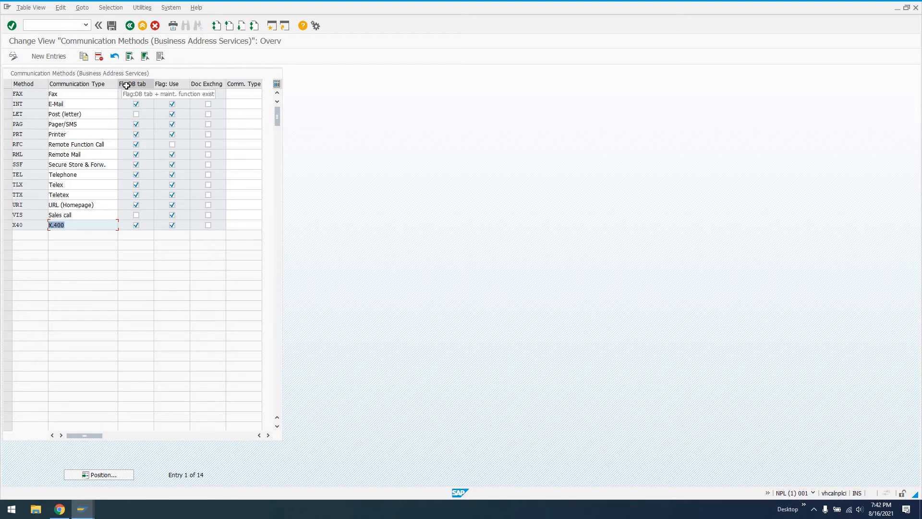
mouse_move(167, 84)
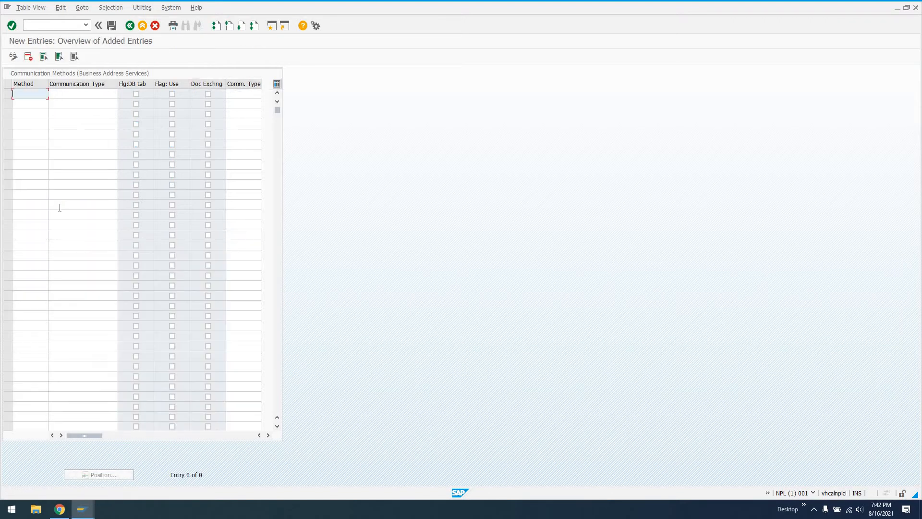
Step: Enter method ZT, description 'I.C. Mail (Test)', flag it as used, and save
text(Z1)
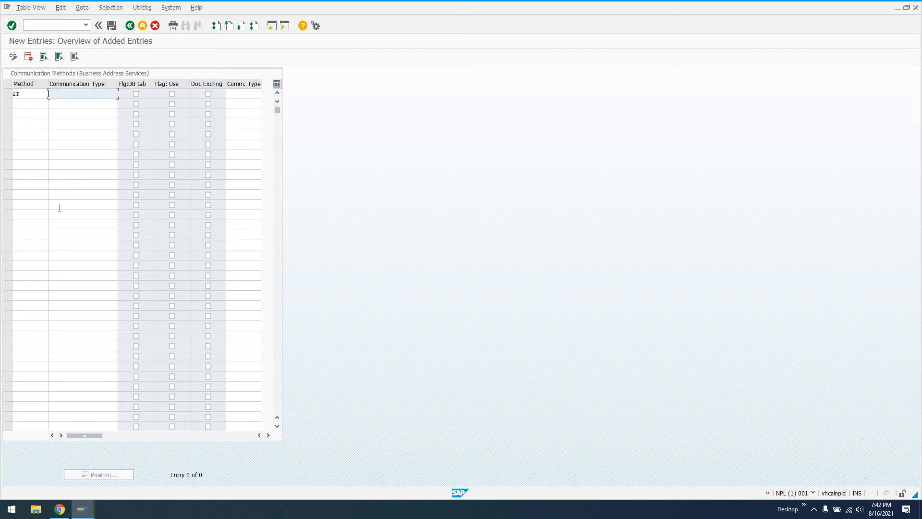
text(Intercompany Mail (T)
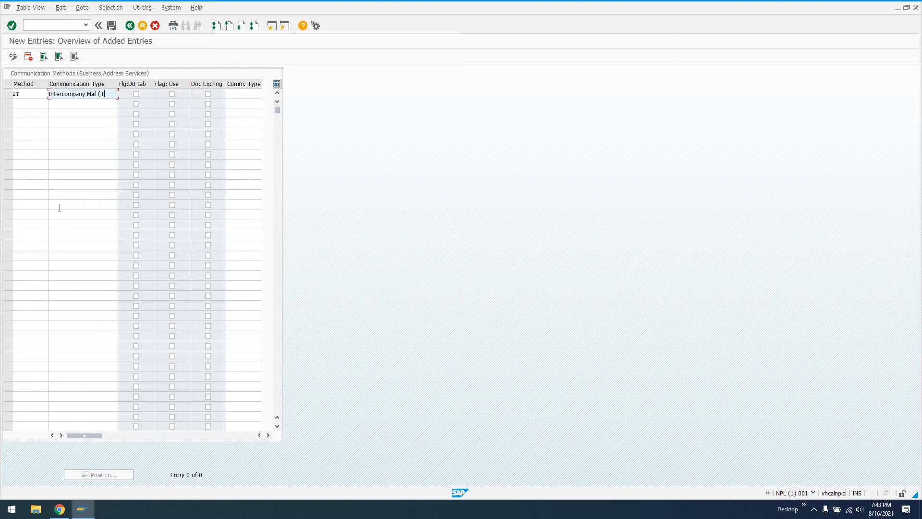
key(BackSpace)
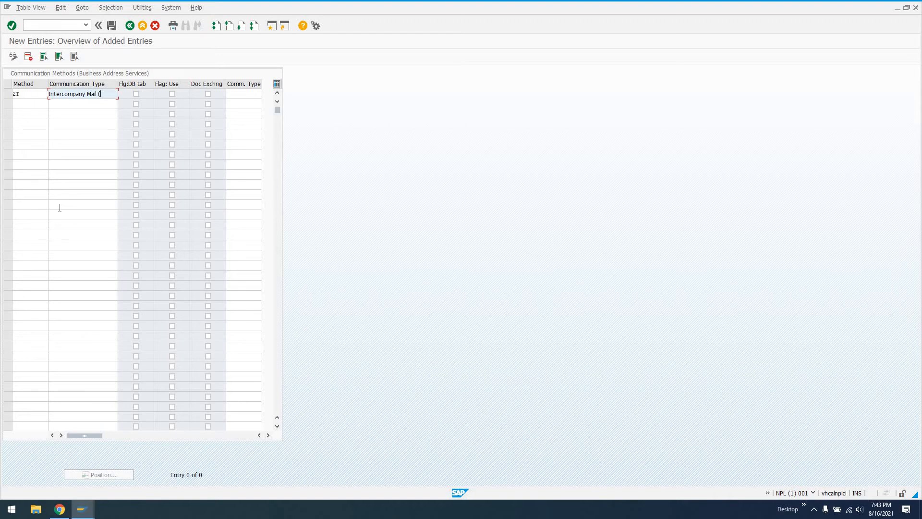
text(M)
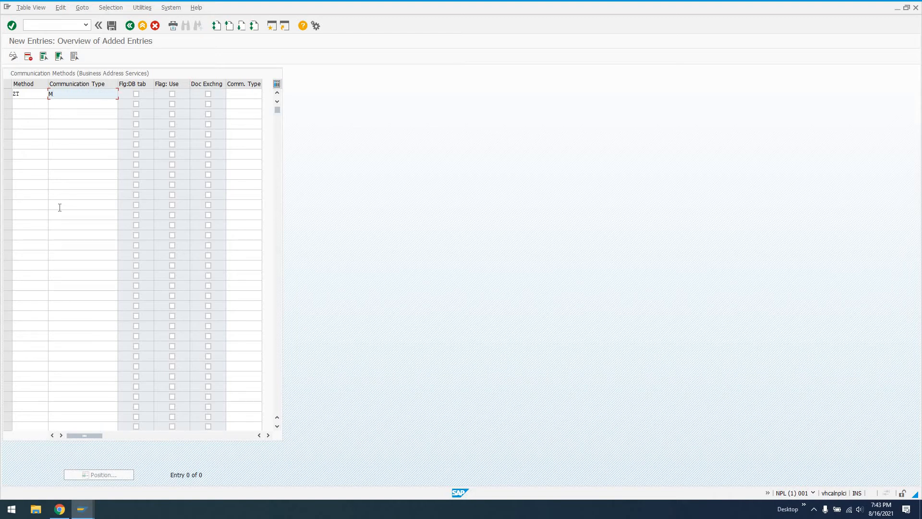
text(I.C. Mail (Test)
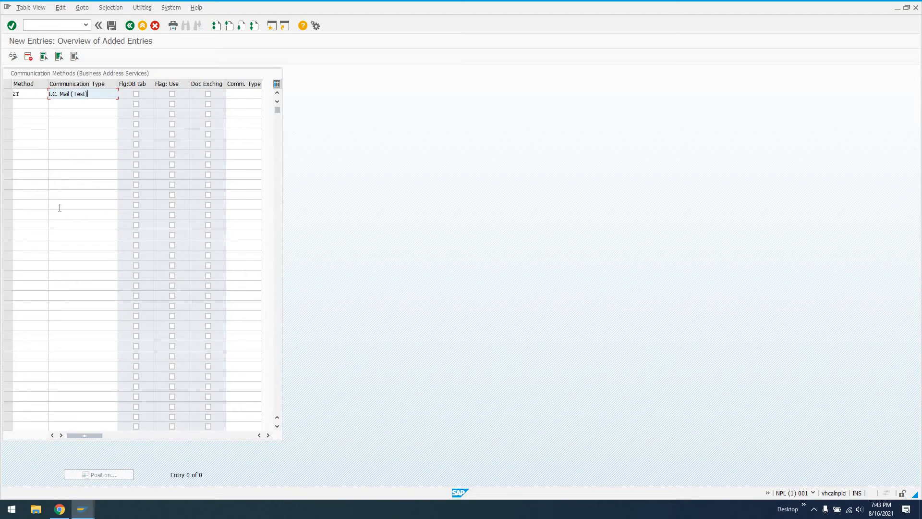
click(172, 94)
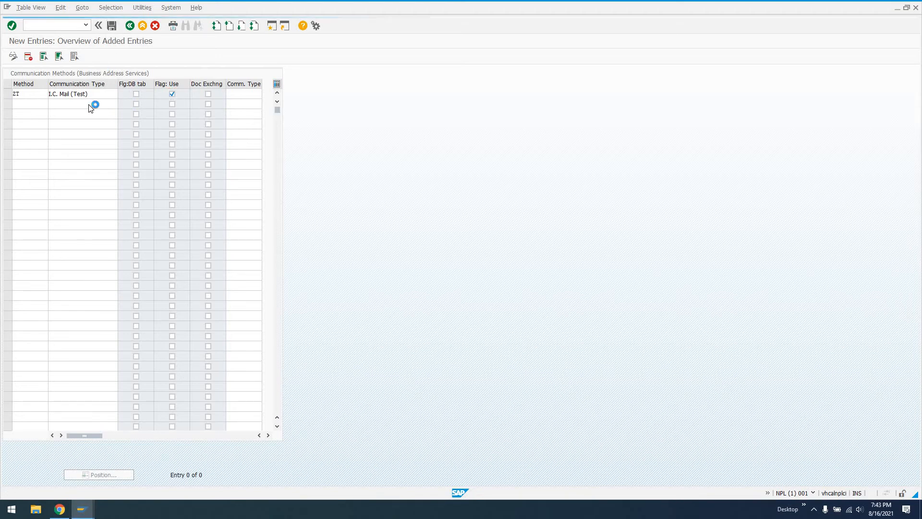
click(111, 26)
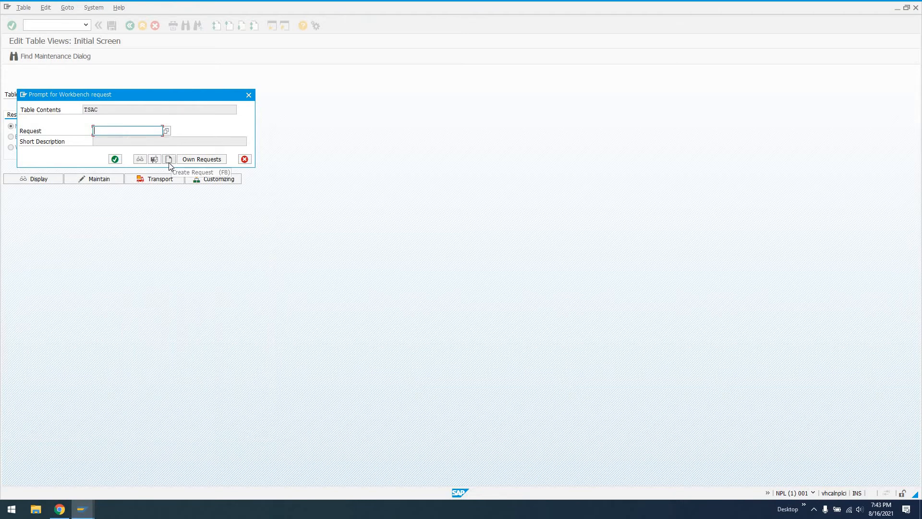
Step: Create workbench request NPLK900094 'Add new DEFLT_COMM method in table TSAC' and save ZT under it
click(168, 160)
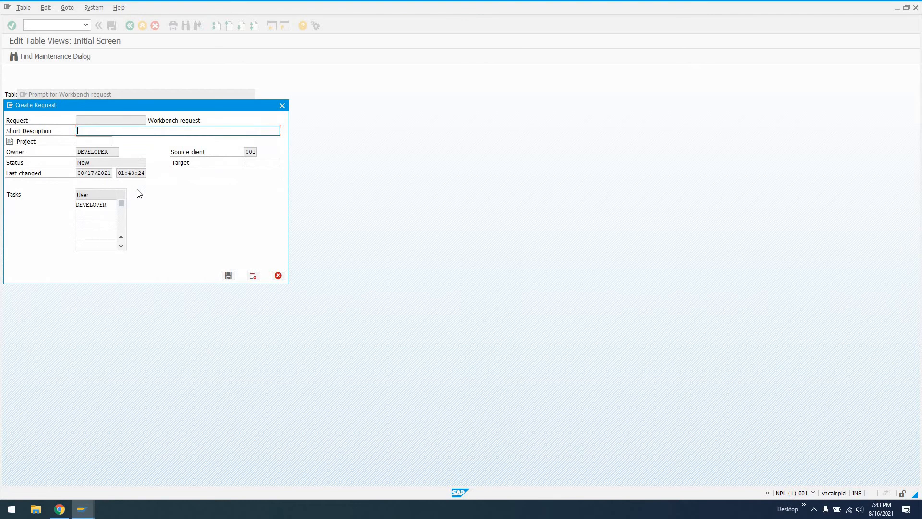
text(Add new DEFLT_COMM method in)
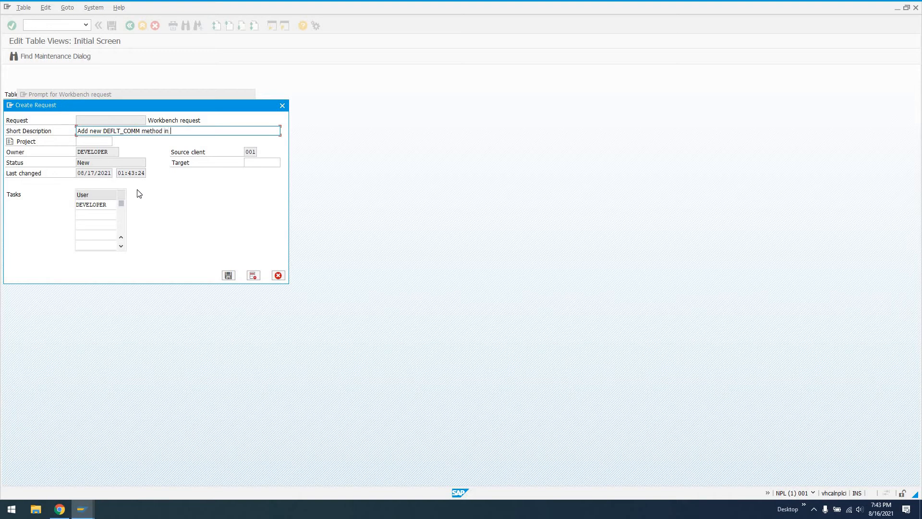
text(table TSA)
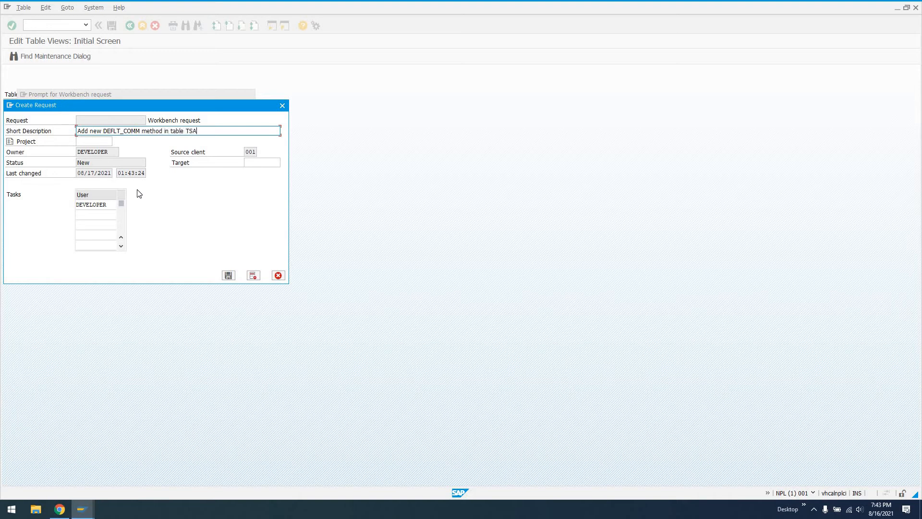
key(Backspace)
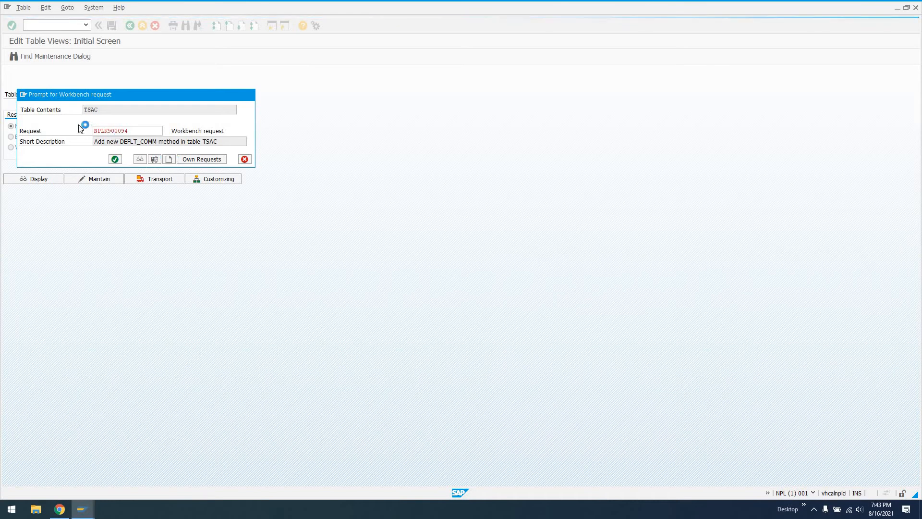
click(115, 159)
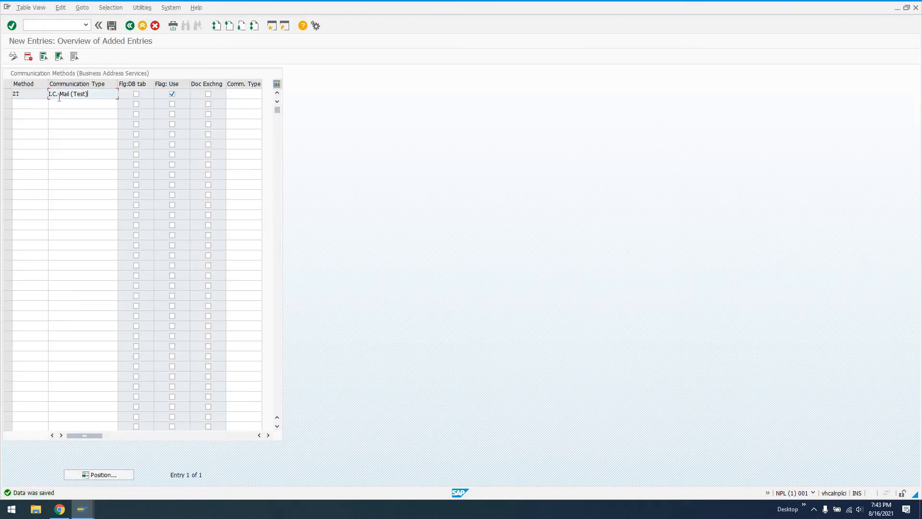
Step: Back out of the communication methods table to SAP Easy Access and enter transaction SU01
click(129, 25)
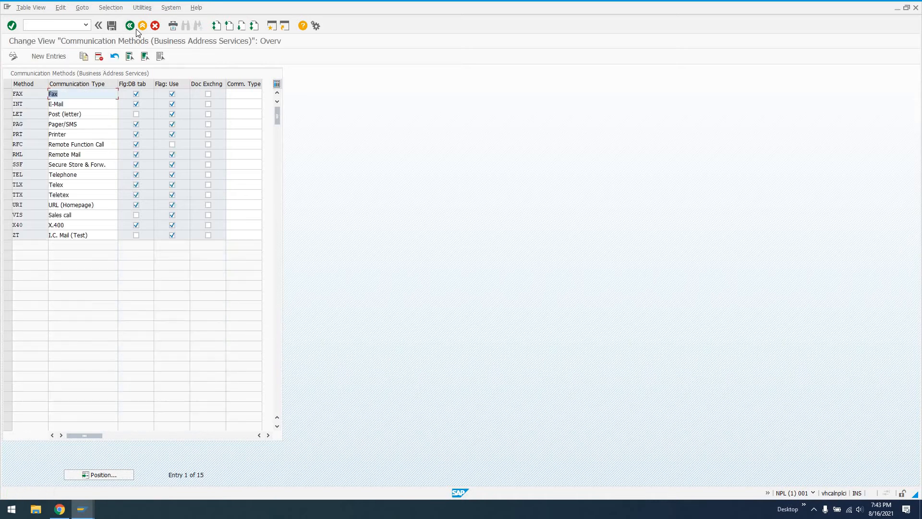
click(130, 26)
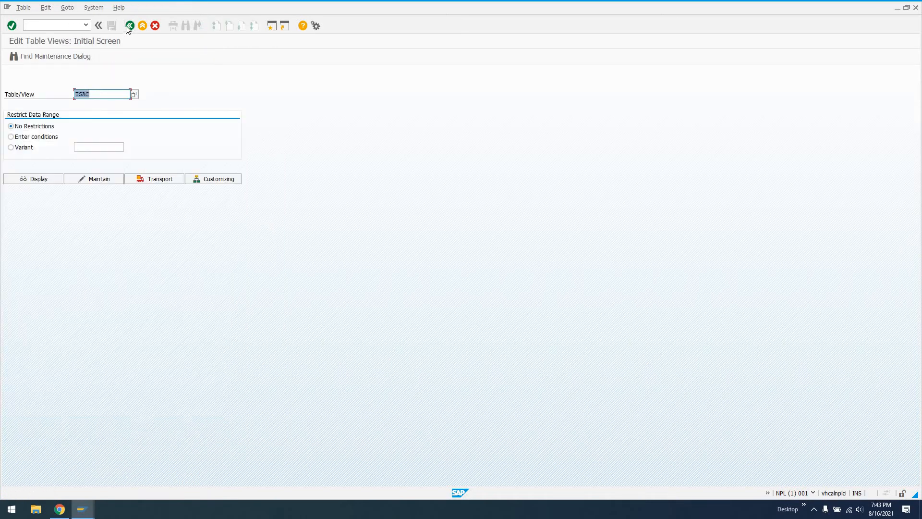
click(130, 26)
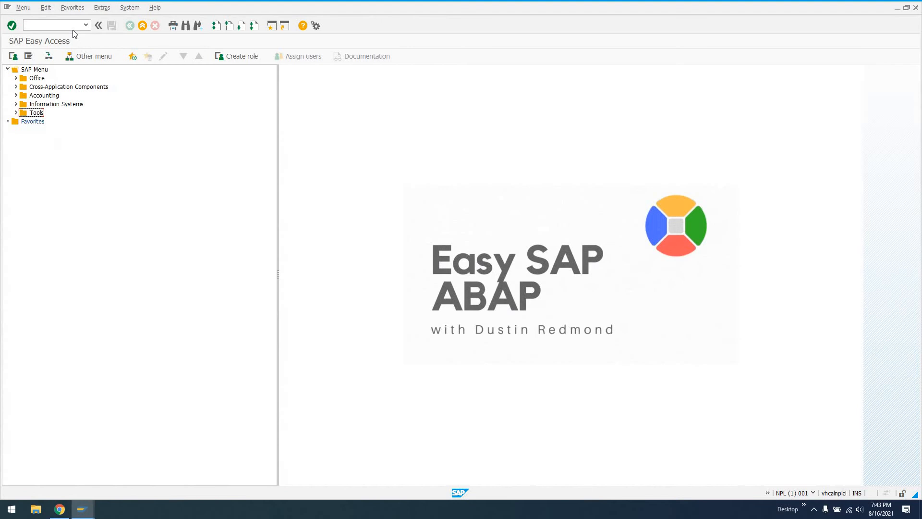
text(su01)
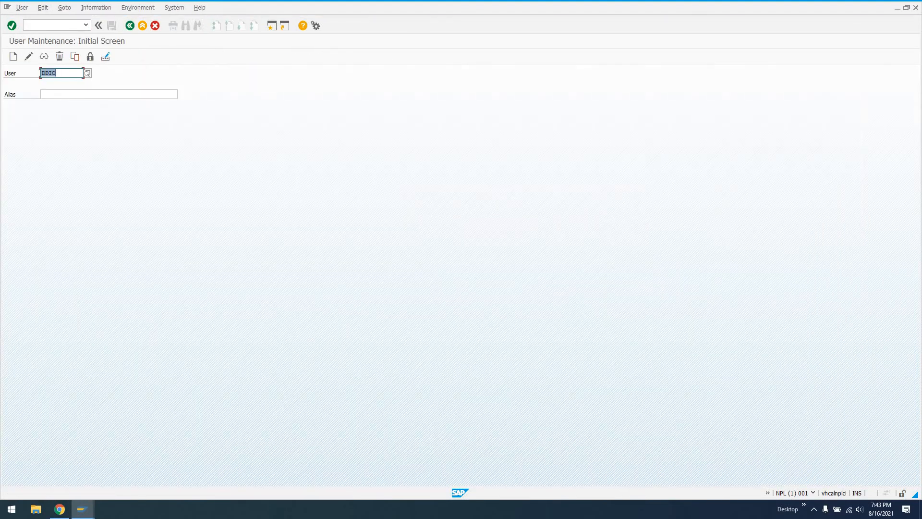
Step: Edit user DEVELOPER and choose I.C. Mail (Test) as the communication method
text(developer)
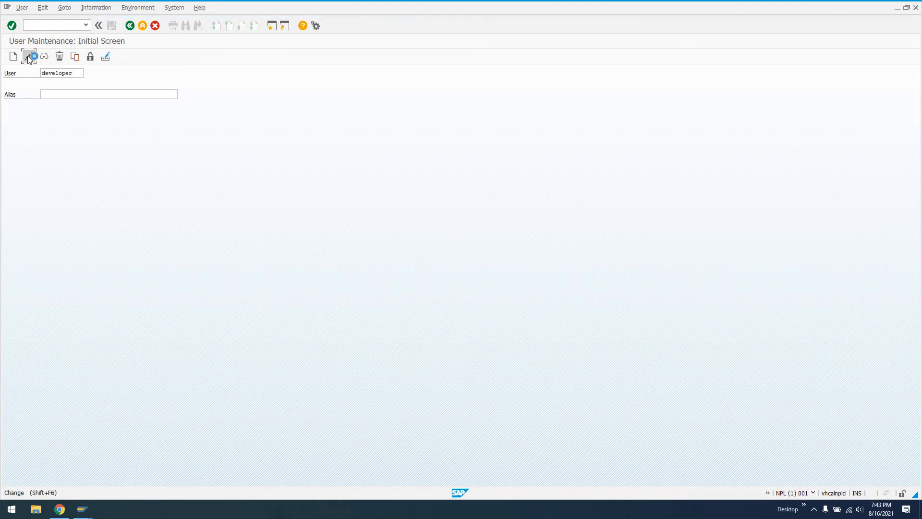
click(28, 55)
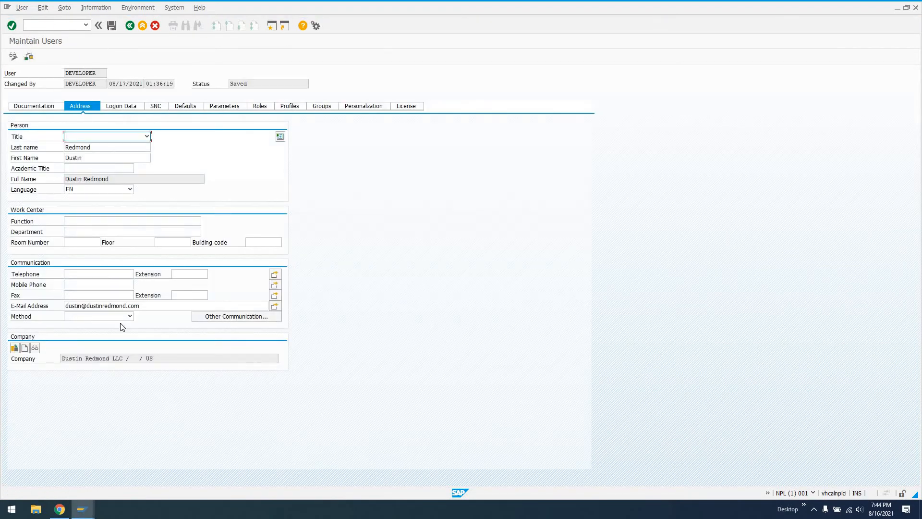
click(129, 316)
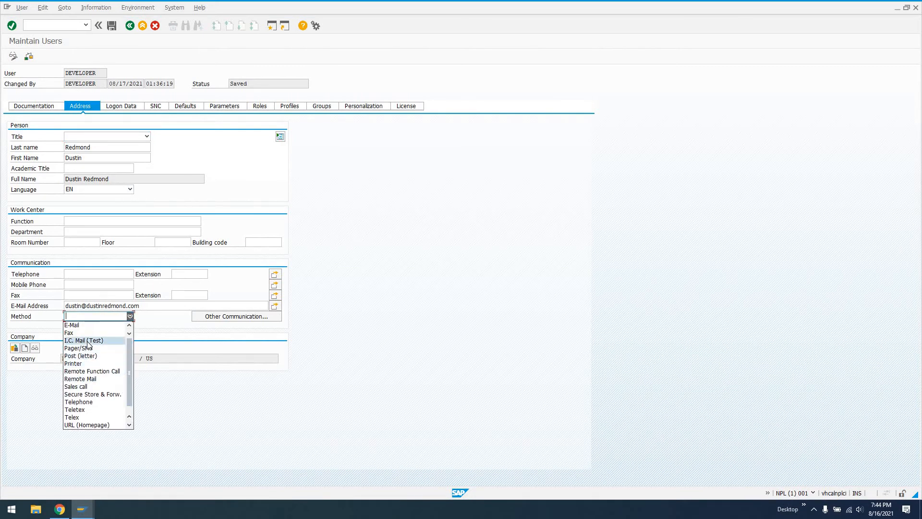
click(83, 340)
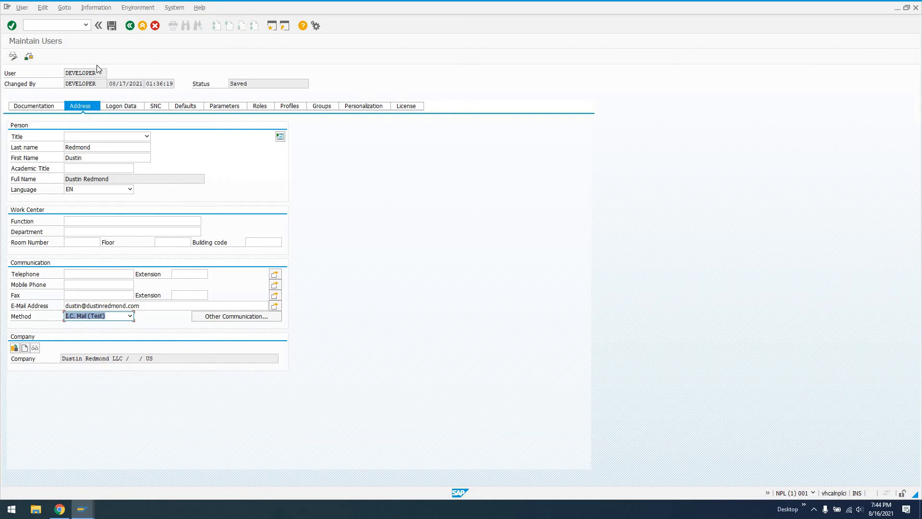
mouse_move(75, 16)
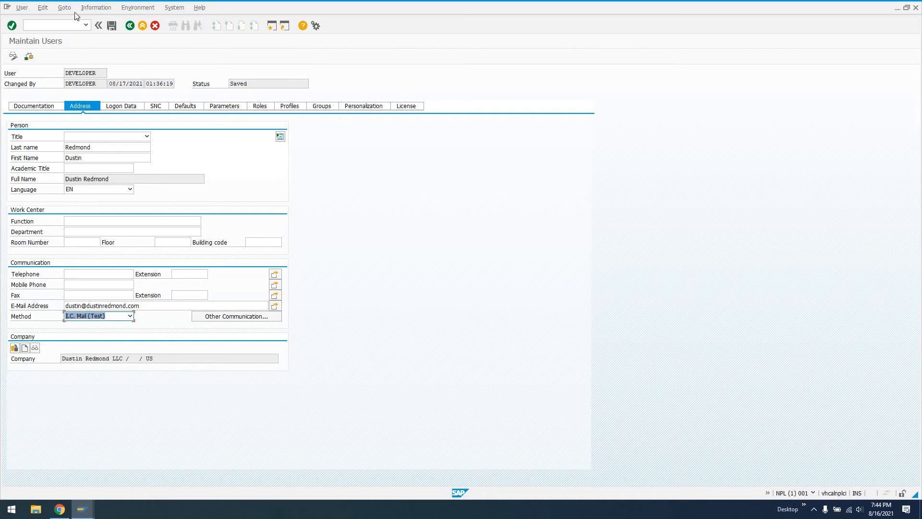
Step: Browse the menus, recheck the method list, and open local layout customization
click(96, 7)
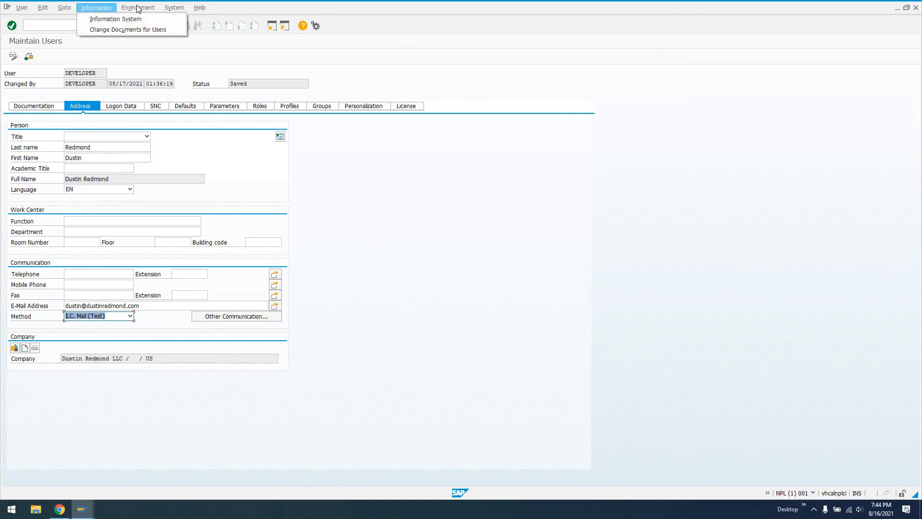
click(137, 7)
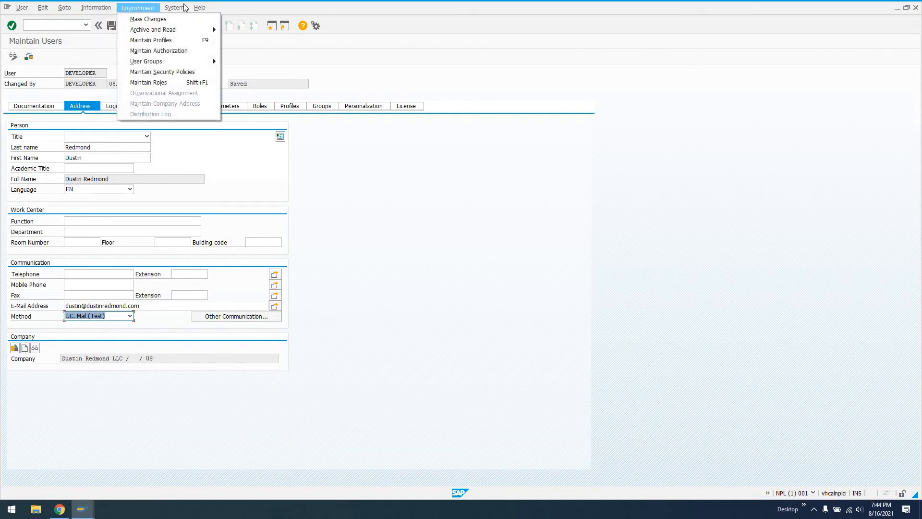
click(174, 7)
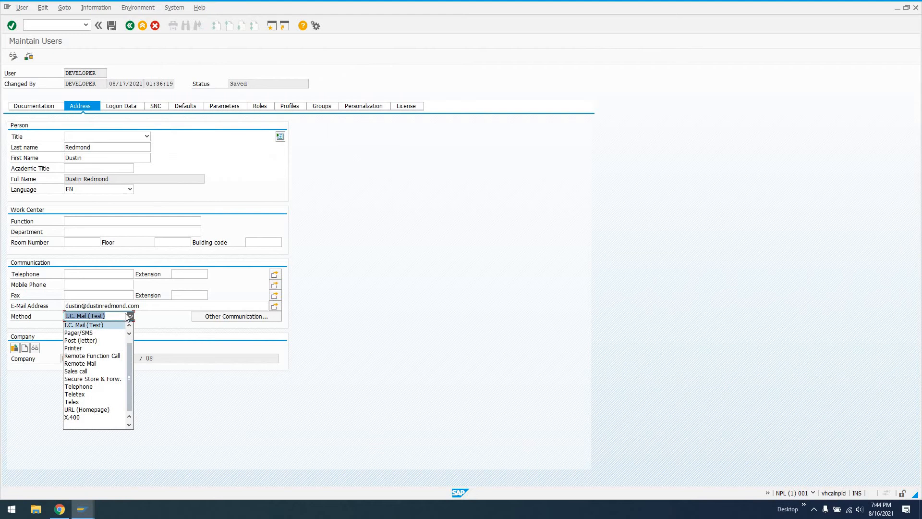
click(315, 26)
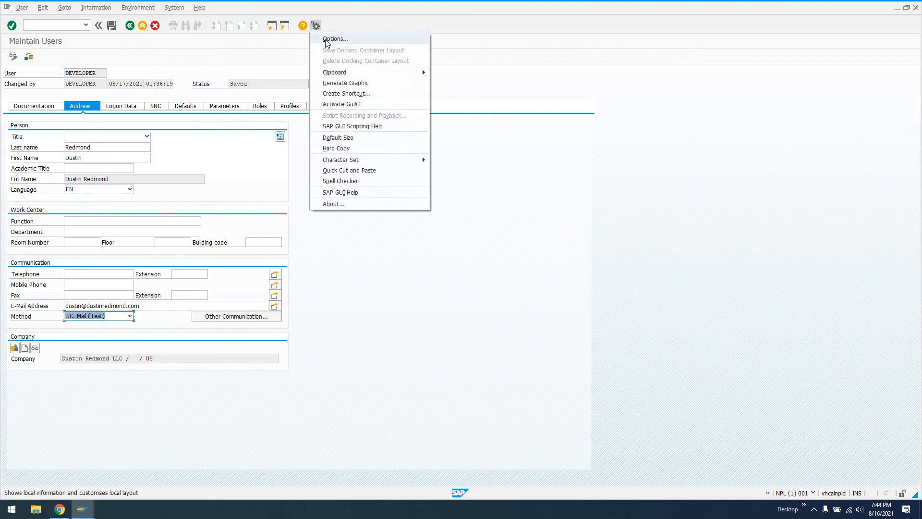
Step: Turn on 'Show keys within dropdown lists' under Interaction Design > Visualization 1 in GUI options
click(336, 38)
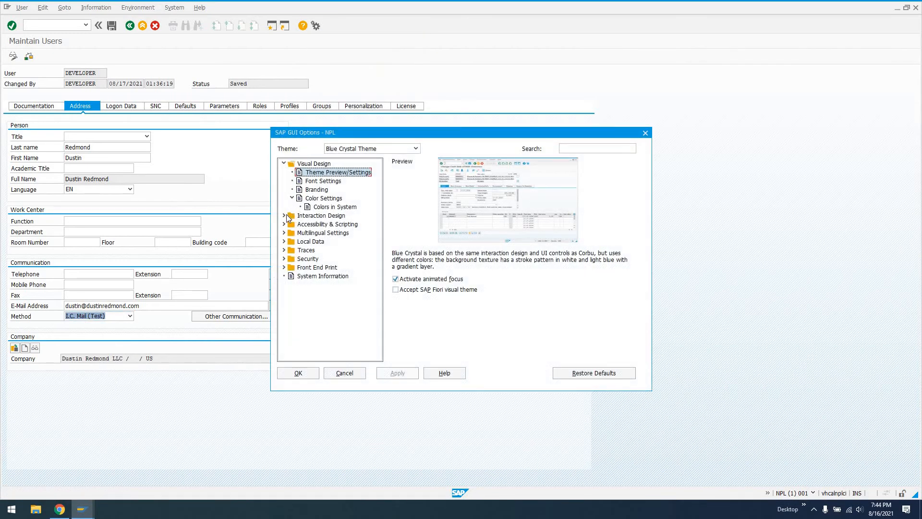
click(285, 215)
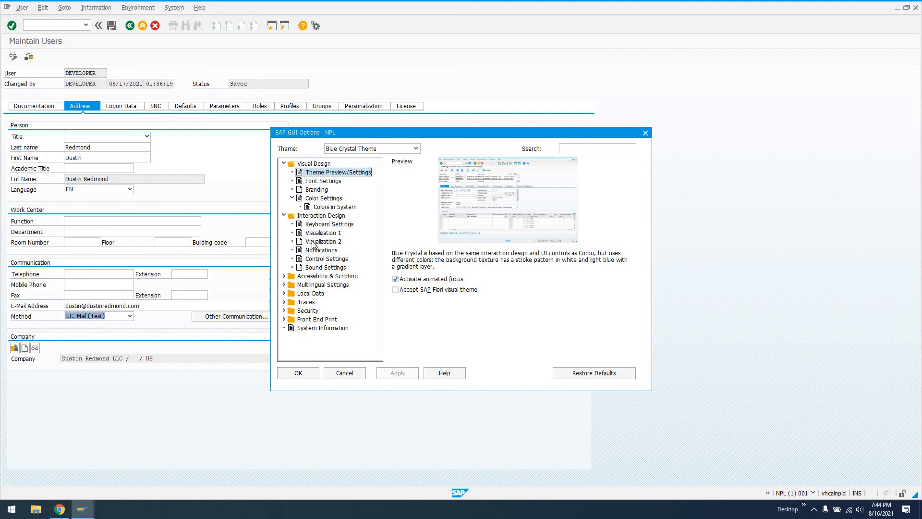
click(323, 232)
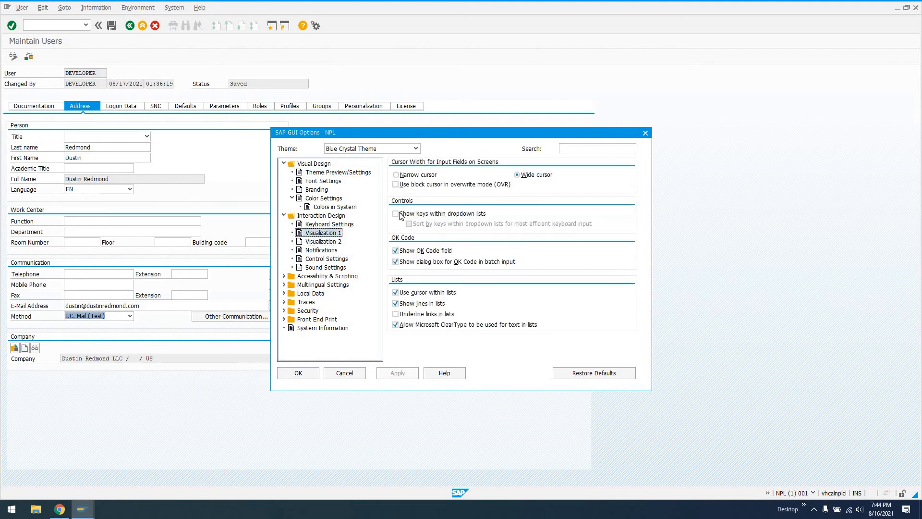
click(395, 213)
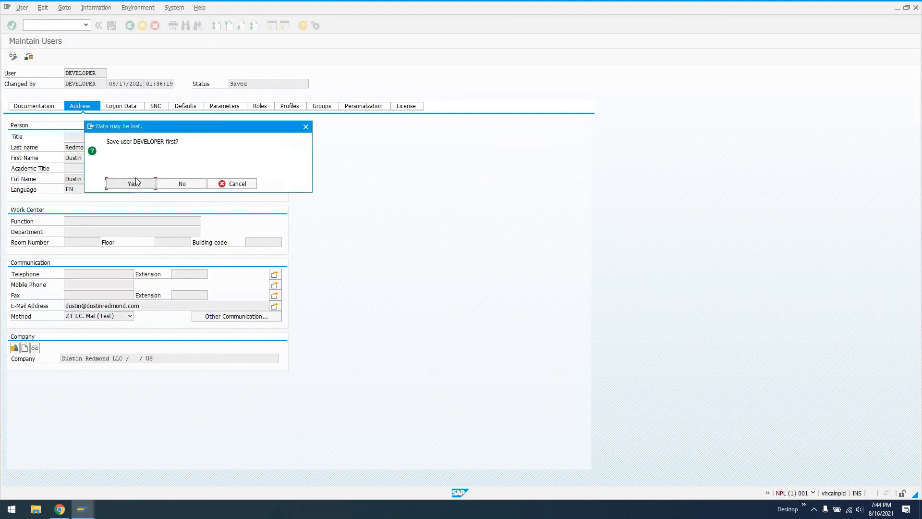
Step: Answer the save prompt and start SU01 in a new session with /osu01
click(181, 183)
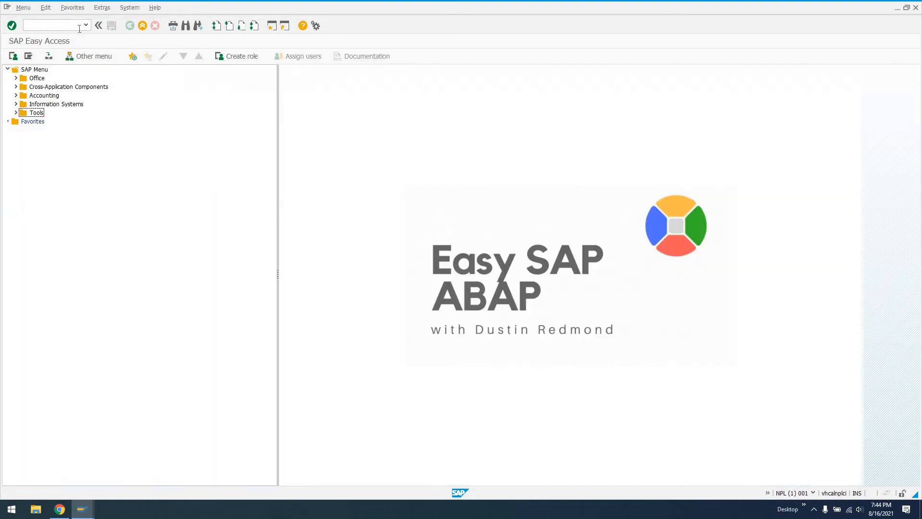
text(/)
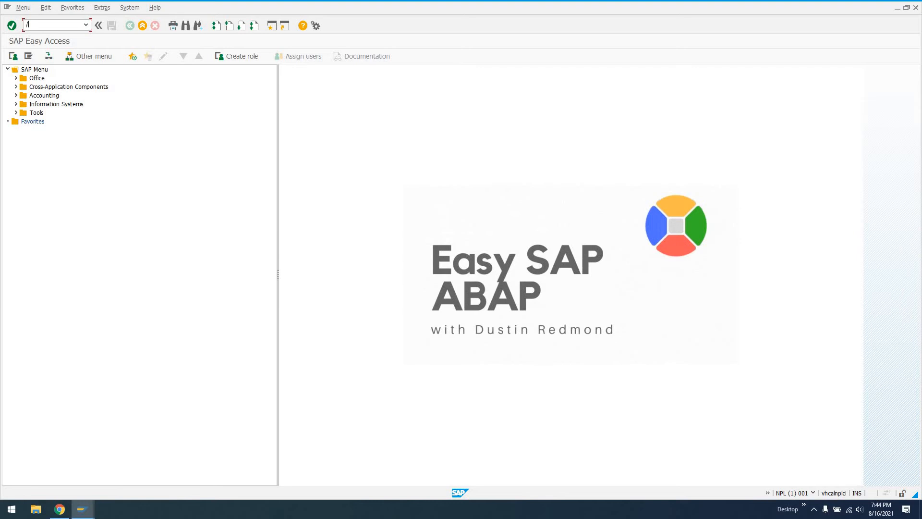
text(osu01)
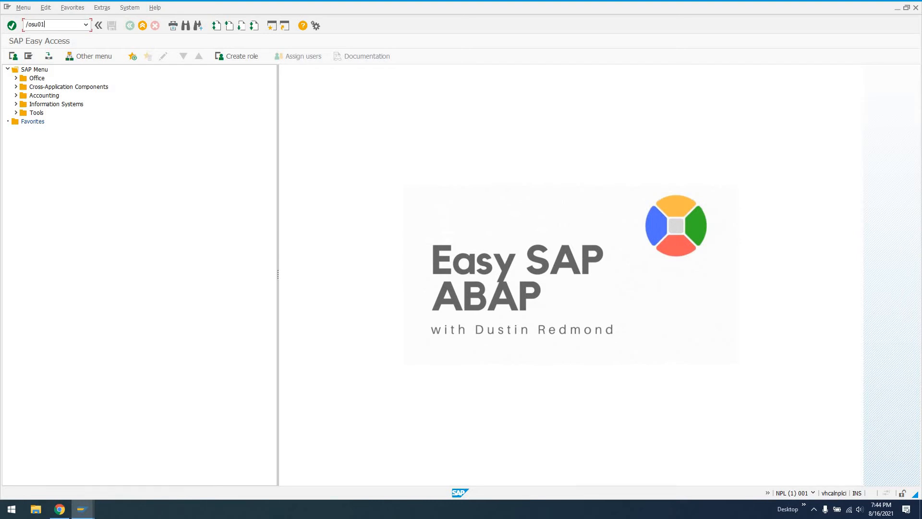
key(Enter)
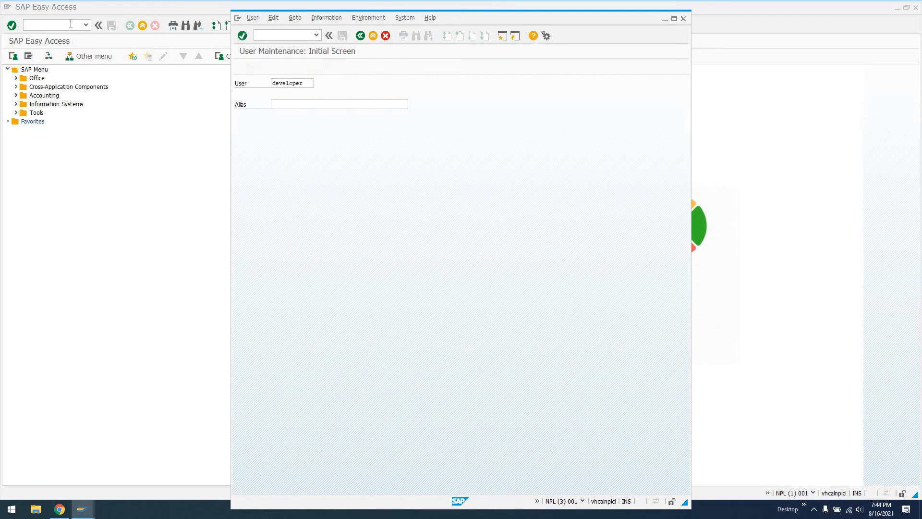
Step: Change DEVELOPER's method to ZT I.C. Mail (Test), save, and display the user
click(359, 327)
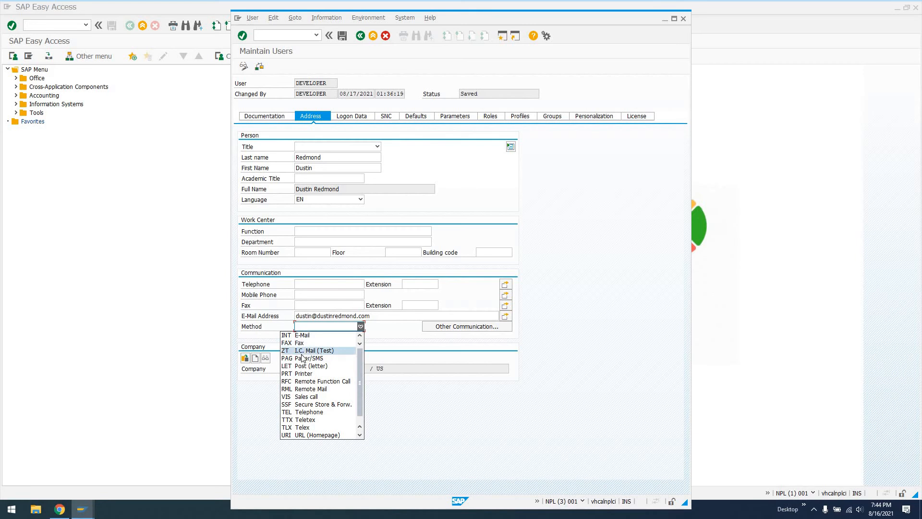
mouse_move(312, 357)
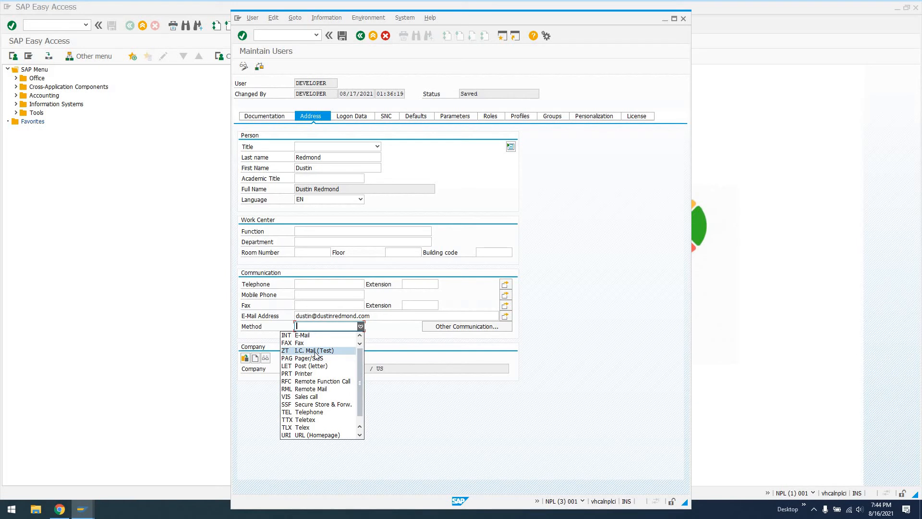
click(314, 350)
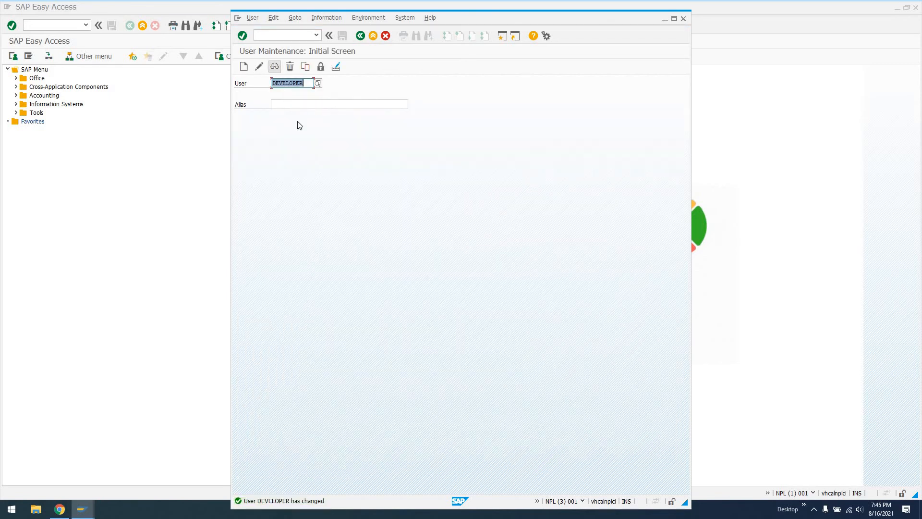
click(274, 65)
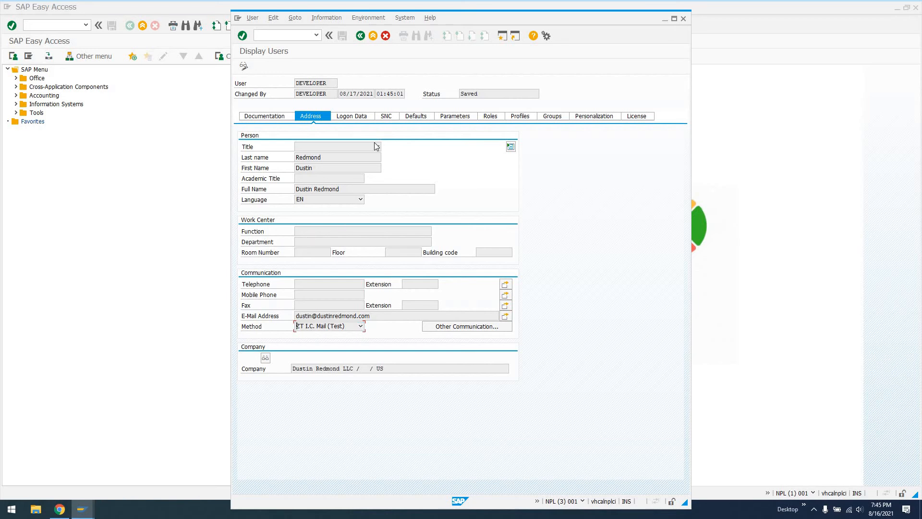
click(377, 146)
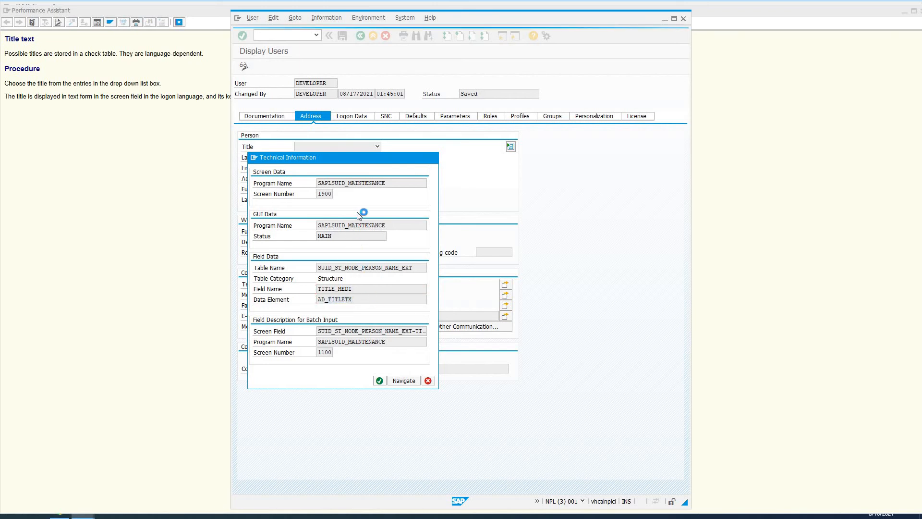
Step: Open data element AD_TITLETX and browse its characteristics, field labels and data type tabs
click(403, 380)
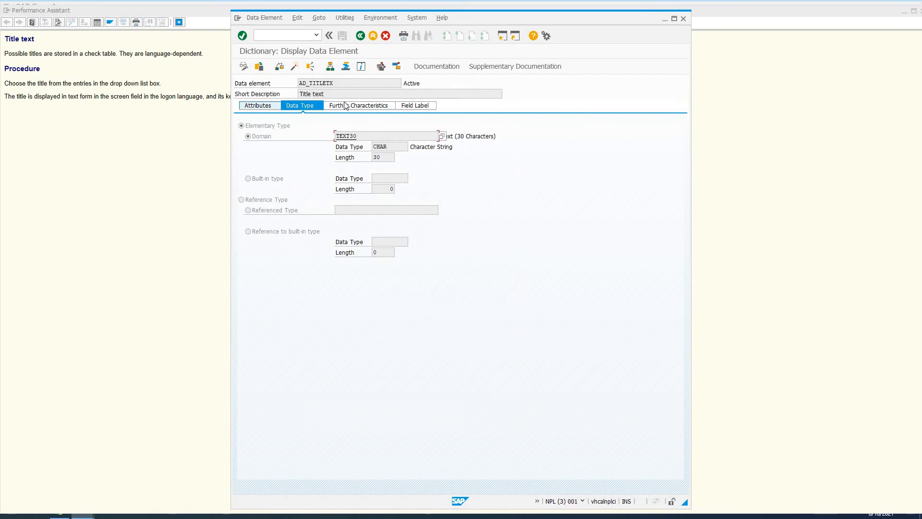
click(357, 105)
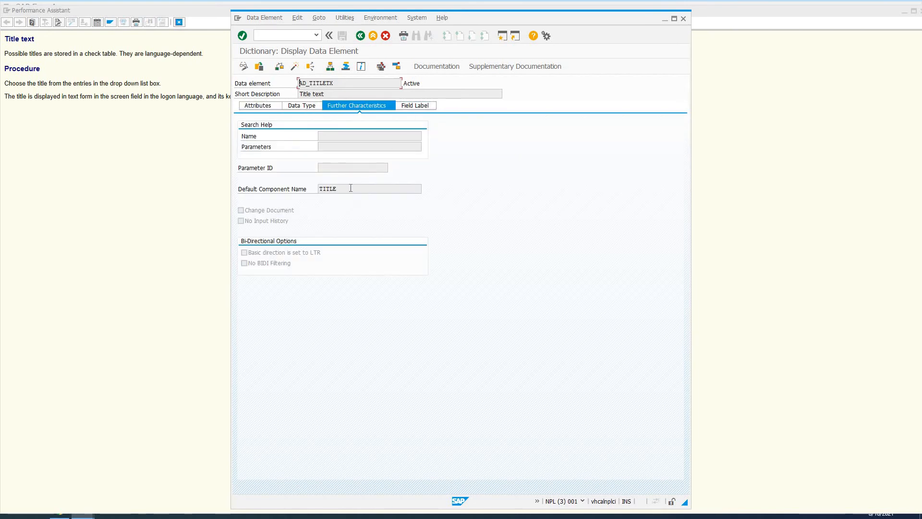
click(414, 105)
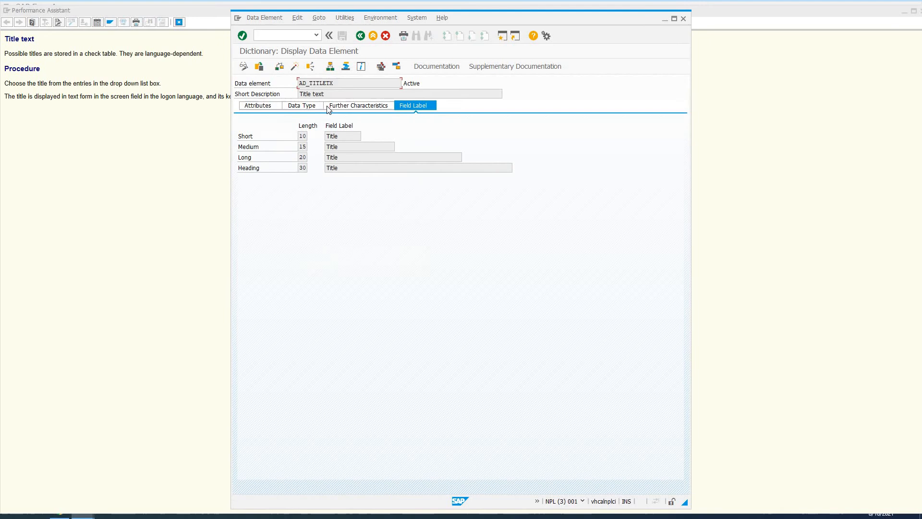
click(301, 105)
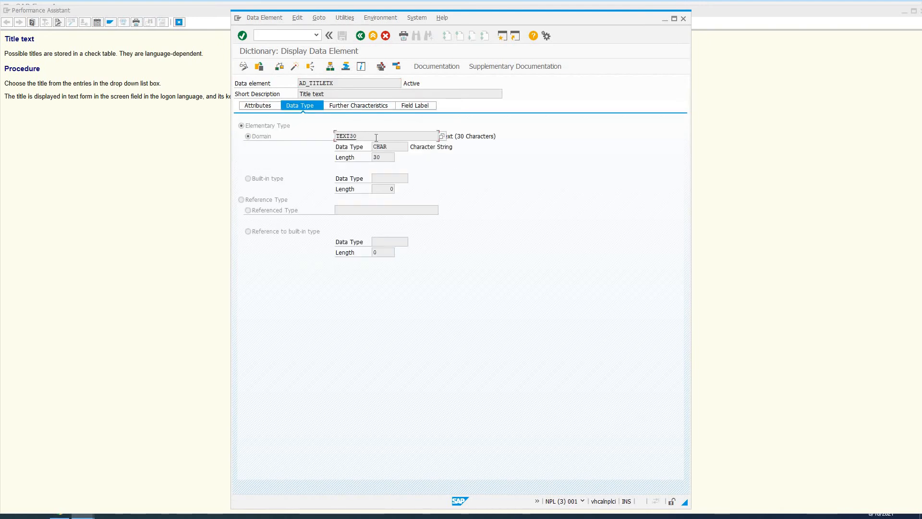
Step: Inspect domain TEXT30 and its value range, then return to DEVELOPER's address data
click(442, 136)
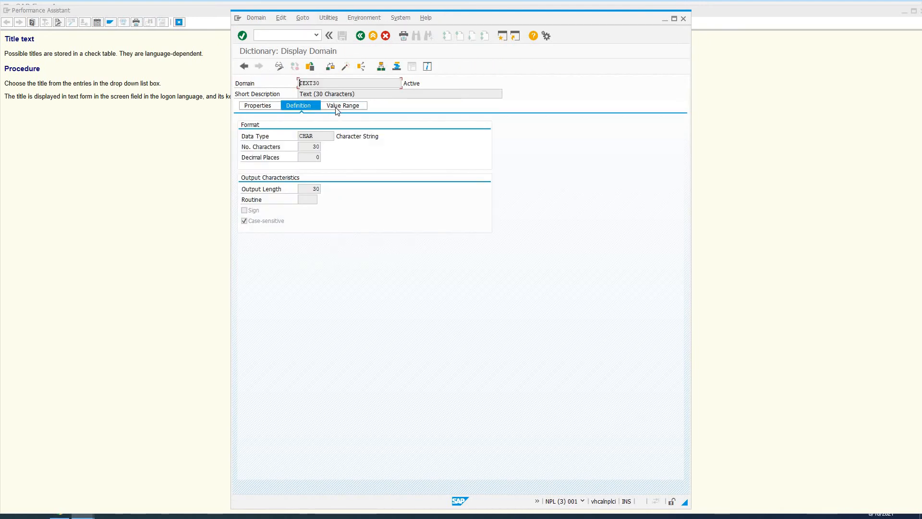
click(343, 105)
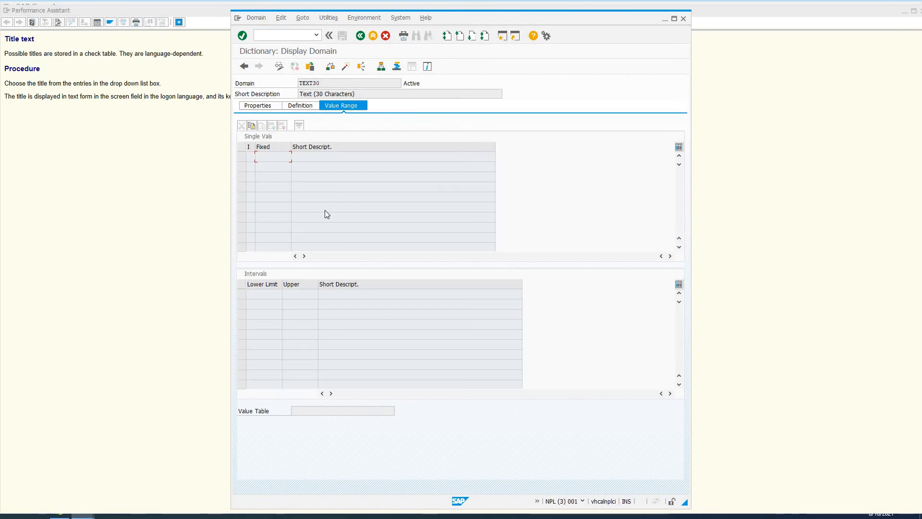
click(299, 106)
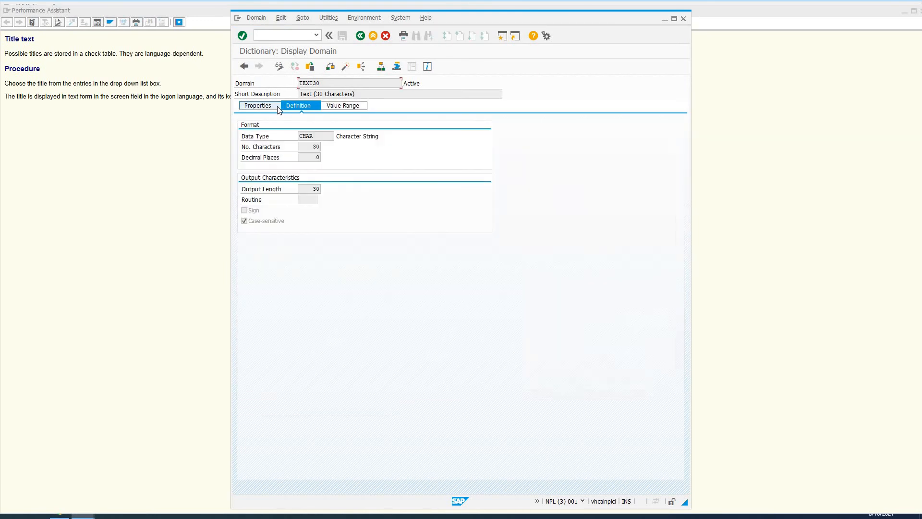
click(257, 105)
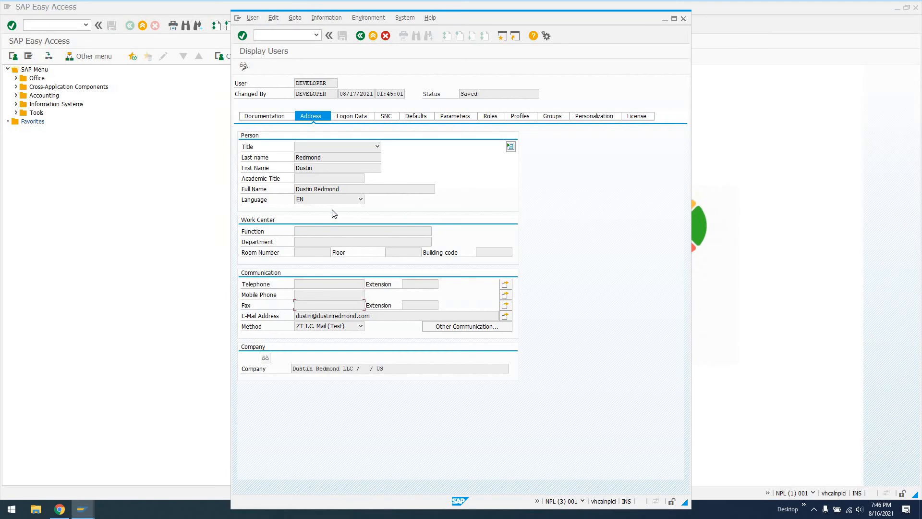
Step: Check the Language list unchanged, then view Logon Data keeping user type Dialog
click(360, 199)
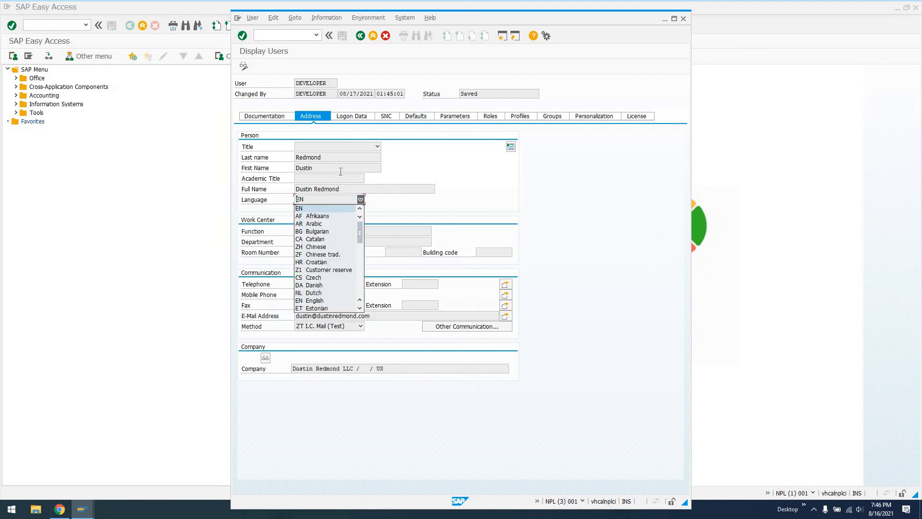
click(314, 208)
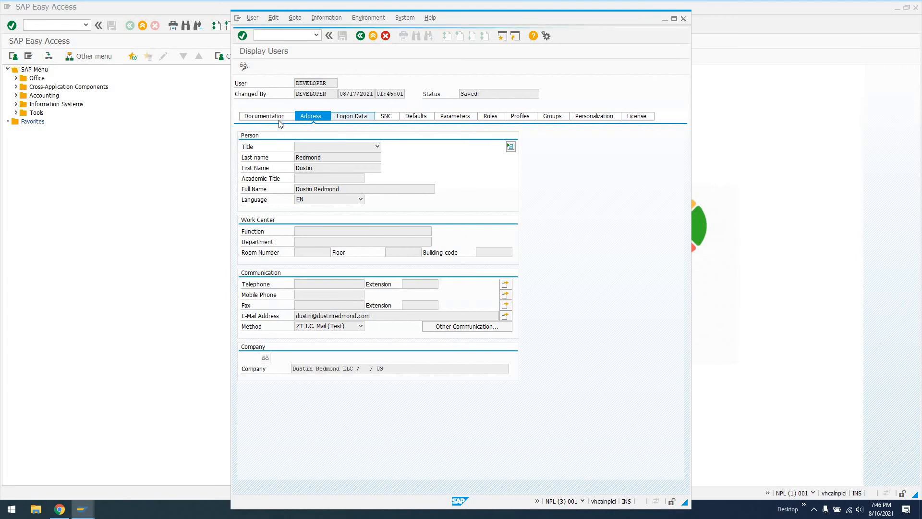
click(351, 116)
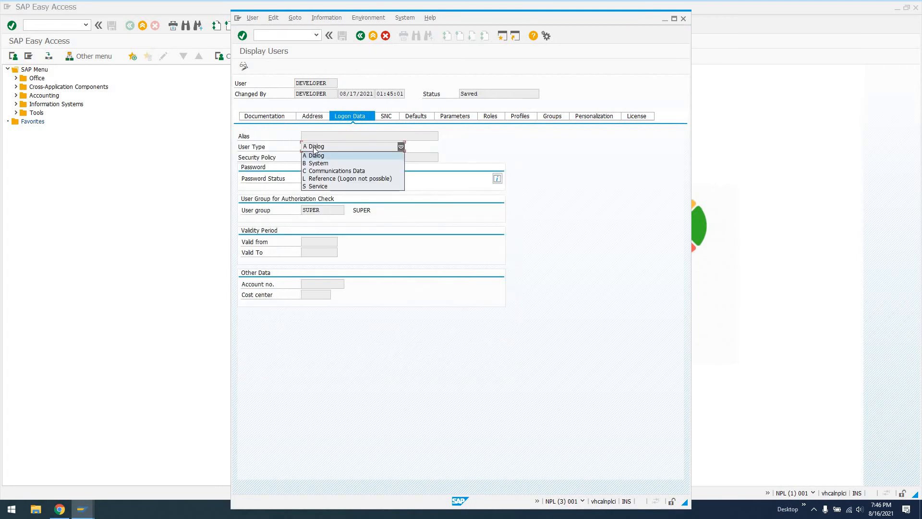
click(314, 154)
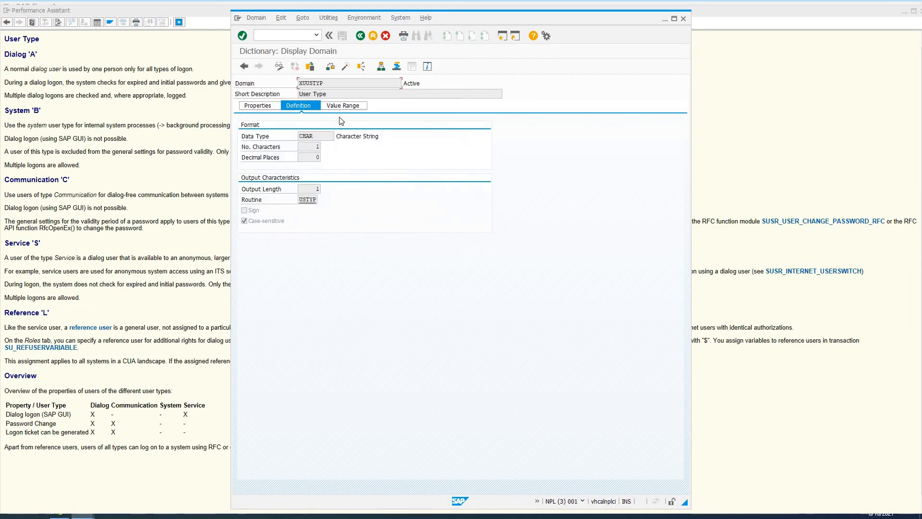
Step: View XUUSTYP's fixed values, cancel the access-key change attempt, and close technical details
click(343, 105)
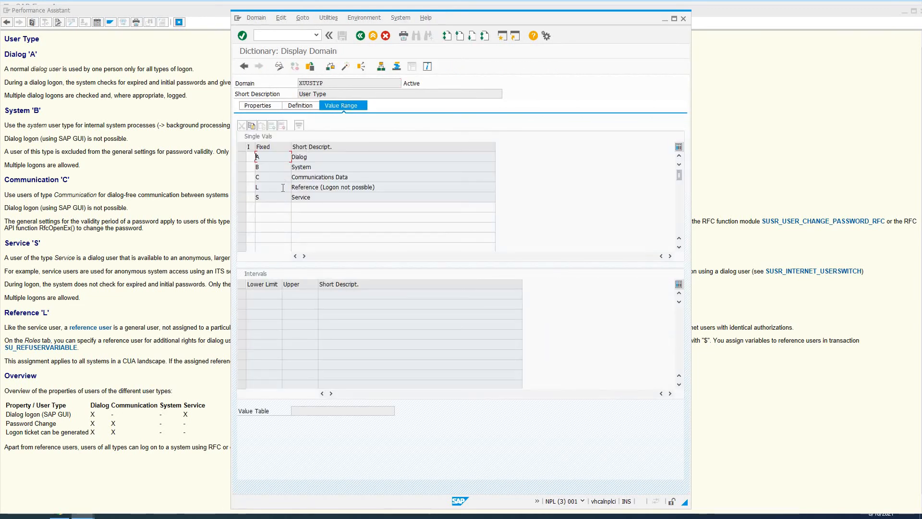
mouse_move(278, 66)
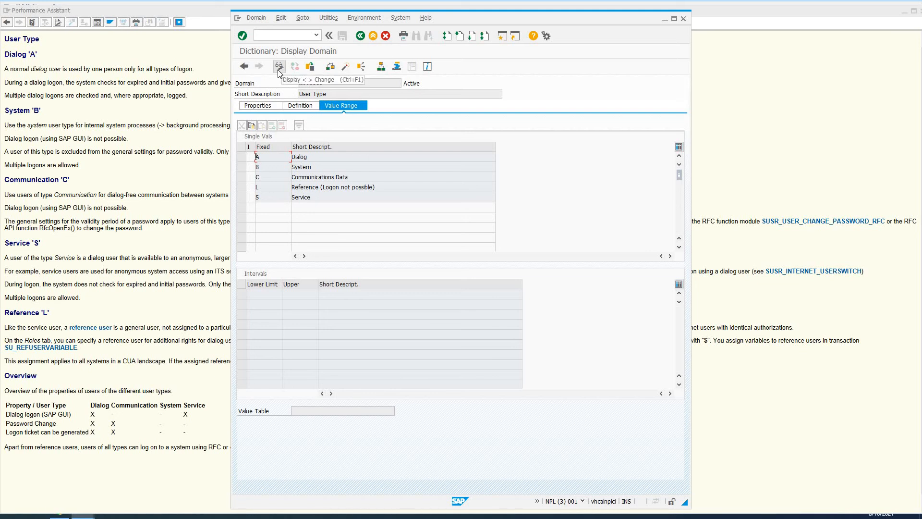
click(279, 66)
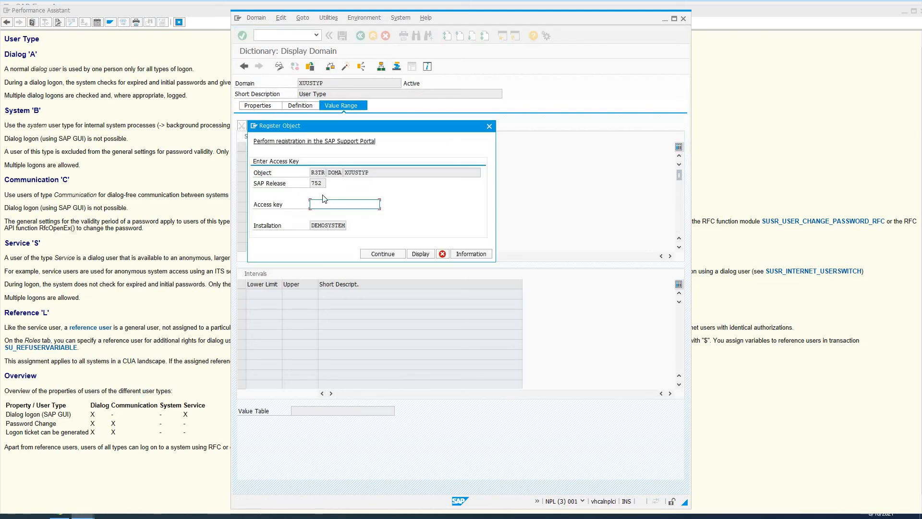
click(344, 203)
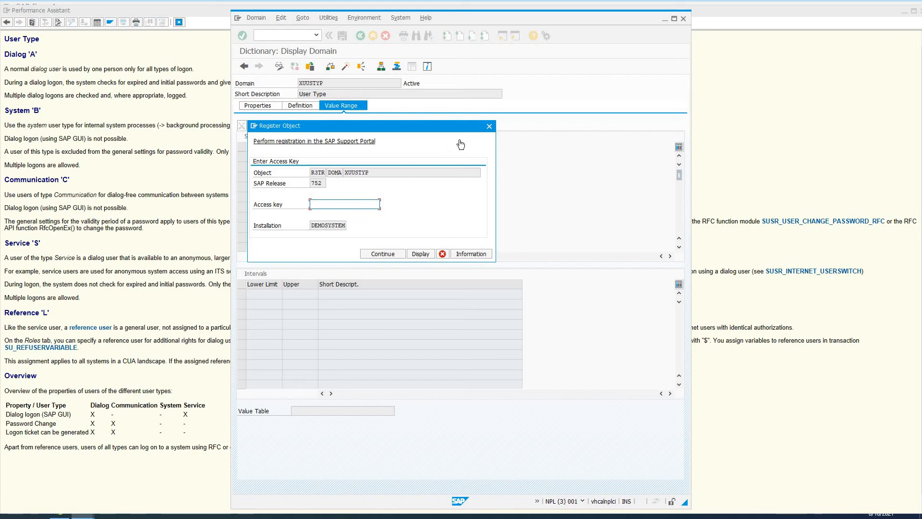
mouse_move(421, 152)
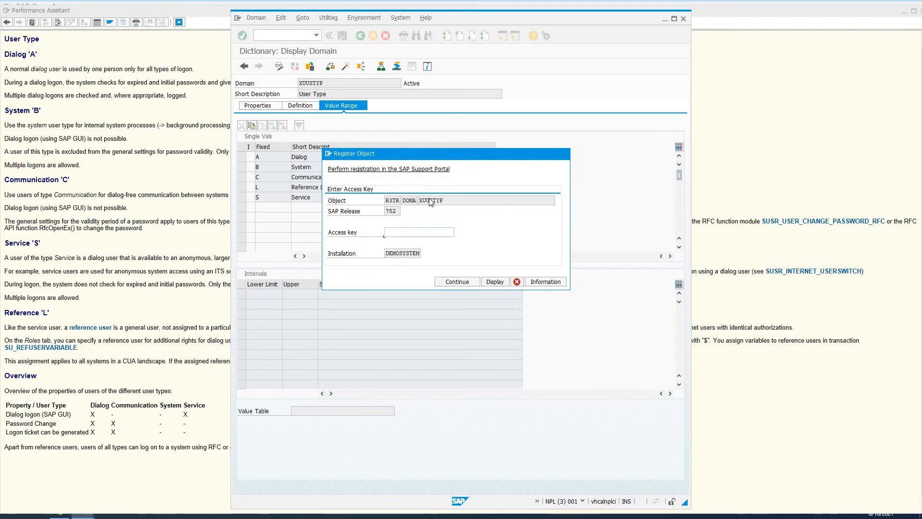
click(516, 281)
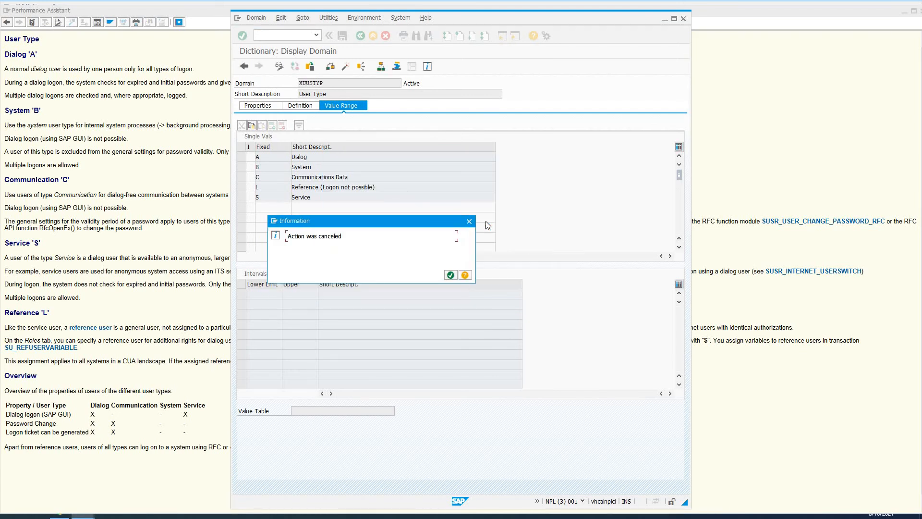
click(450, 275)
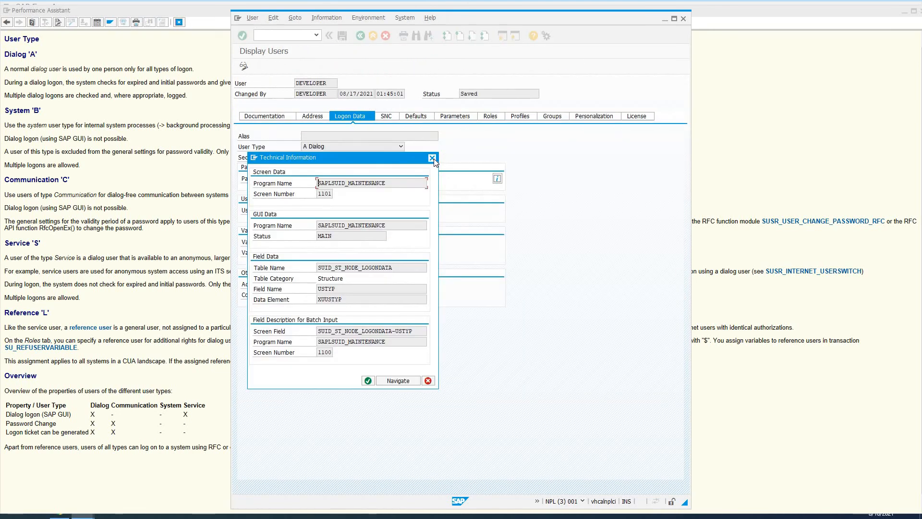
mouse_move(433, 158)
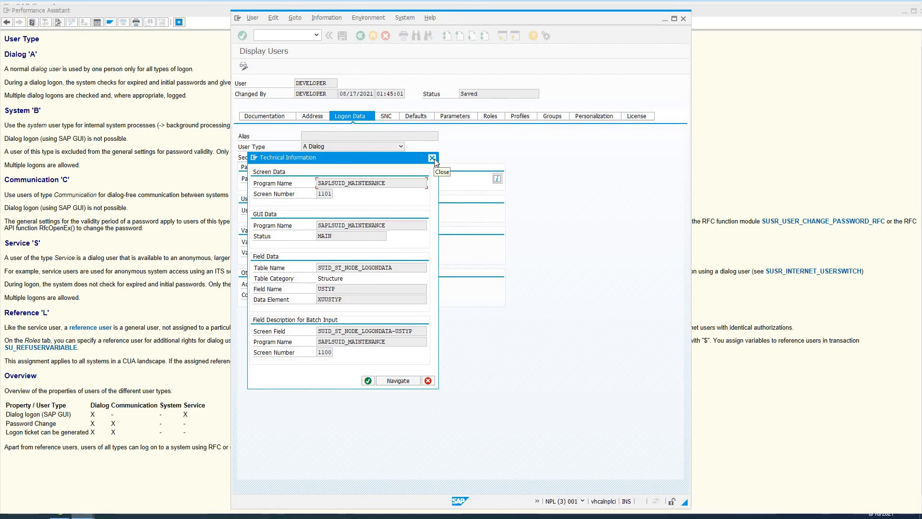
click(432, 158)
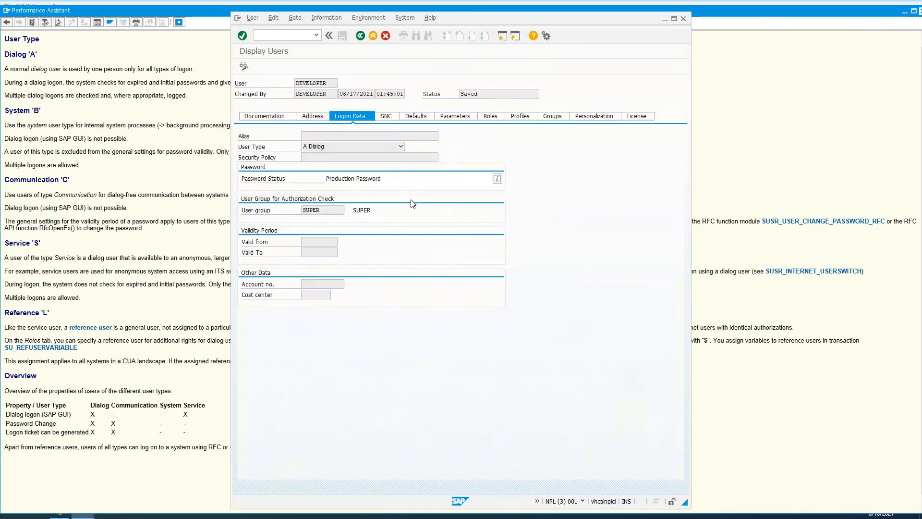
Step: Browse SNC, Defaults, Parameters, Roles, Profiles, Groups, Personalization and License, selecting Contractual User Type
click(386, 115)
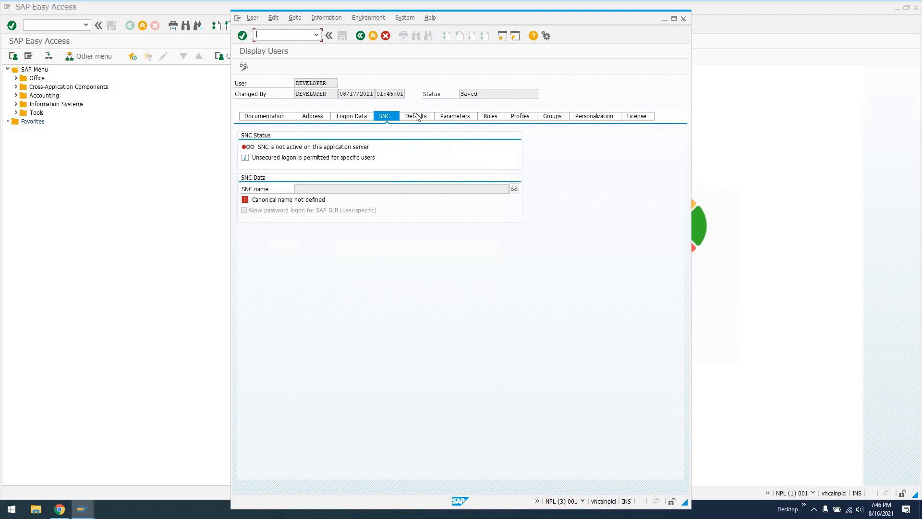
click(414, 116)
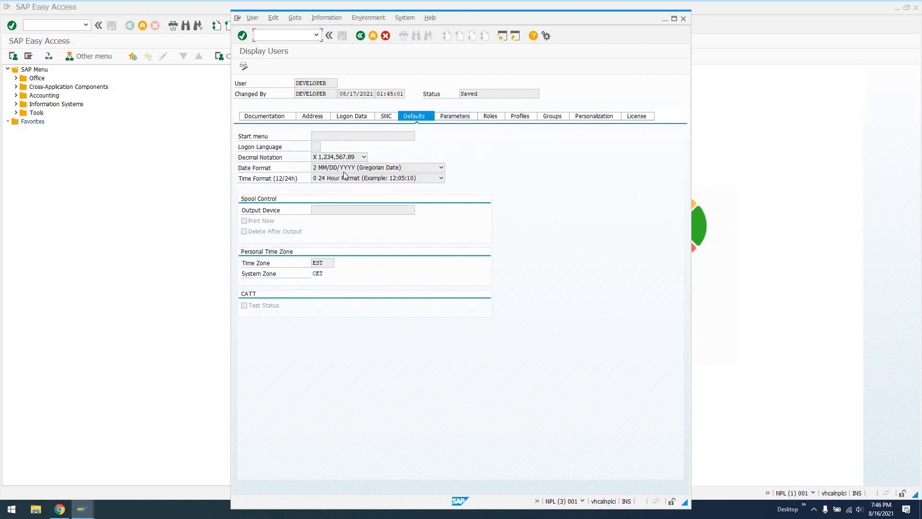
mouse_move(322, 253)
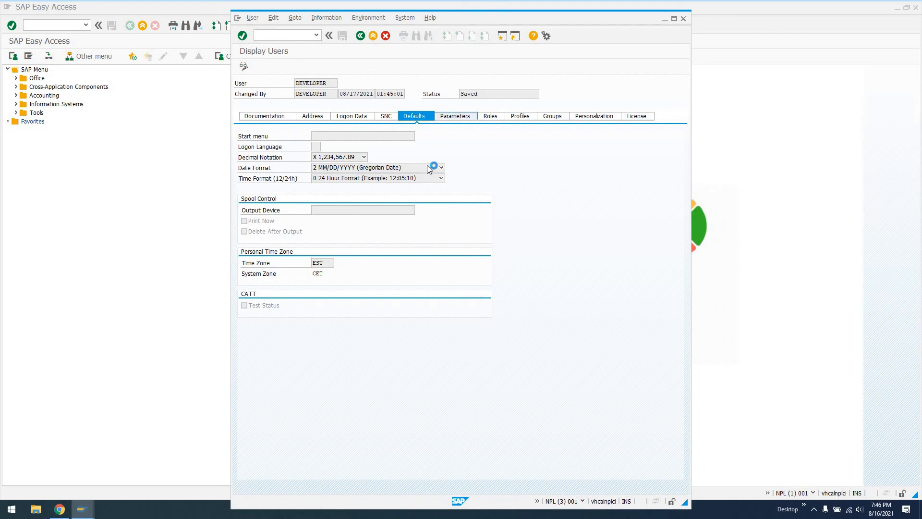
click(453, 116)
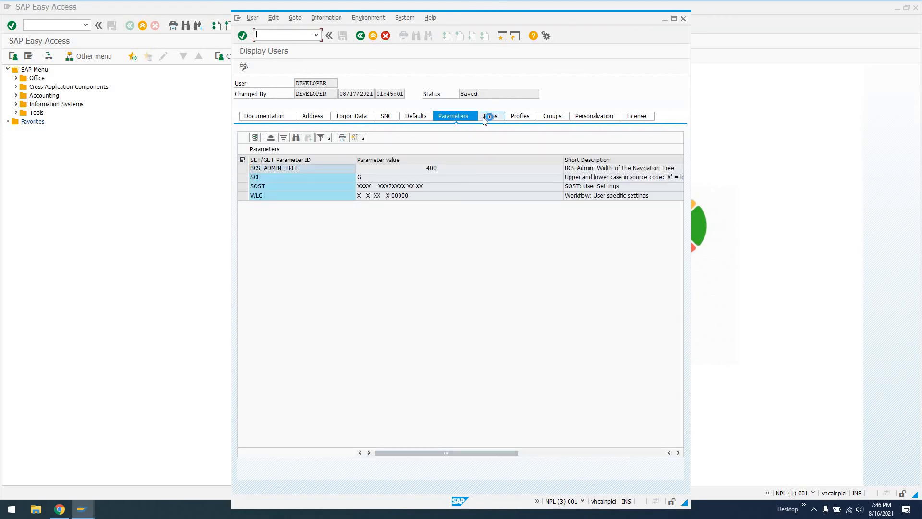
click(489, 116)
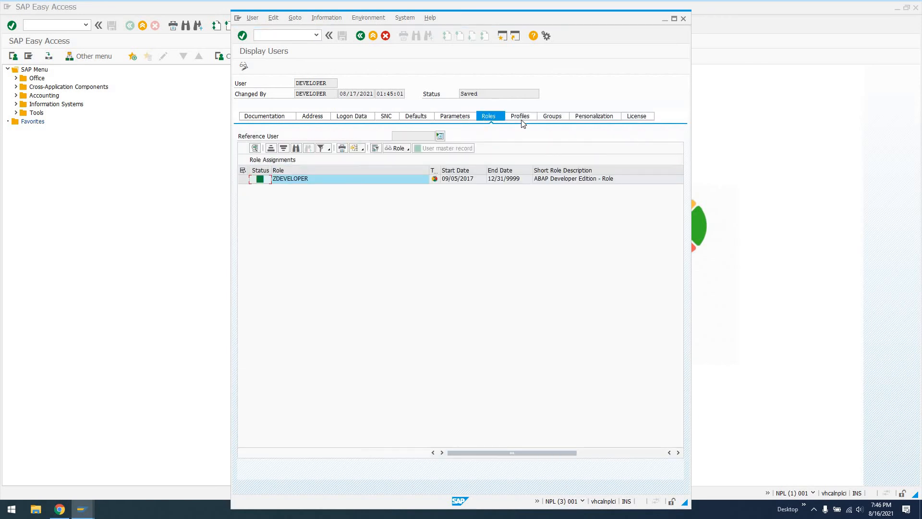
click(519, 116)
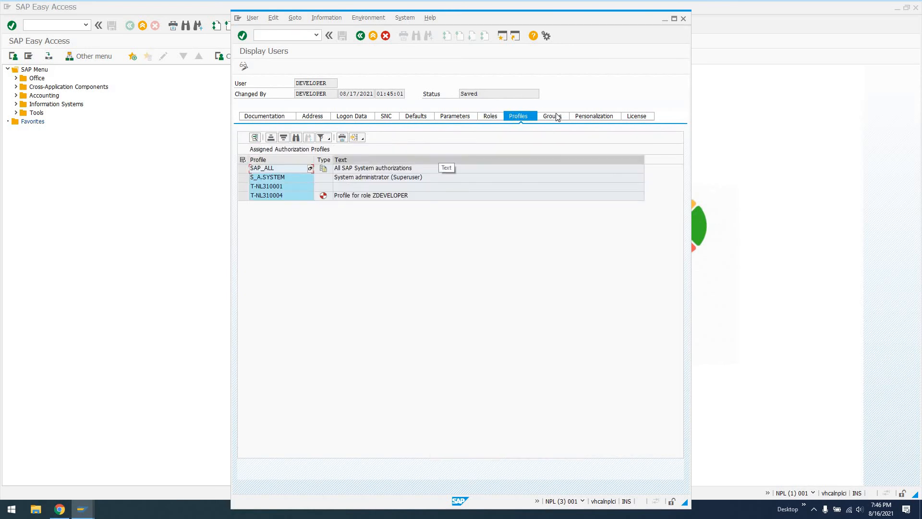
click(550, 116)
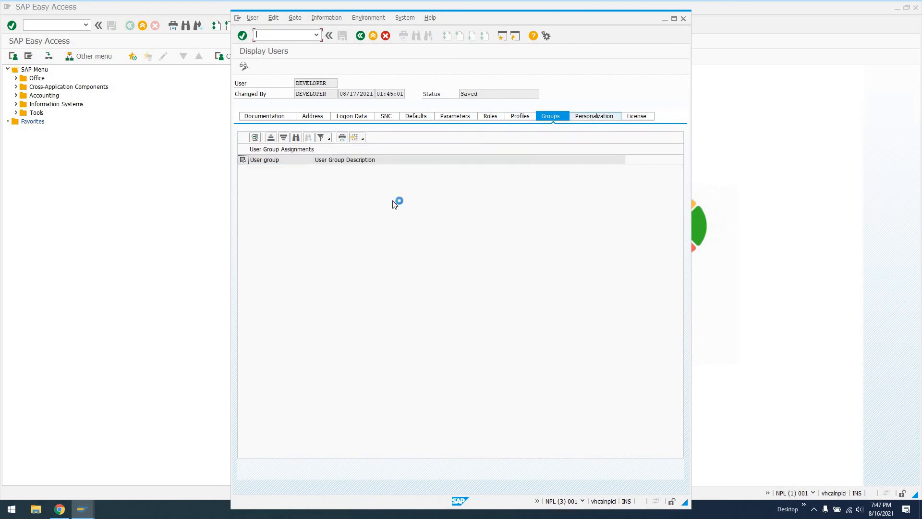
click(594, 116)
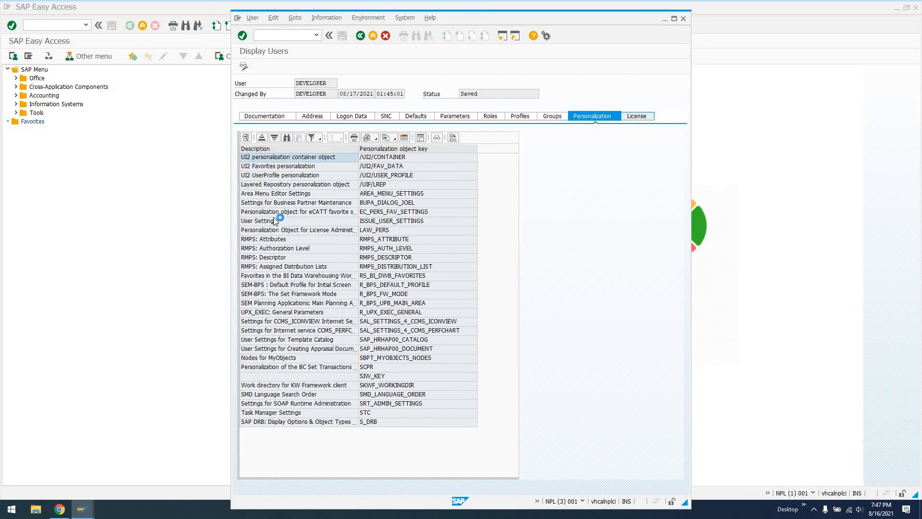
click(635, 116)
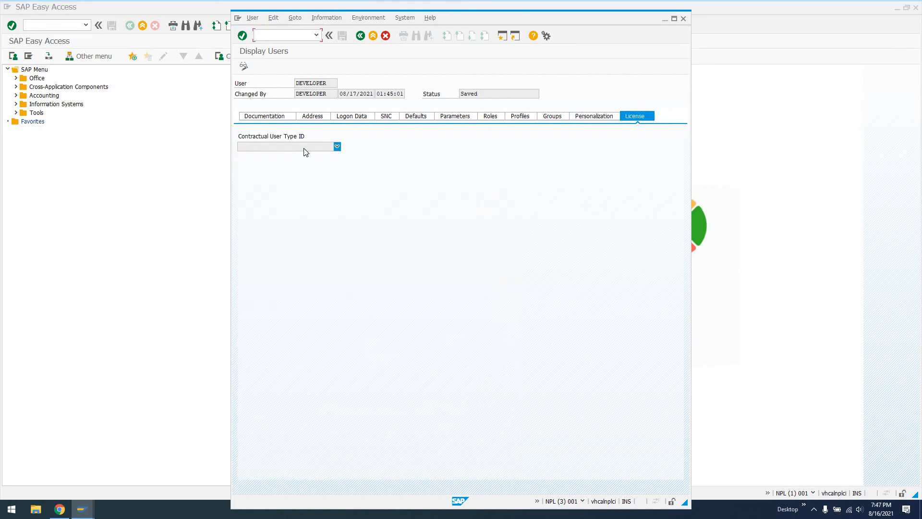
click(285, 146)
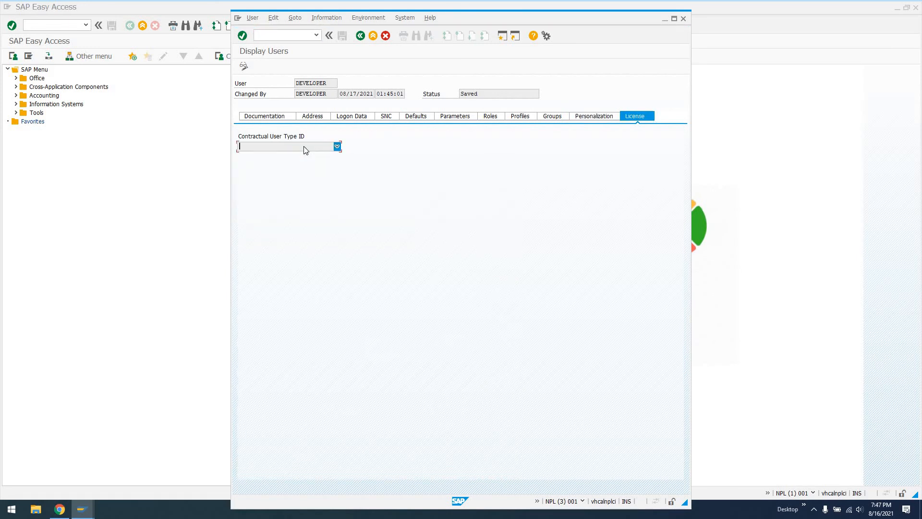
Step: Trace the contractual user type field to table TUTYPA and browse its entries
key(f1)
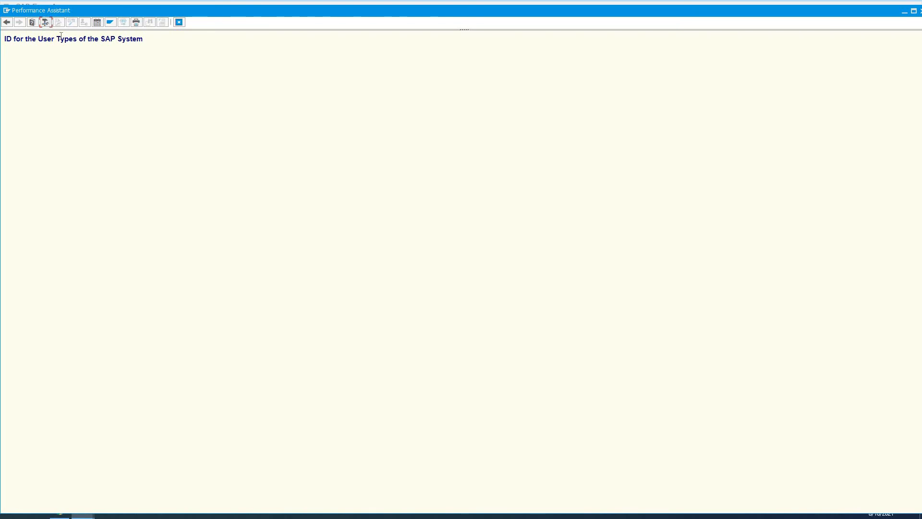
click(45, 21)
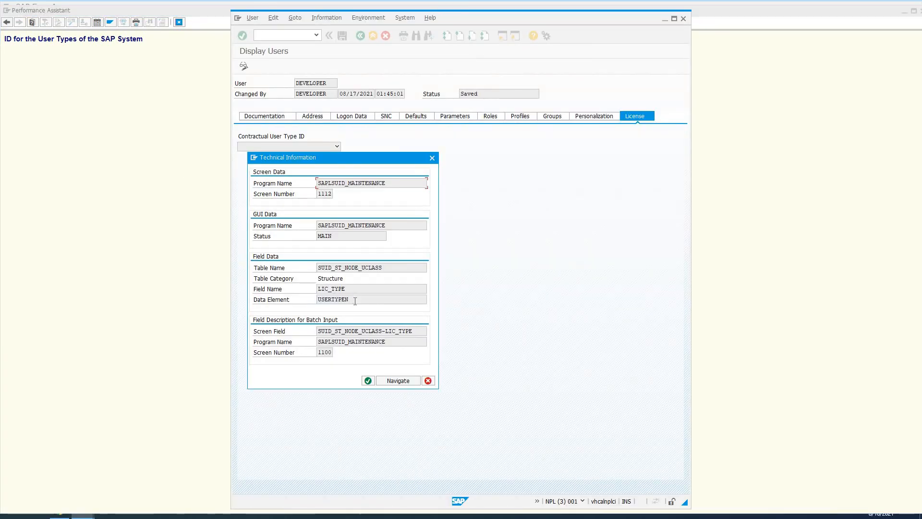
click(397, 380)
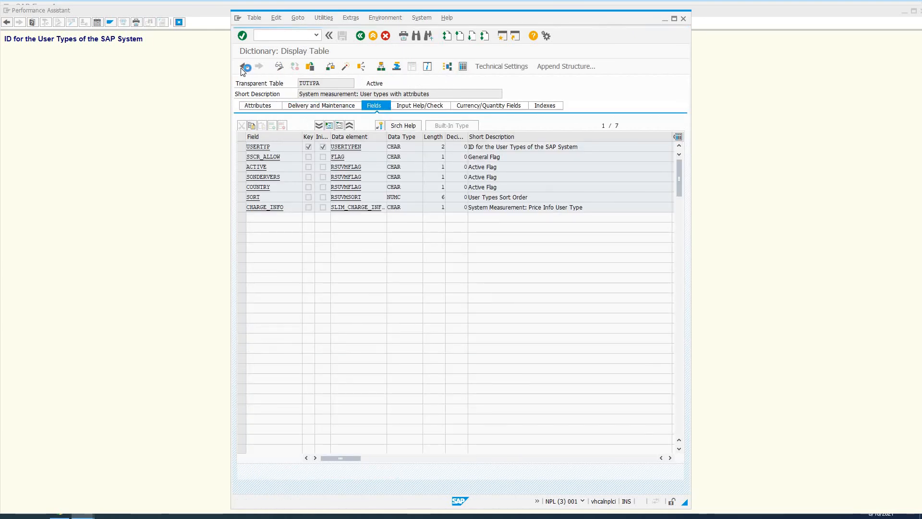
click(242, 66)
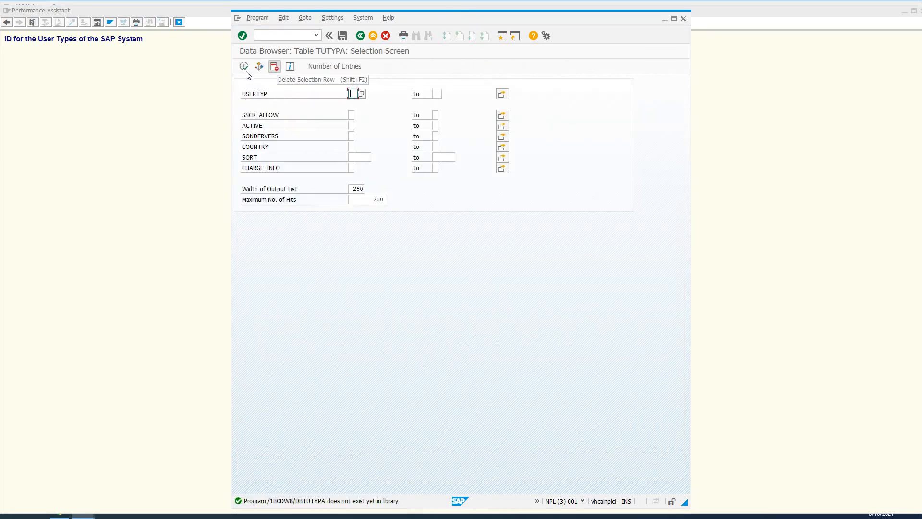
click(242, 36)
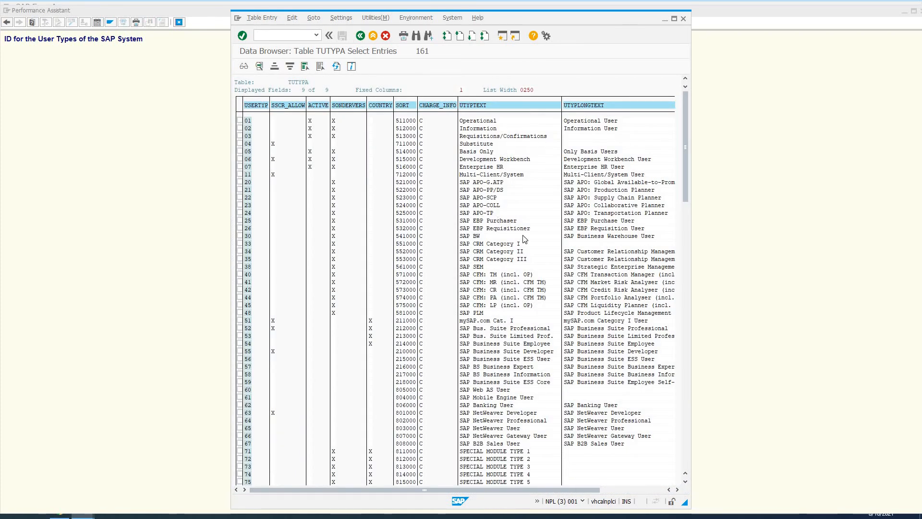
scroll(down, 3)
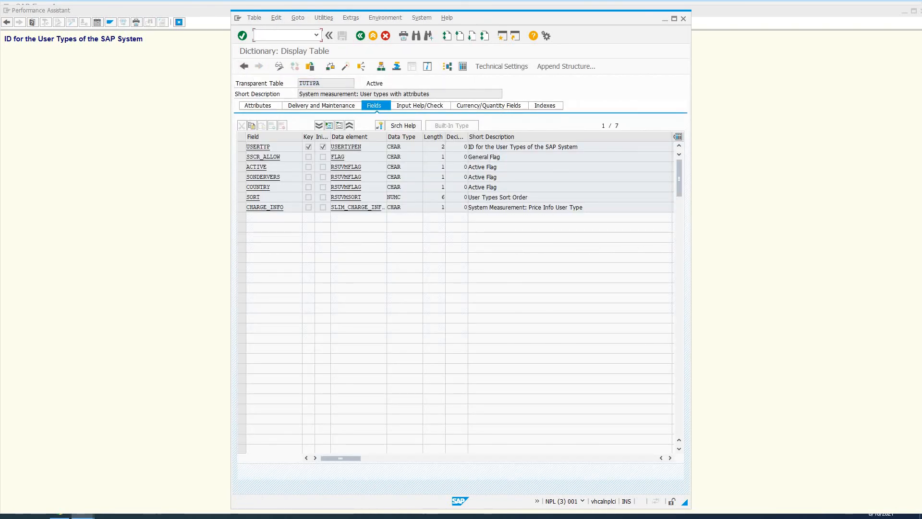
text(/nsm)
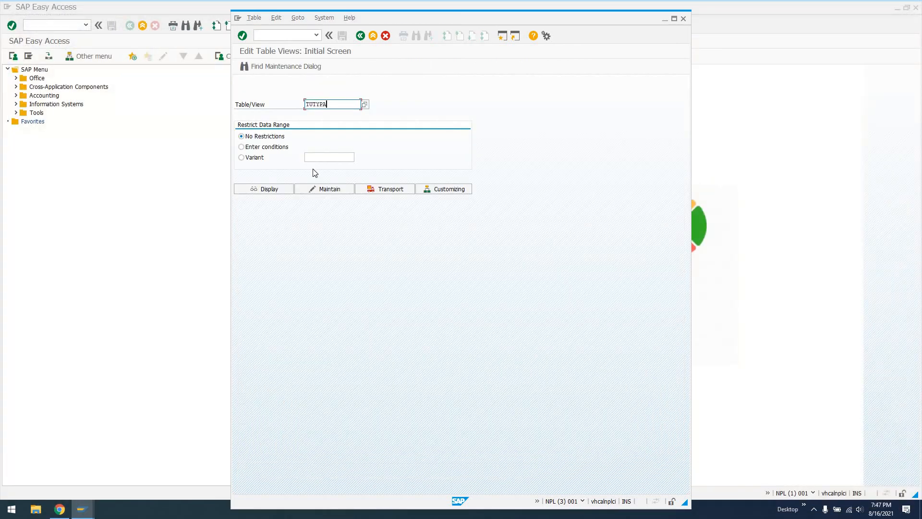
Step: Try to maintain table TUTYPA, which reports that no maintenance dialog is defined
click(324, 189)
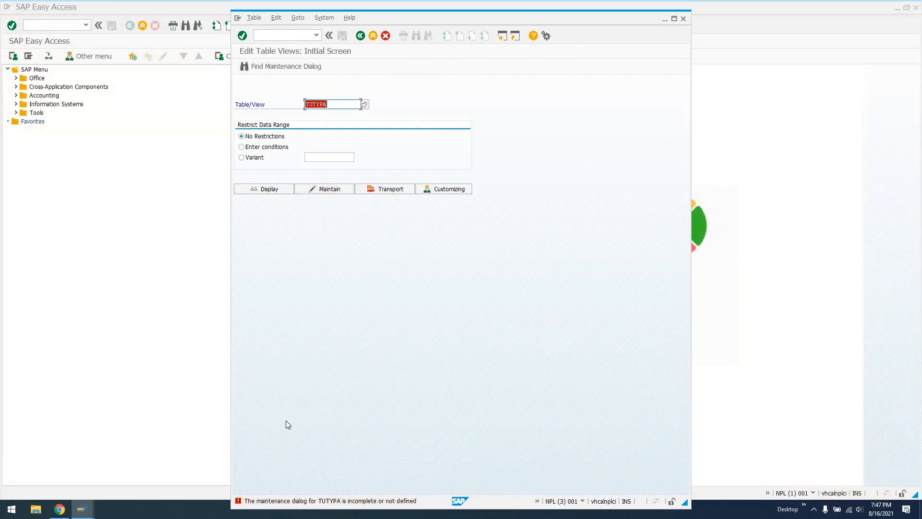
mouse_move(346, 217)
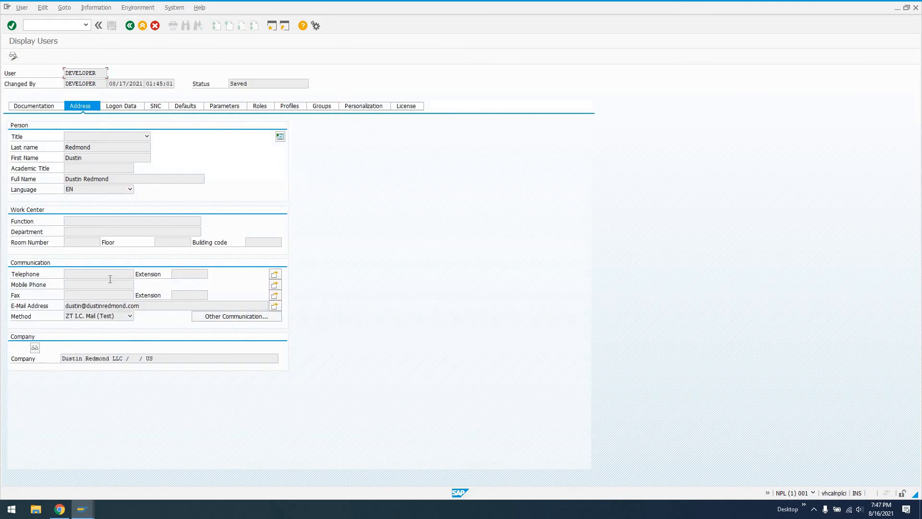
Step: Trace the Method field through data element AD_COMM and its domain to value table TSAC
click(129, 316)
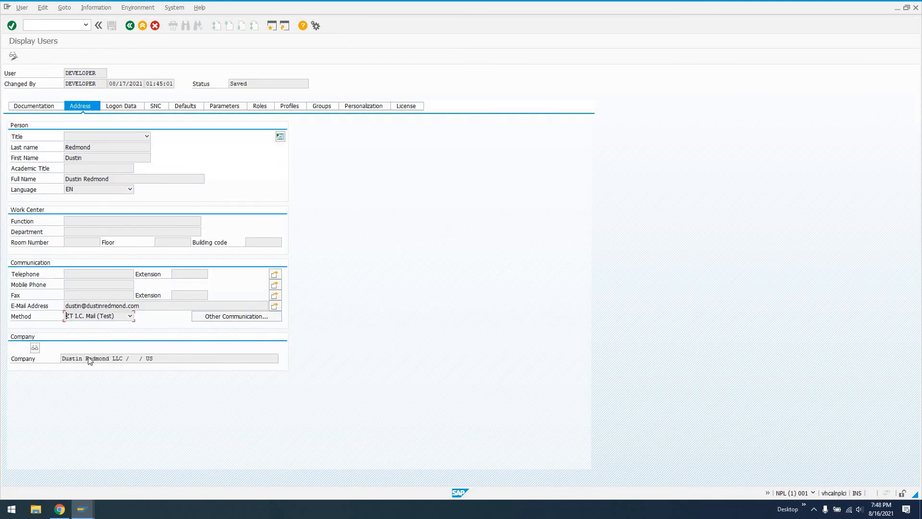
click(129, 316)
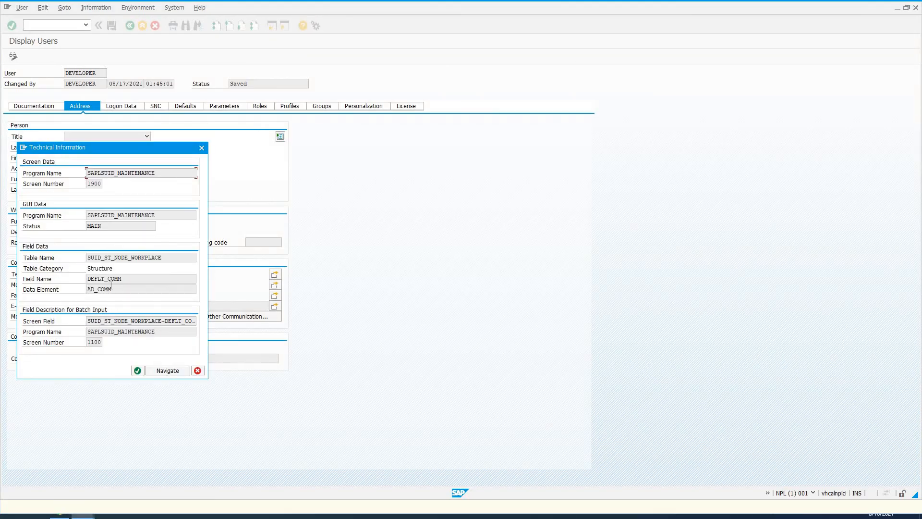
click(167, 370)
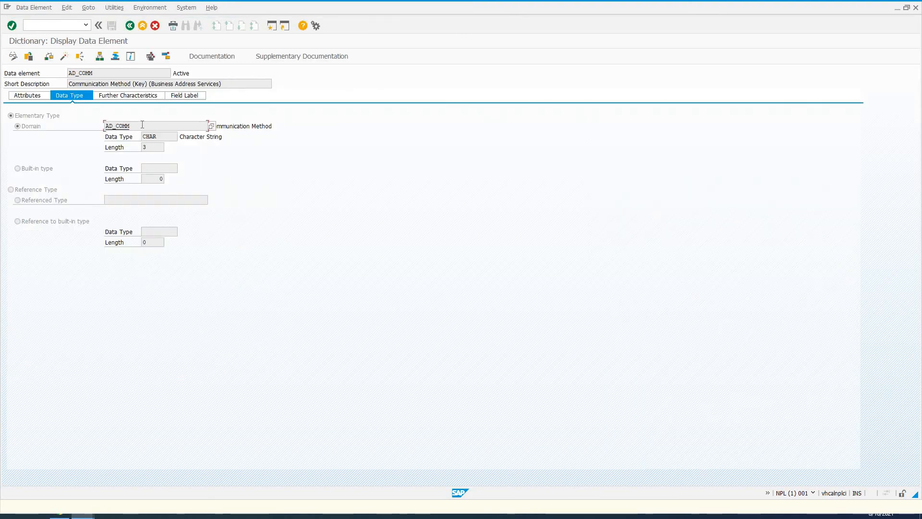
double_click(117, 126)
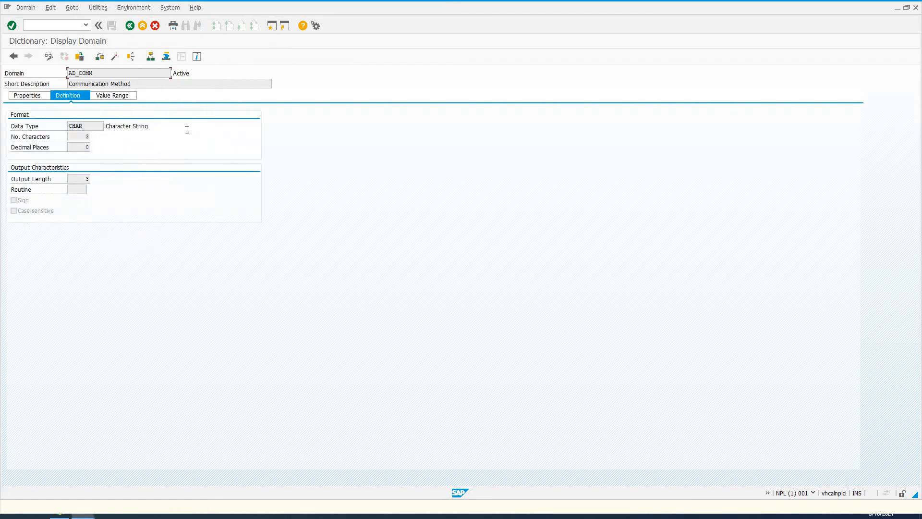
click(111, 95)
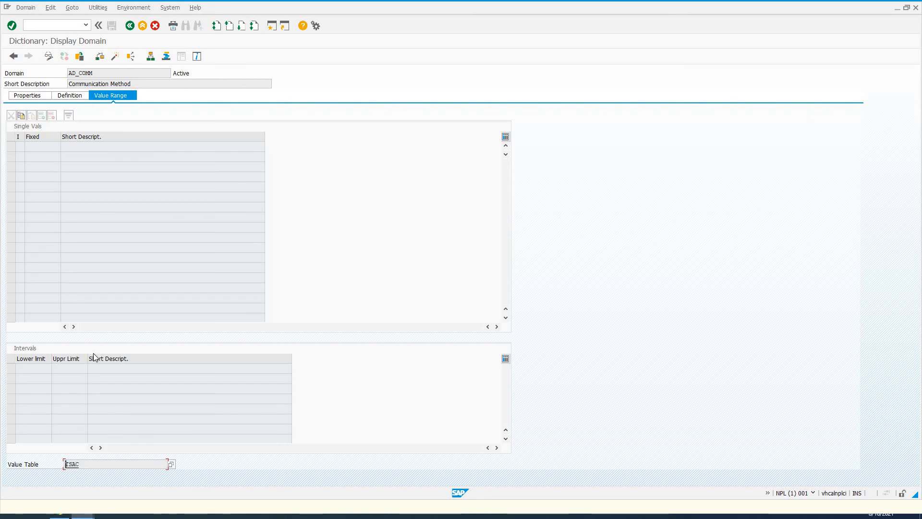
text(/nsm3)
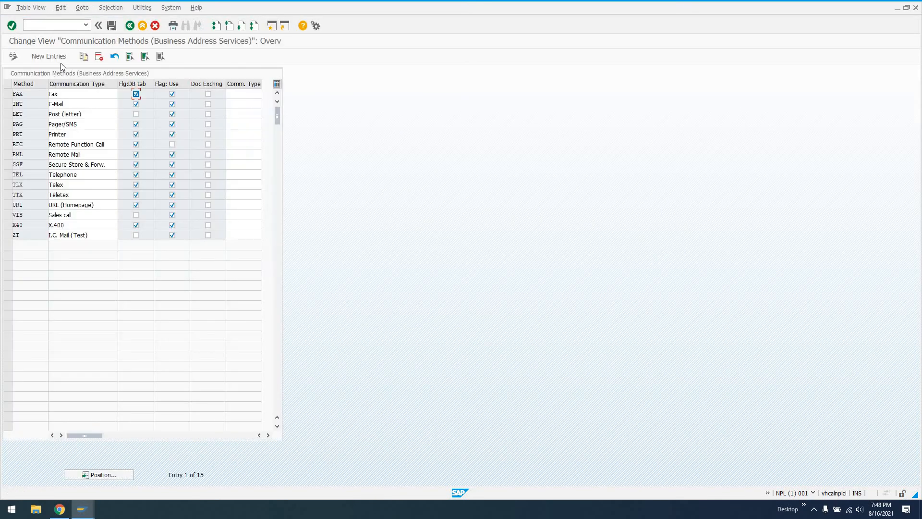
Step: Add communication method Z5 'Another test' to TSAC and save it under request NPLK900094
click(49, 56)
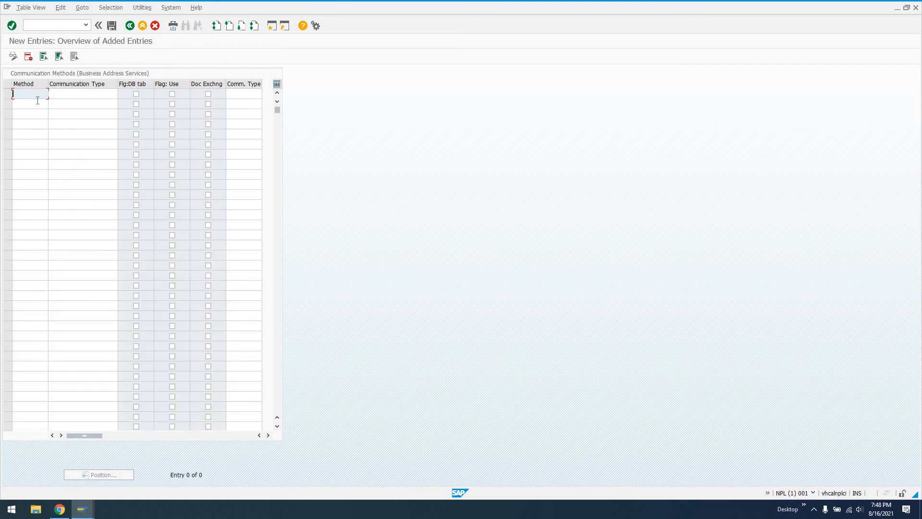
text(Z5)
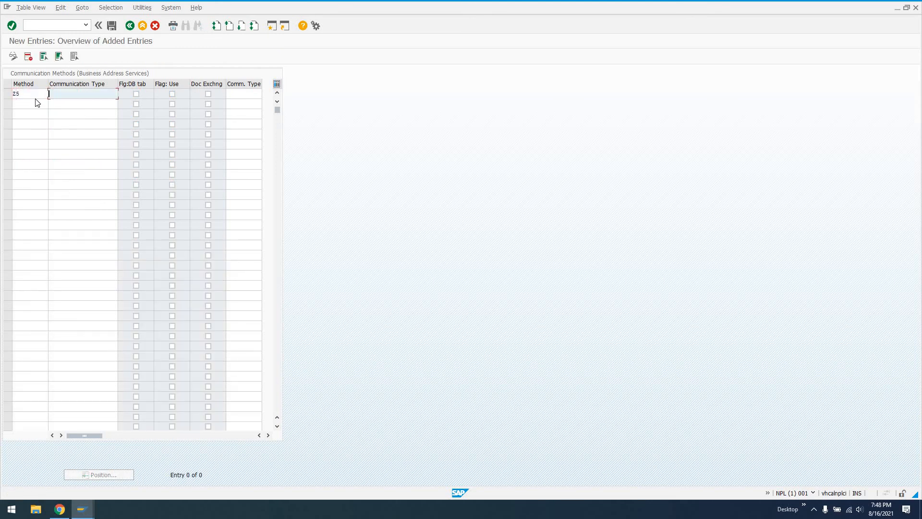
text(Another test)
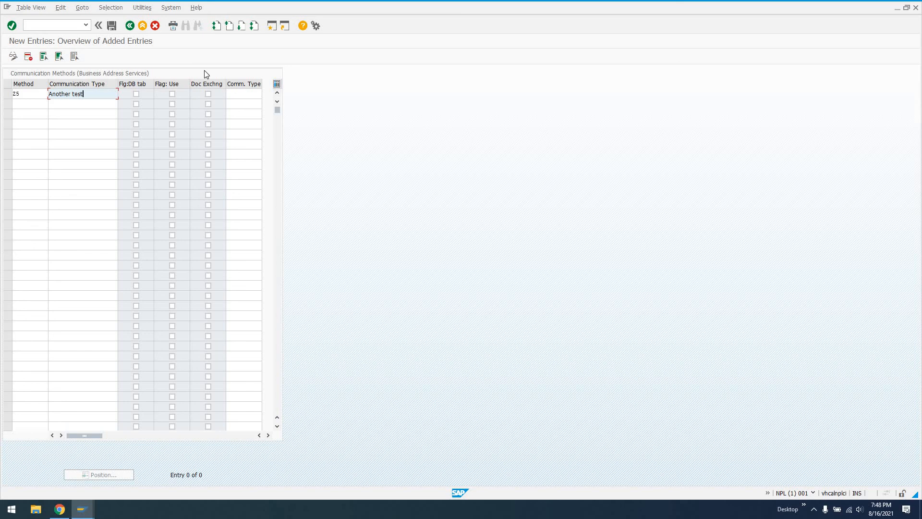
click(112, 25)
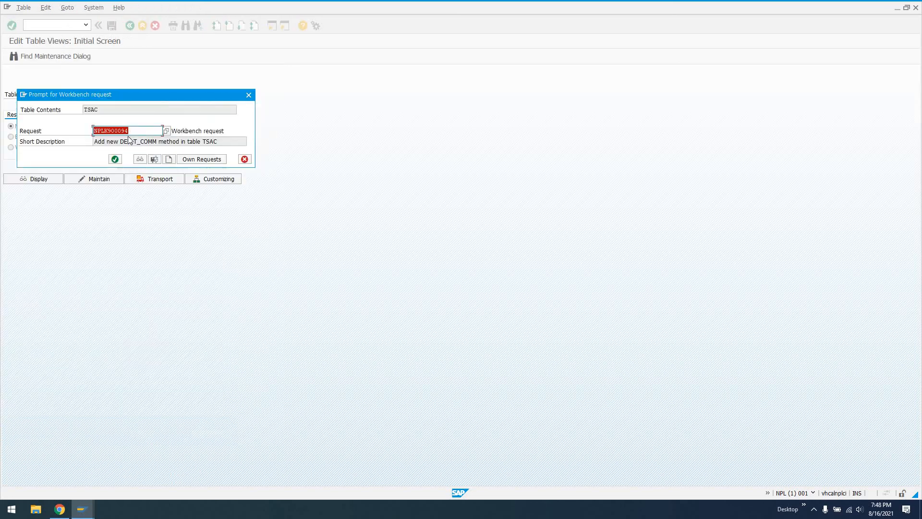
click(115, 159)
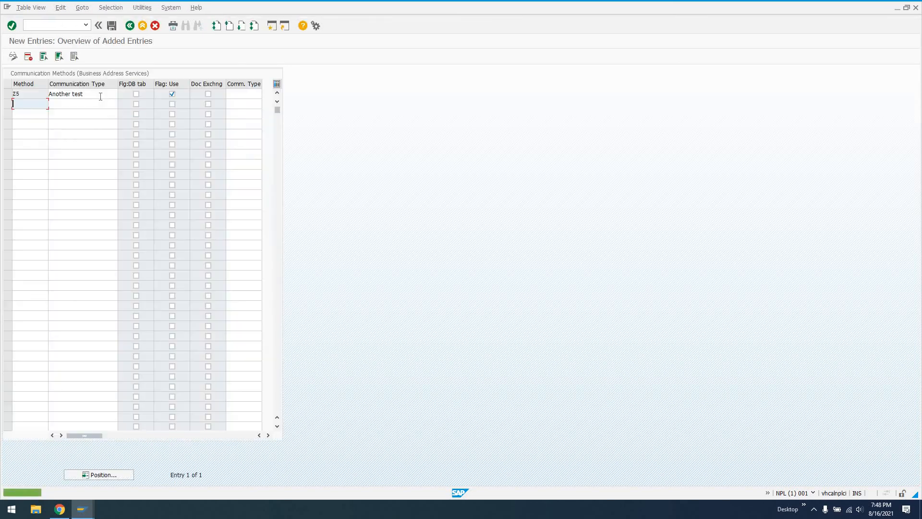
text(/nsu)
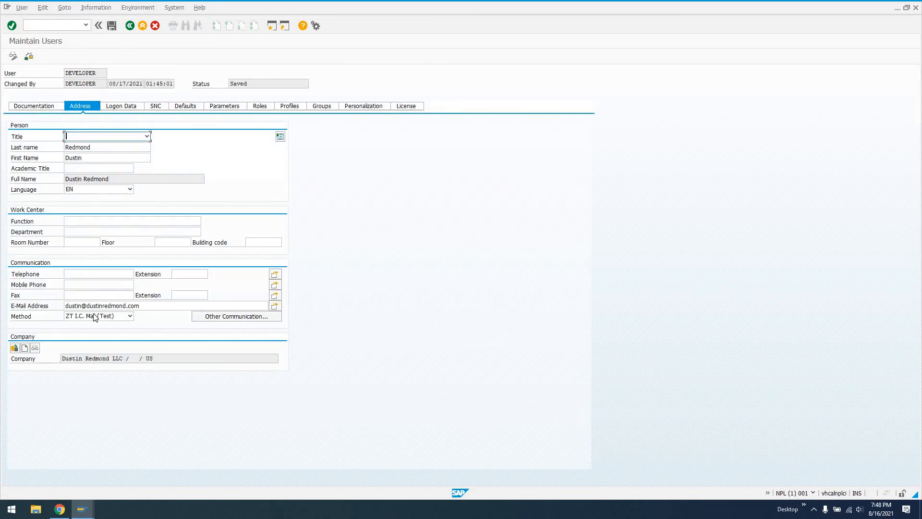
Step: Pick Z5 Another test from DEVELOPER's Method dropdown on the Address tab
click(129, 316)
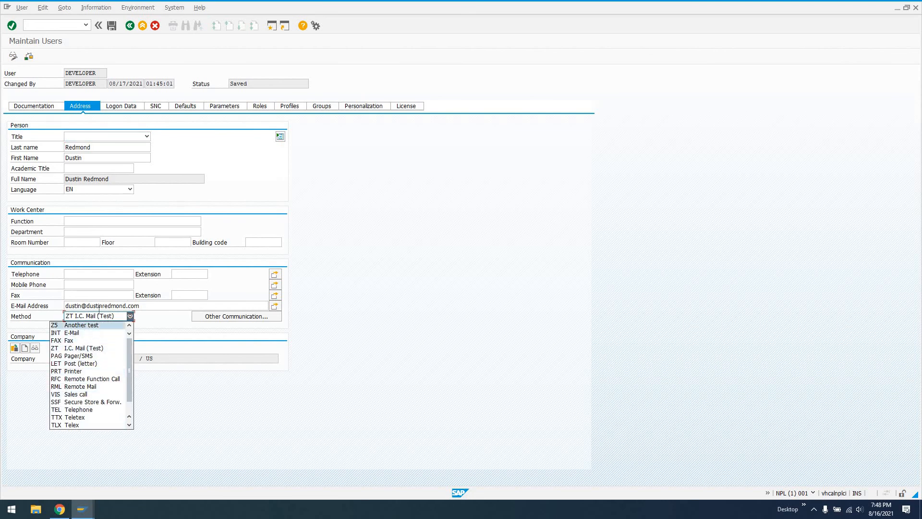
click(82, 325)
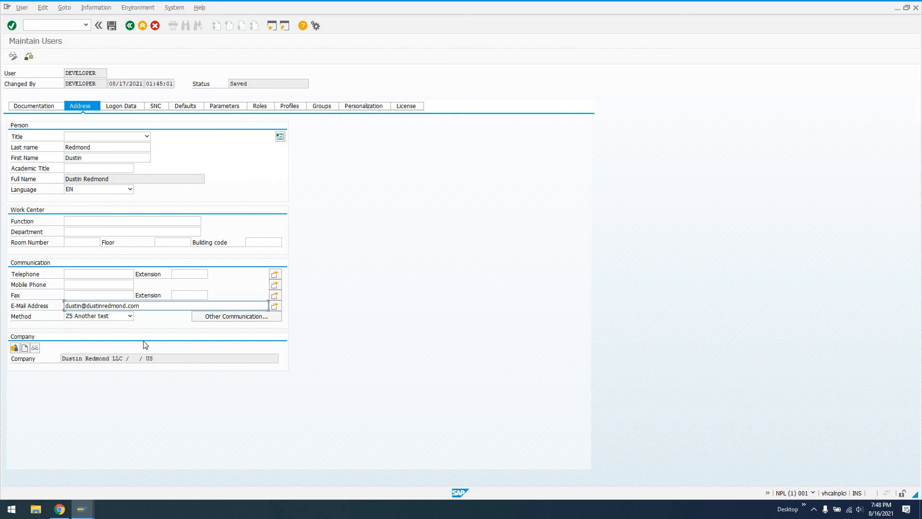
mouse_move(98, 323)
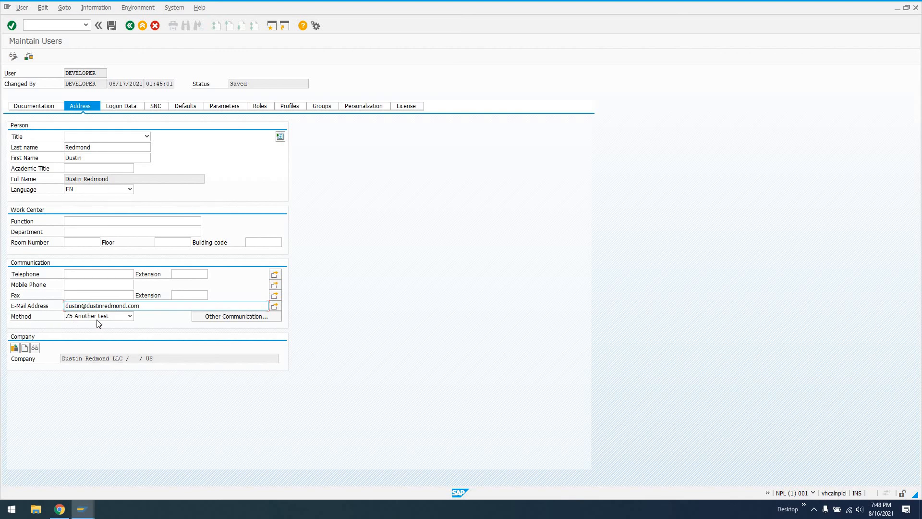
click(129, 316)
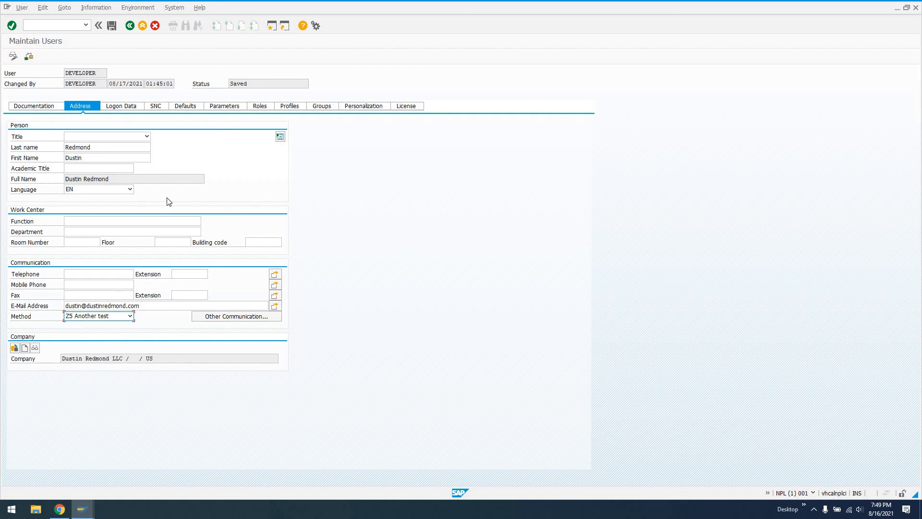
click(94, 316)
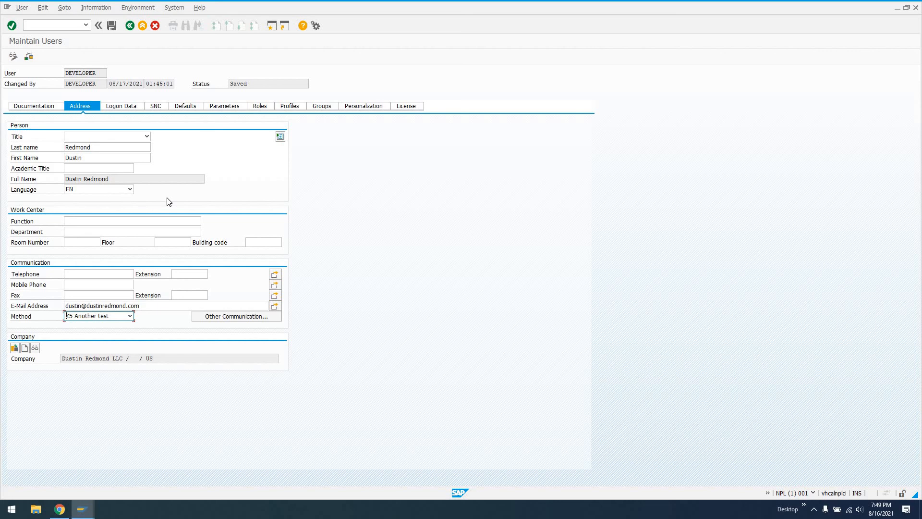